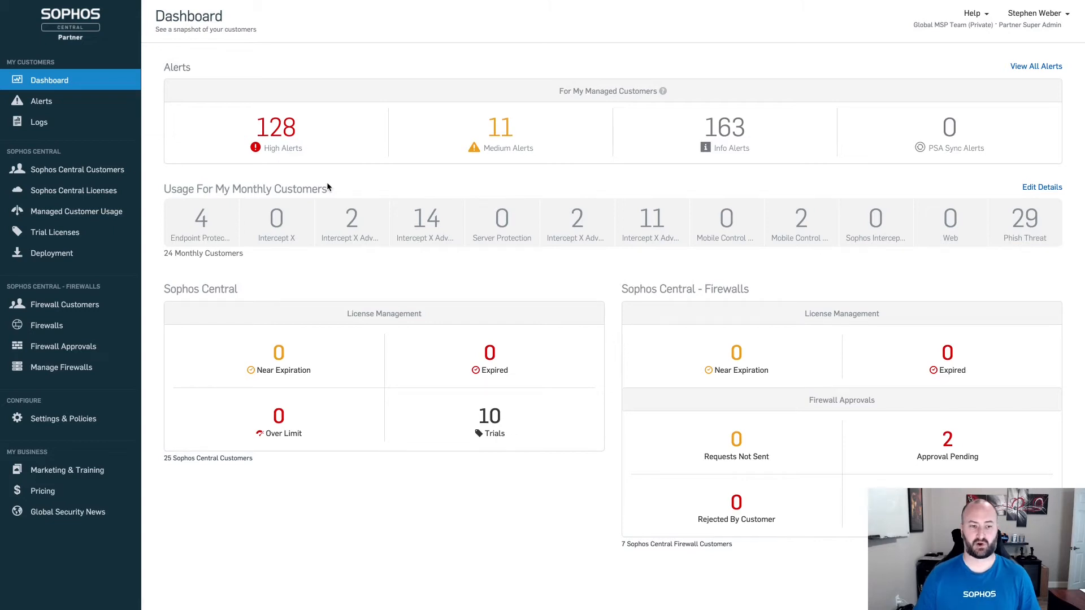
mouse_move(265, 300)
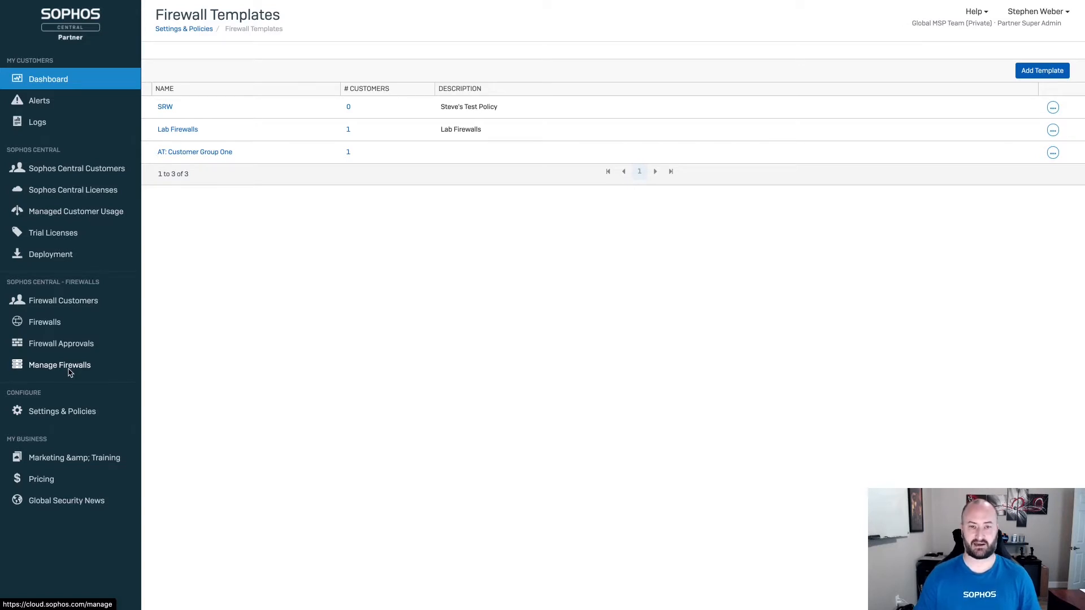
mouse_move(353, 137)
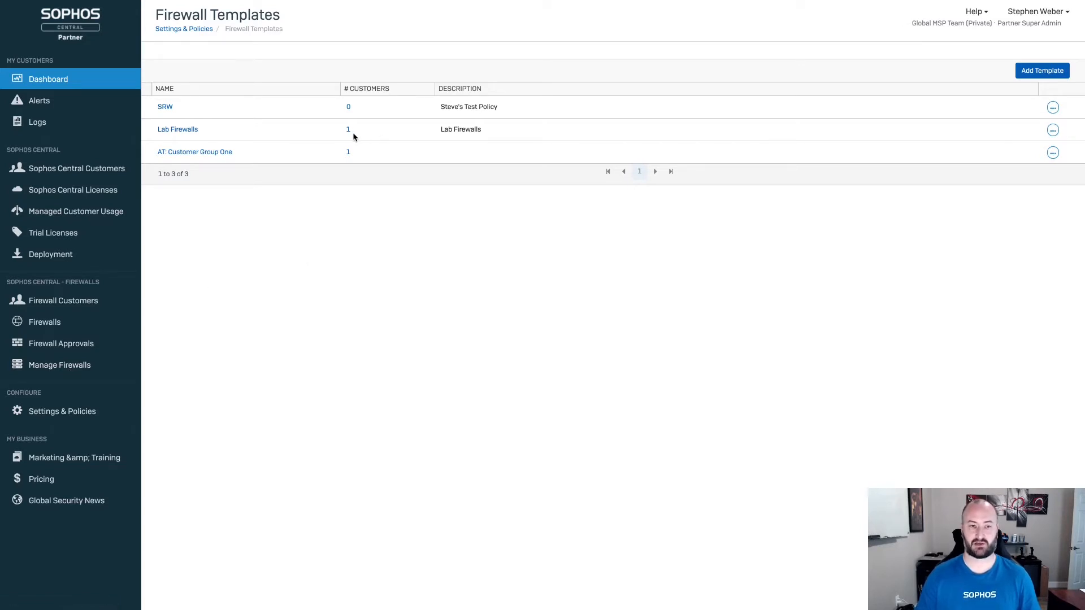
mouse_move(845, 94)
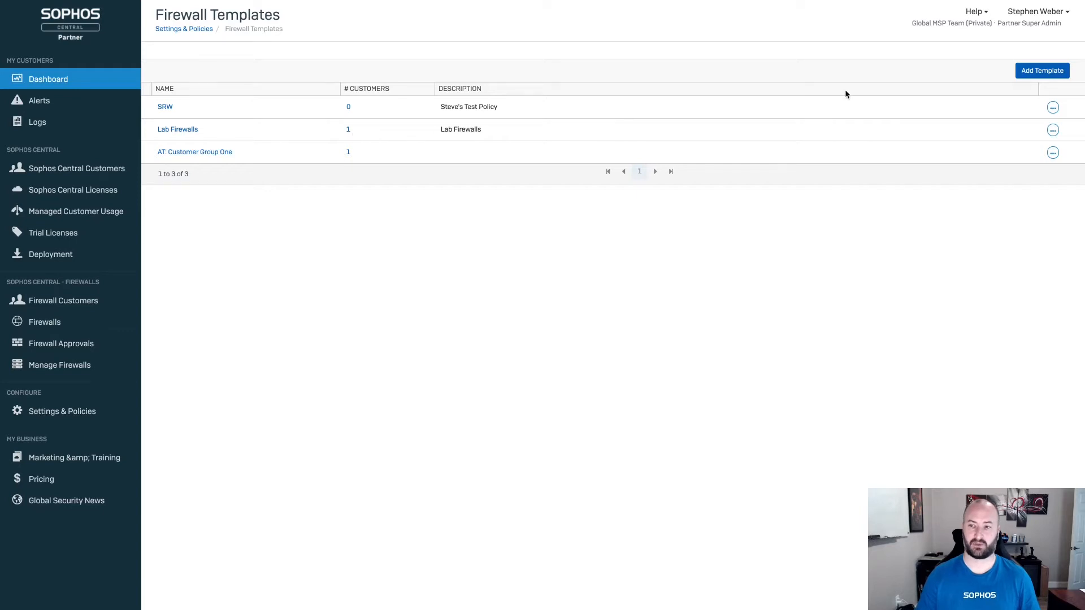
left_click(1042, 70)
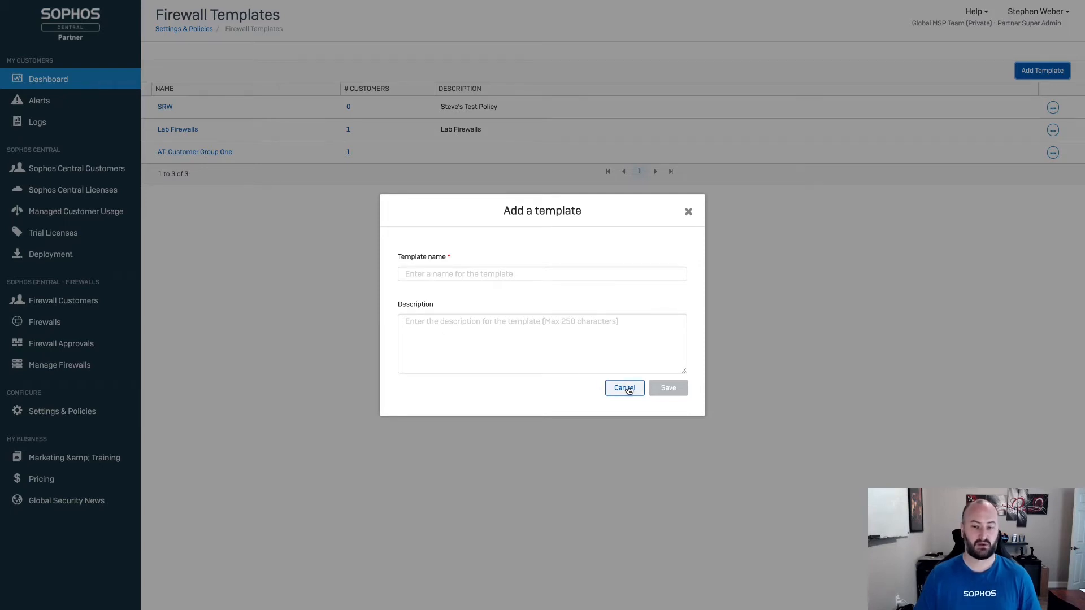
left_click(624, 387)
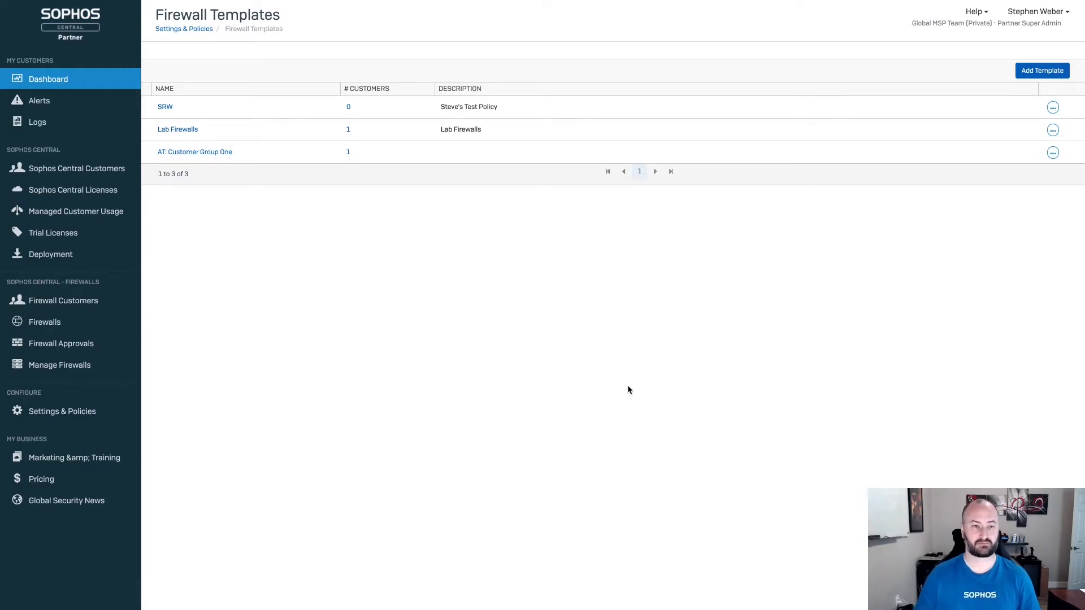
mouse_move(670, 273)
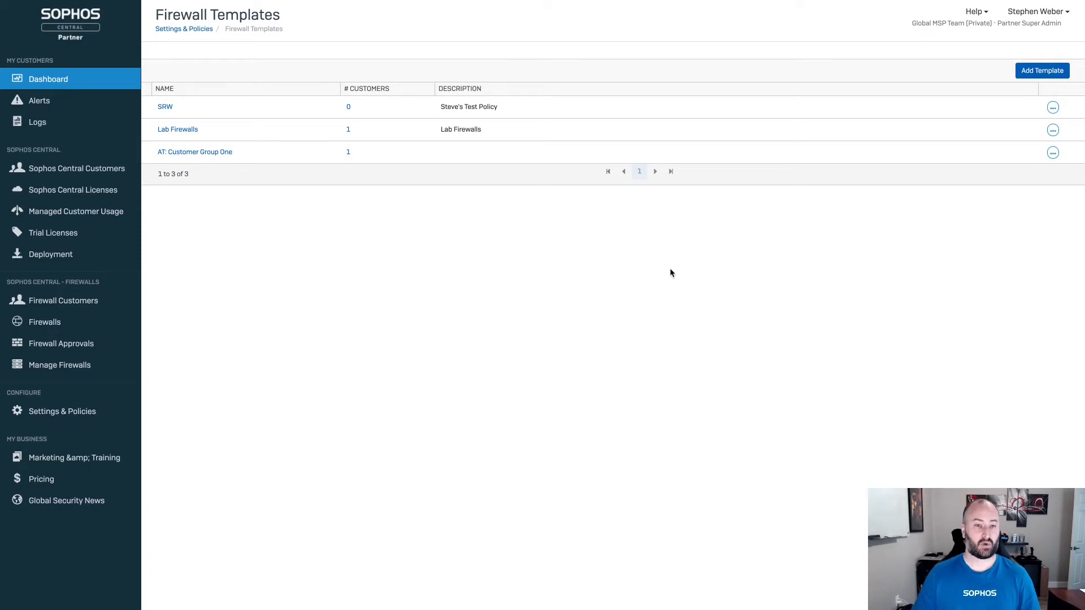
mouse_move(1066, 129)
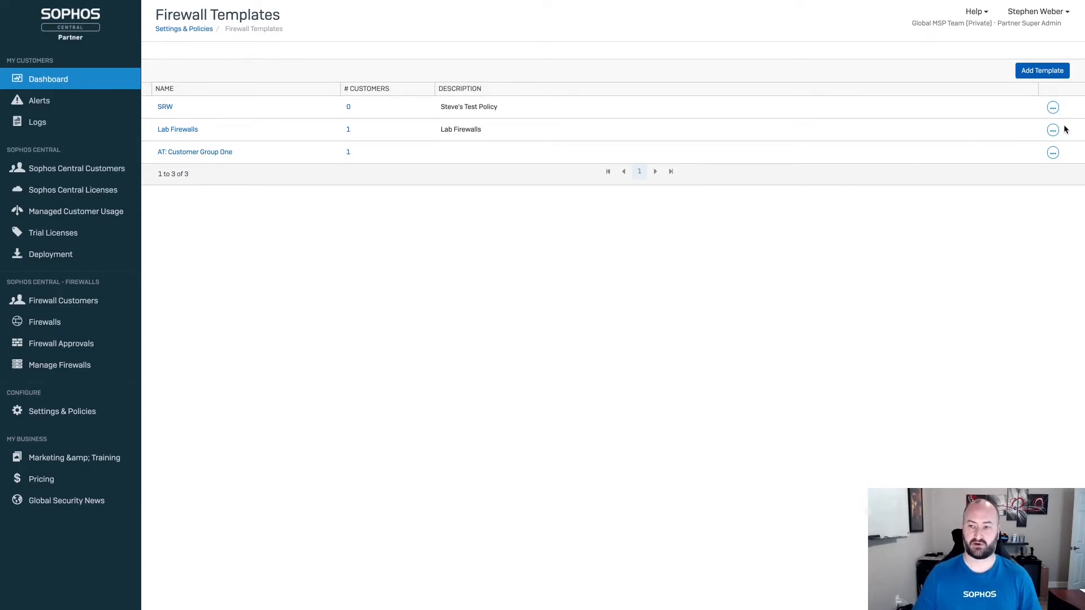
mouse_move(1052, 132)
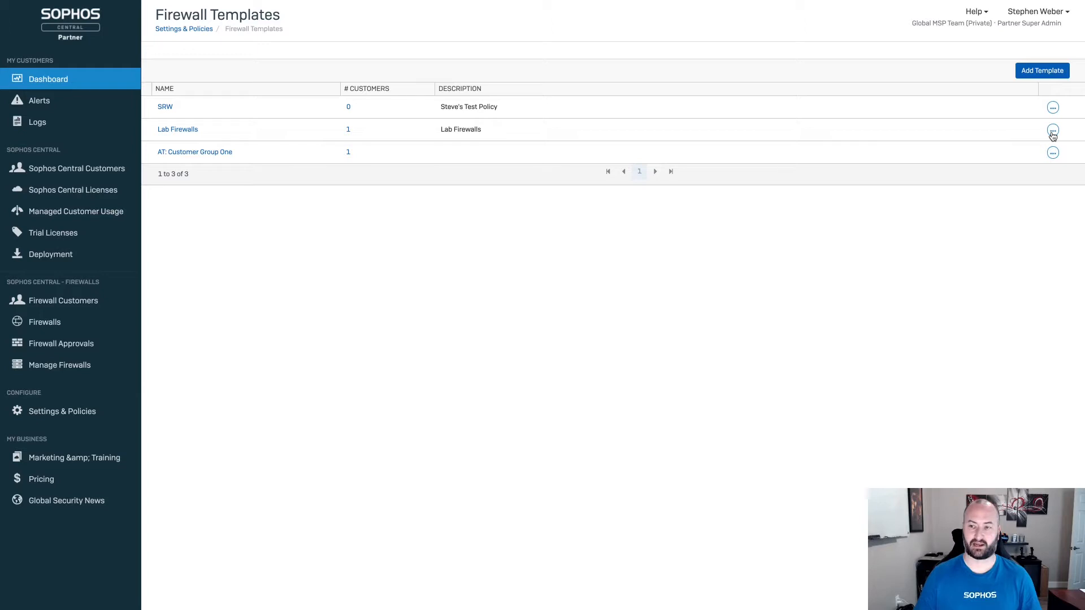
left_click(1052, 129)
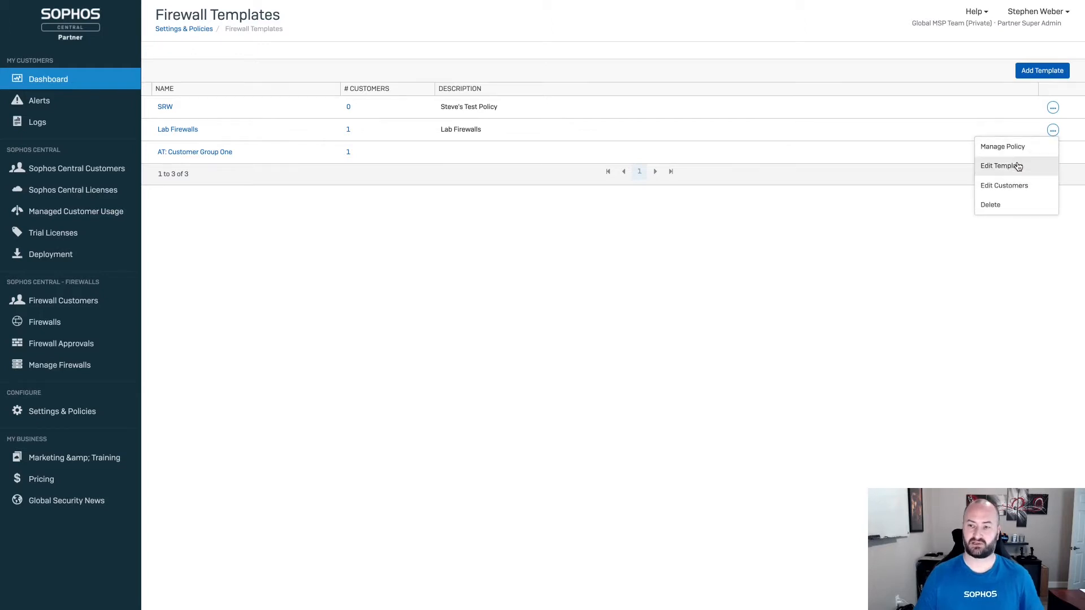
left_click(1004, 185)
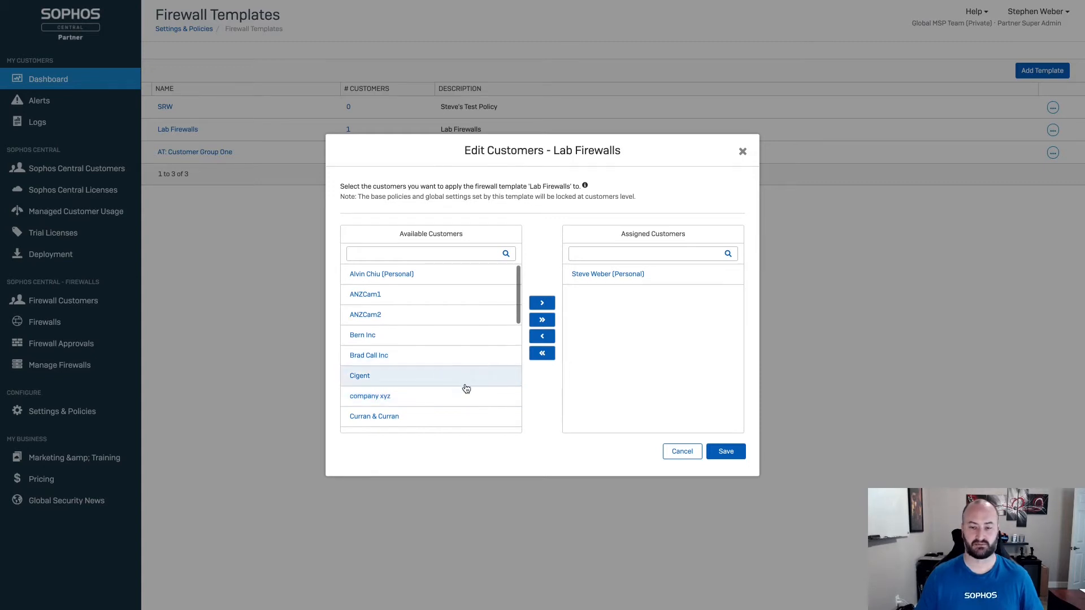
mouse_move(628, 410)
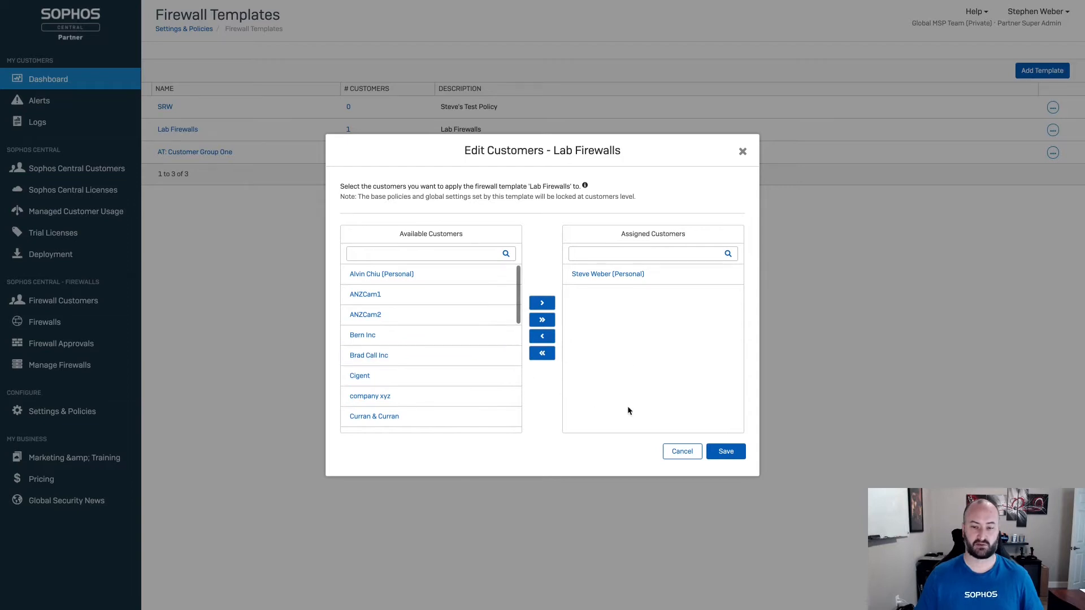
mouse_move(671, 419)
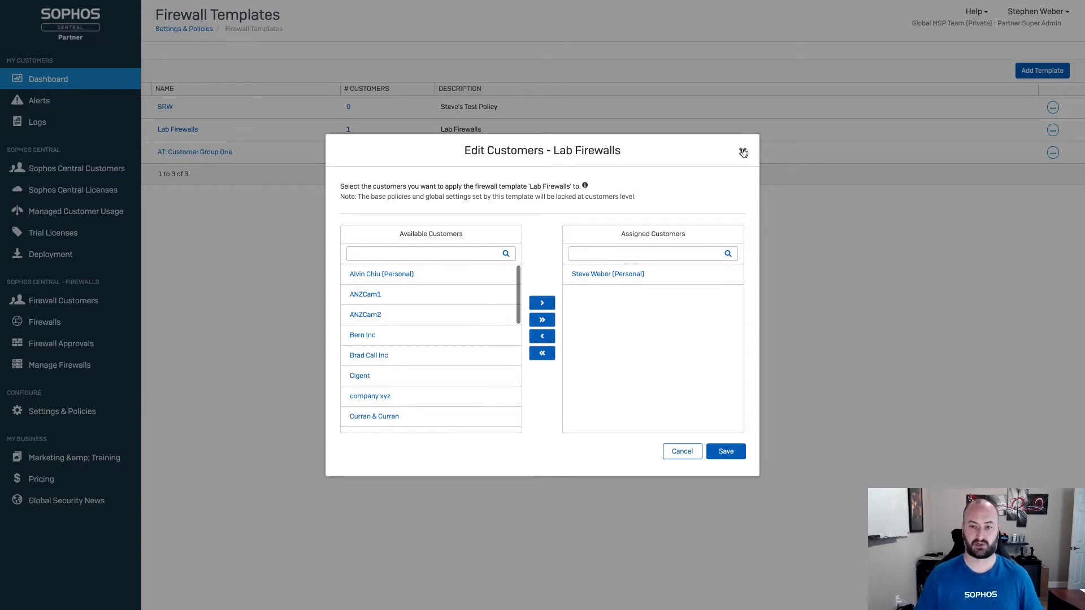
mouse_move(741, 152)
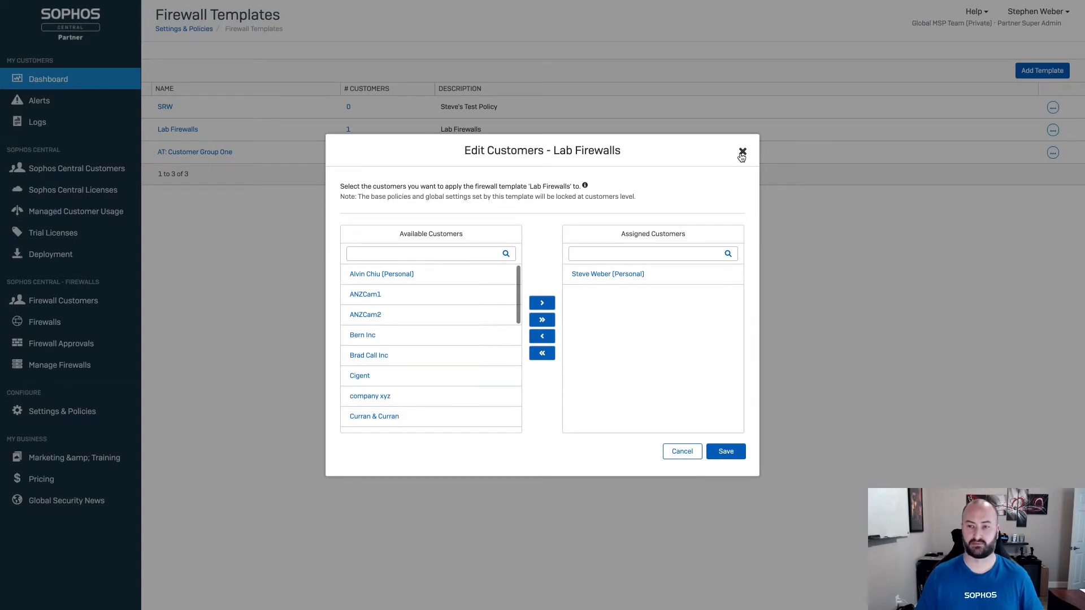
left_click(741, 153)
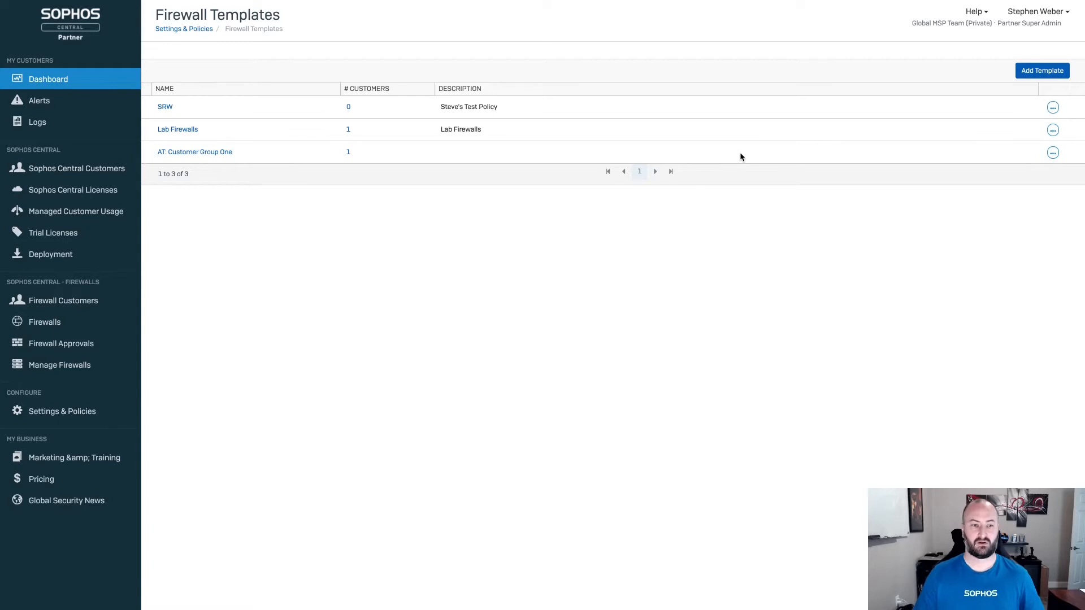
mouse_move(1052, 131)
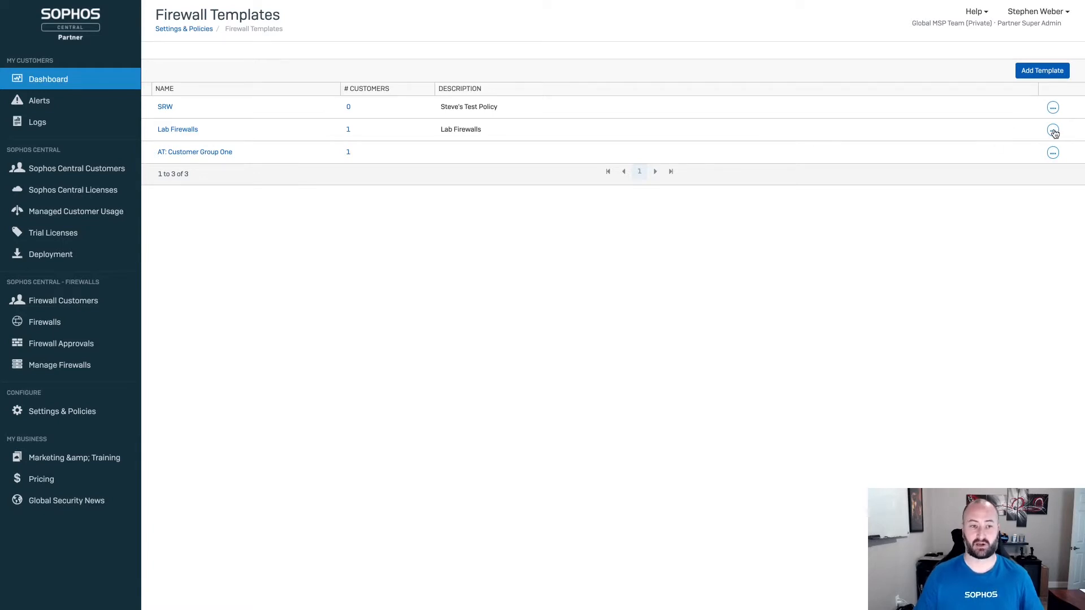
Open Manage Policy for the Lab Firewalls template, listing its three firewall rules
left_click(1052, 131)
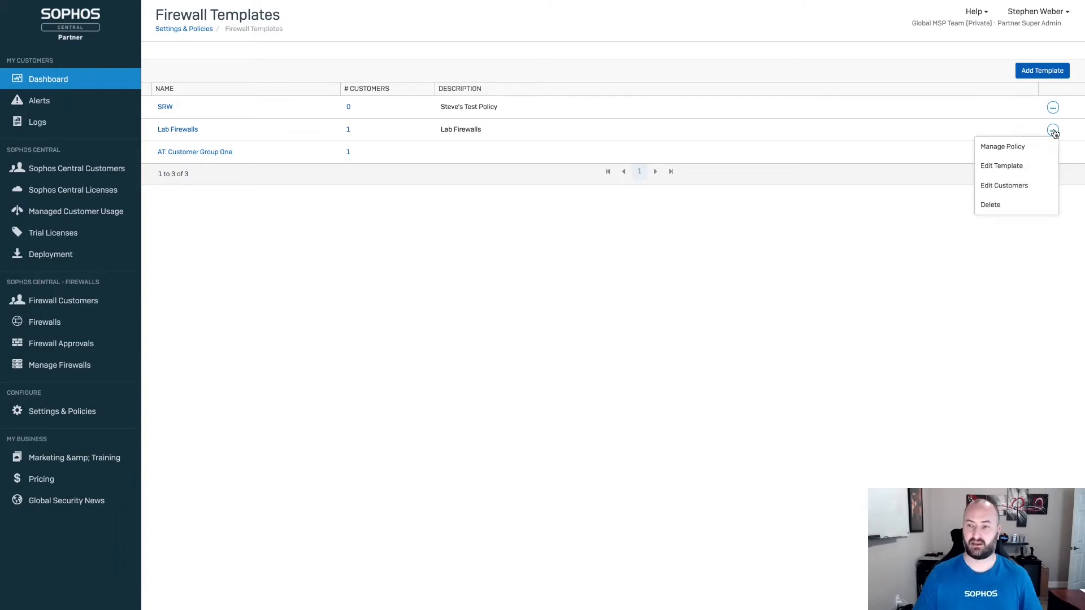
mouse_move(1002, 146)
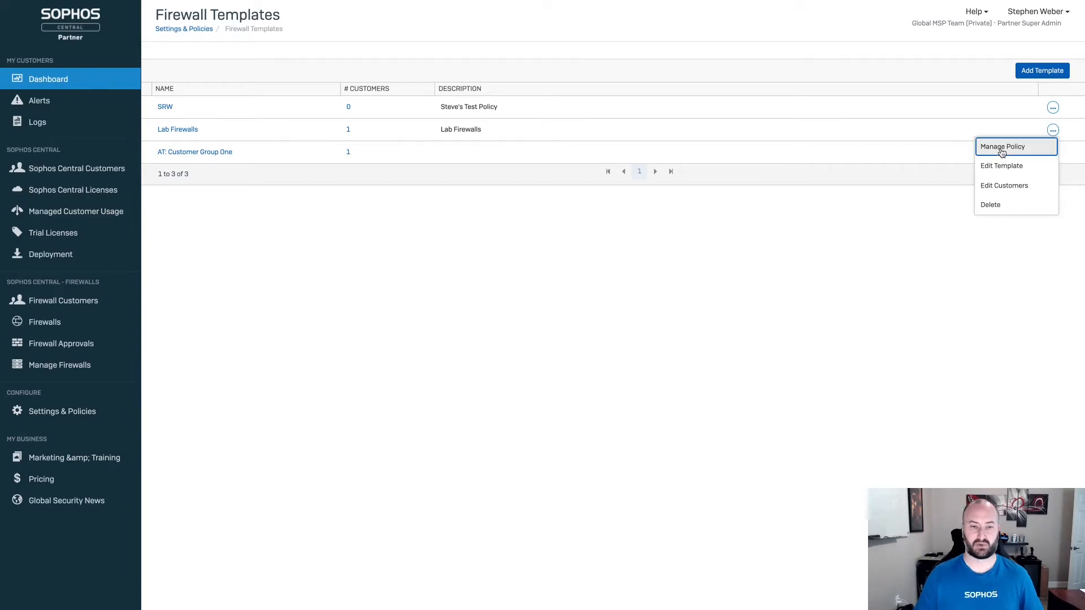
left_click(1003, 146)
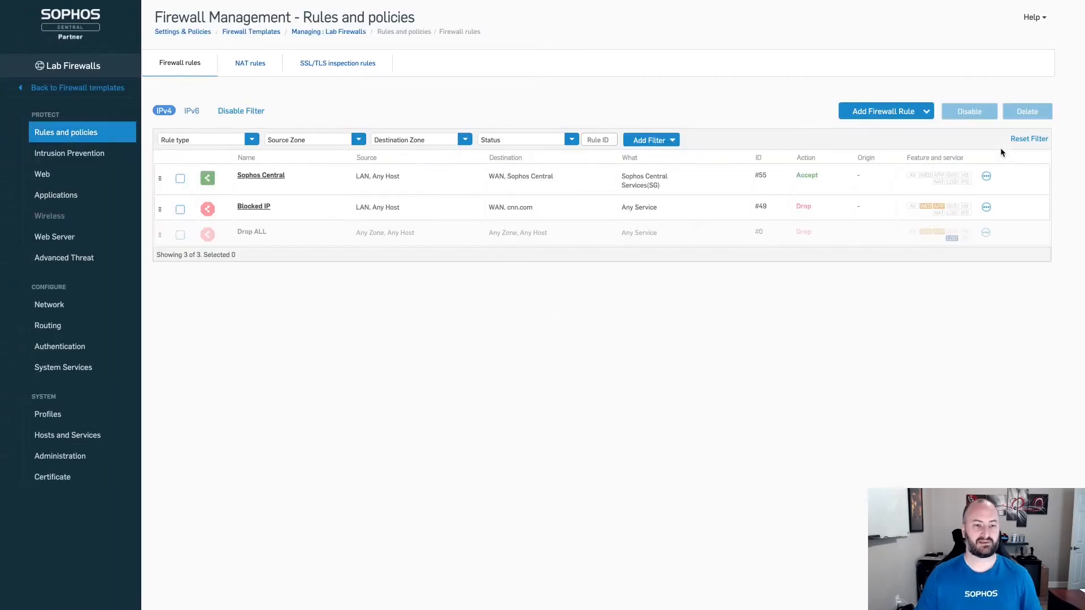
mouse_move(655, 169)
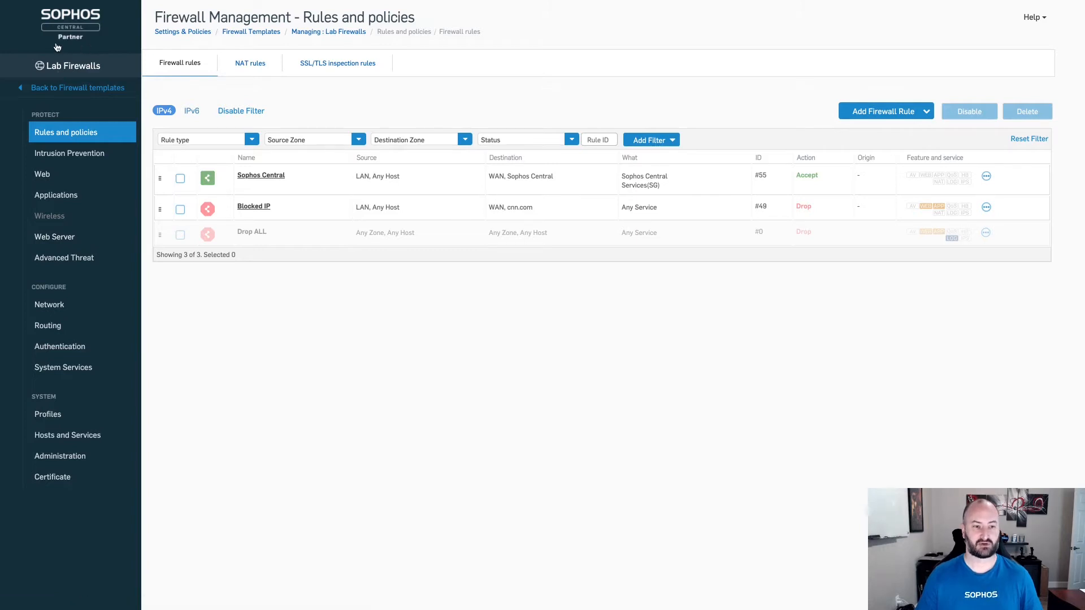
mouse_move(85, 136)
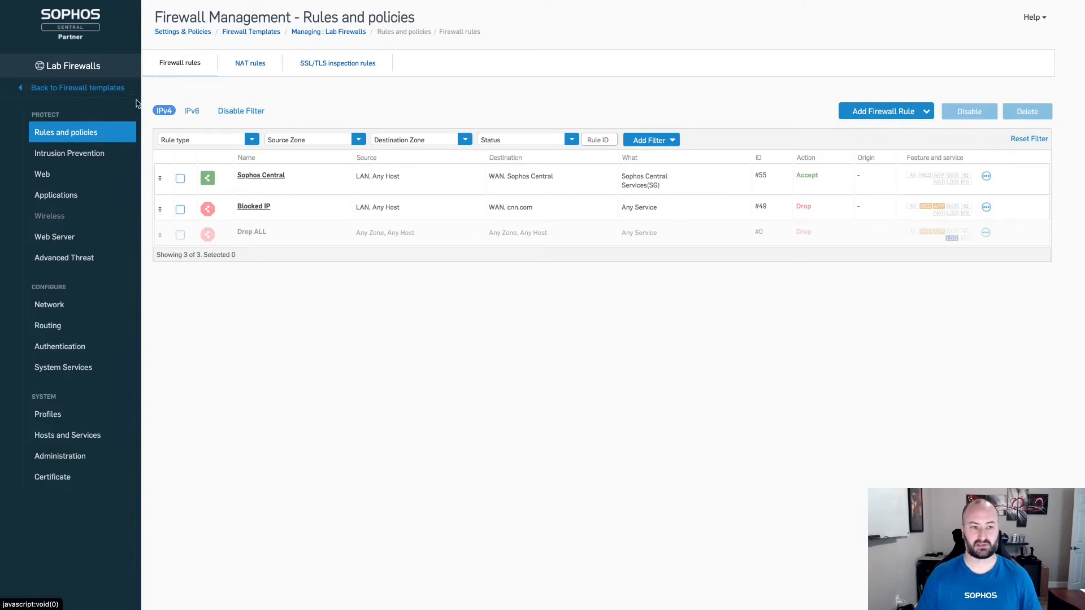
mouse_move(267, 162)
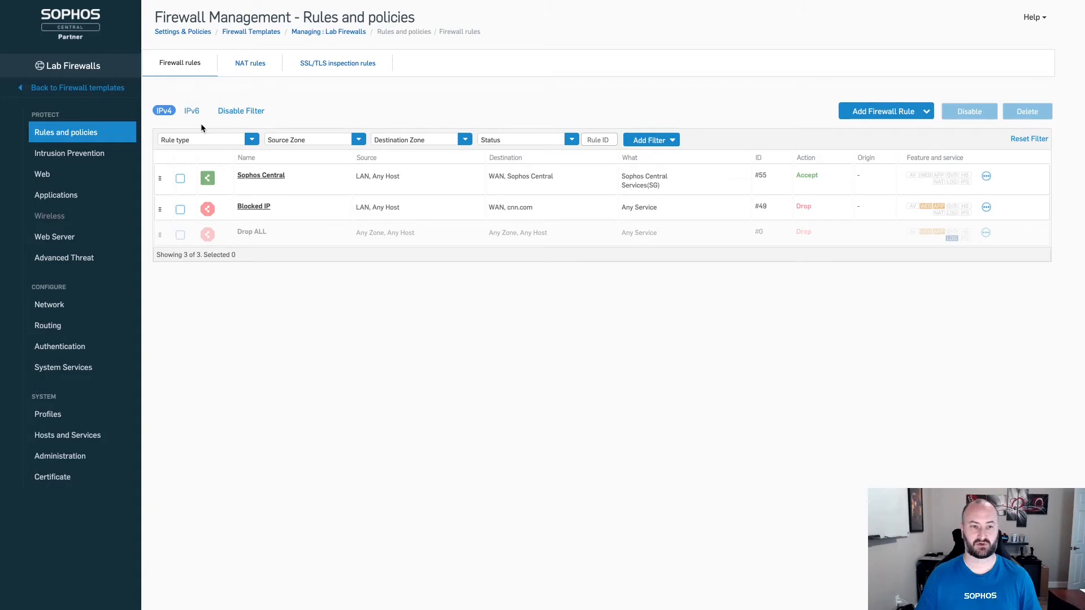
mouse_move(203, 159)
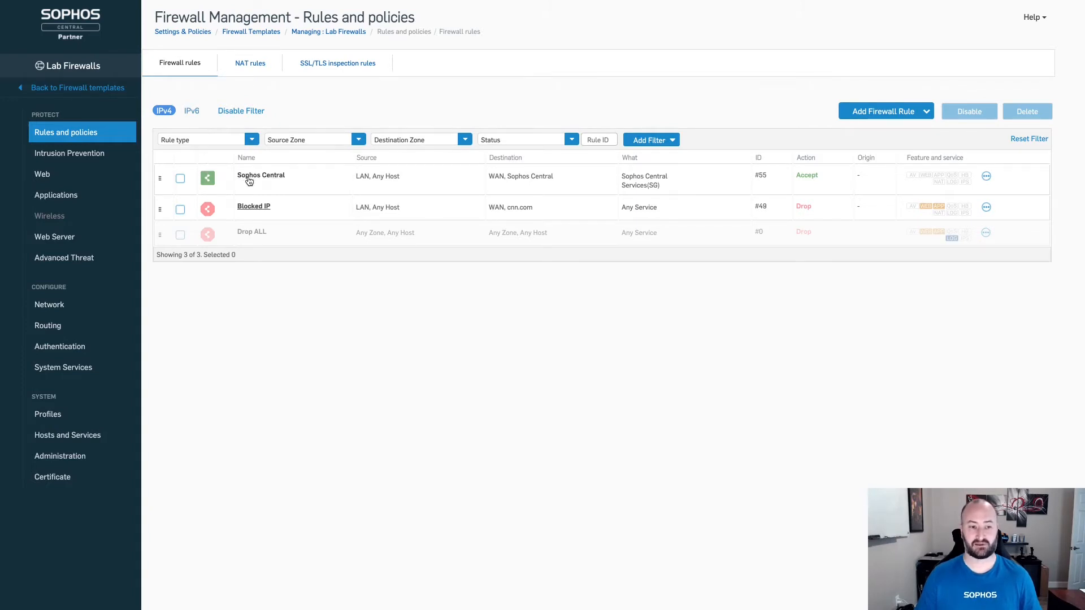
mouse_move(247, 181)
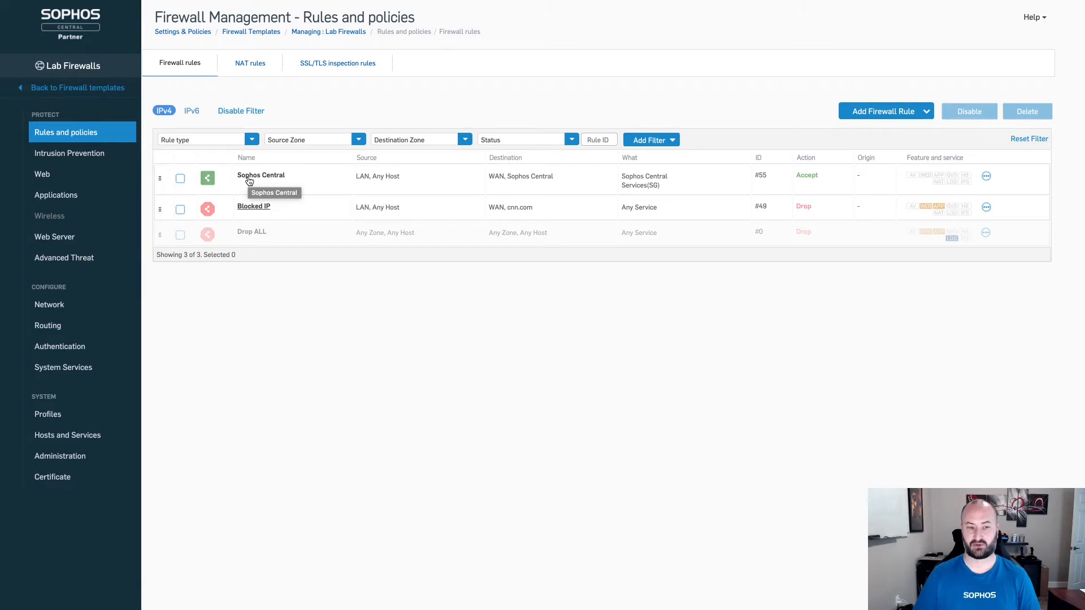
mouse_move(270, 182)
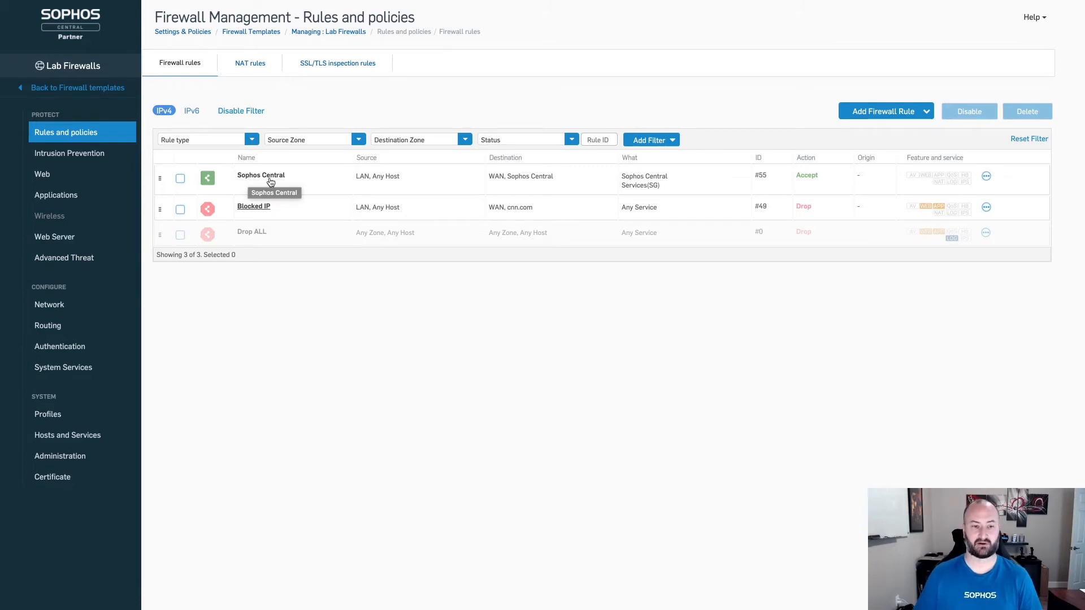
mouse_move(254, 210)
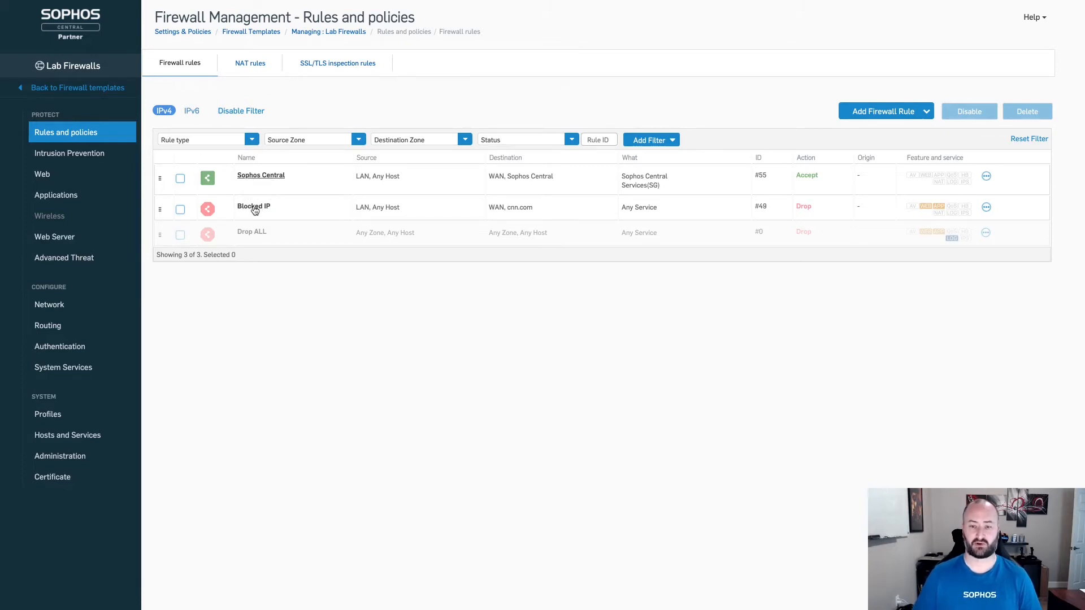
mouse_move(253, 206)
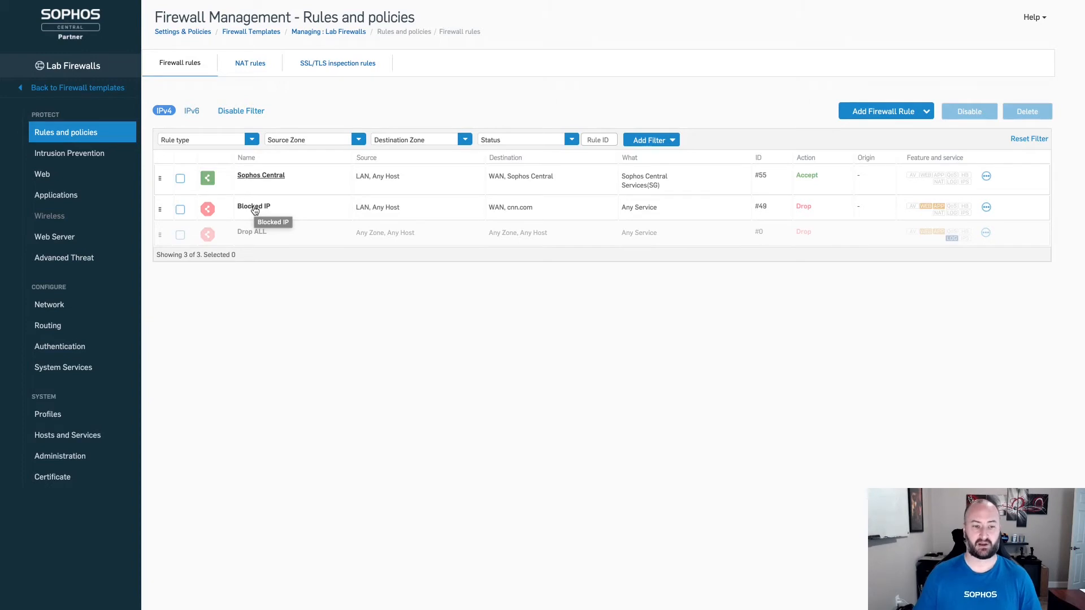
mouse_move(246, 209)
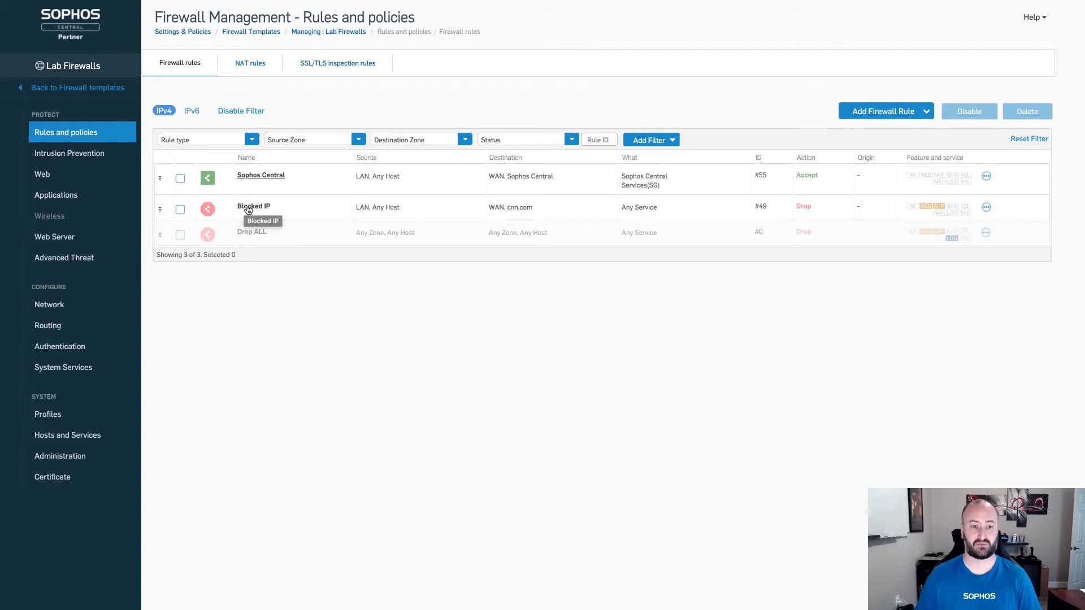
mouse_move(94, 152)
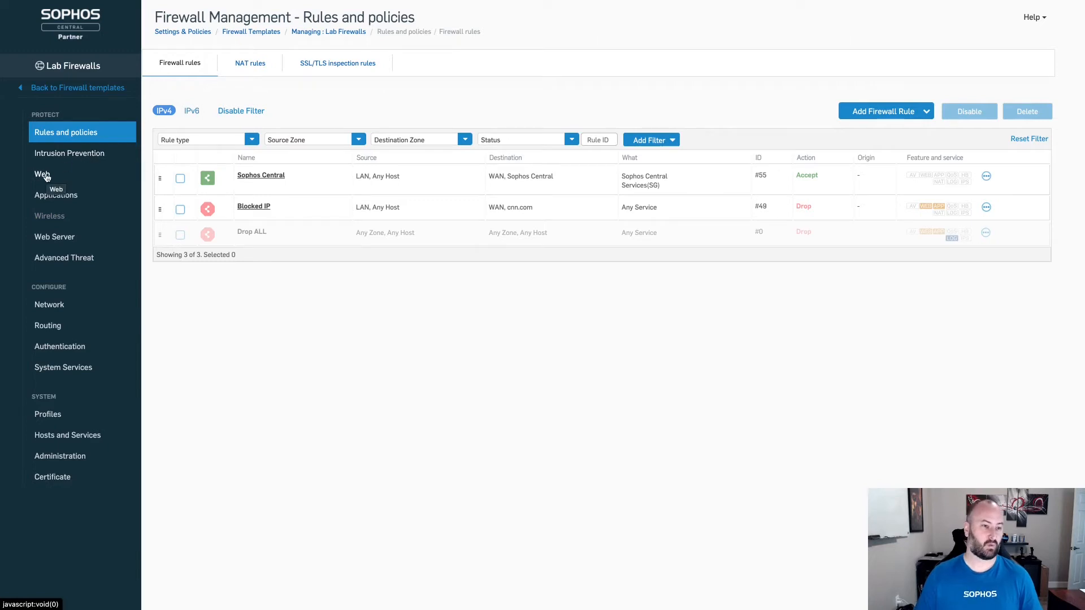
mouse_move(57, 194)
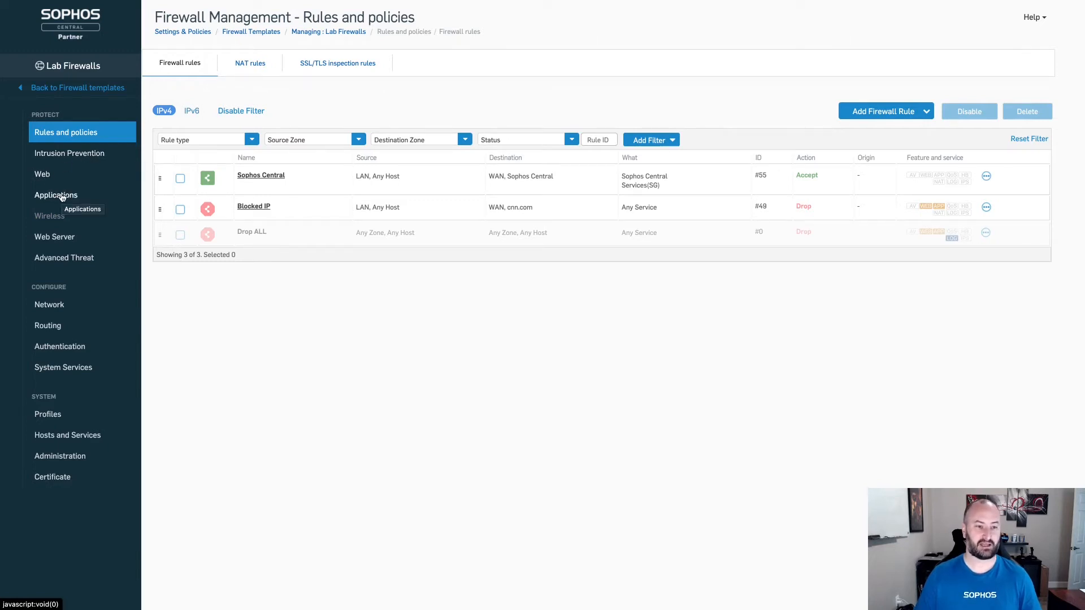
mouse_move(41, 174)
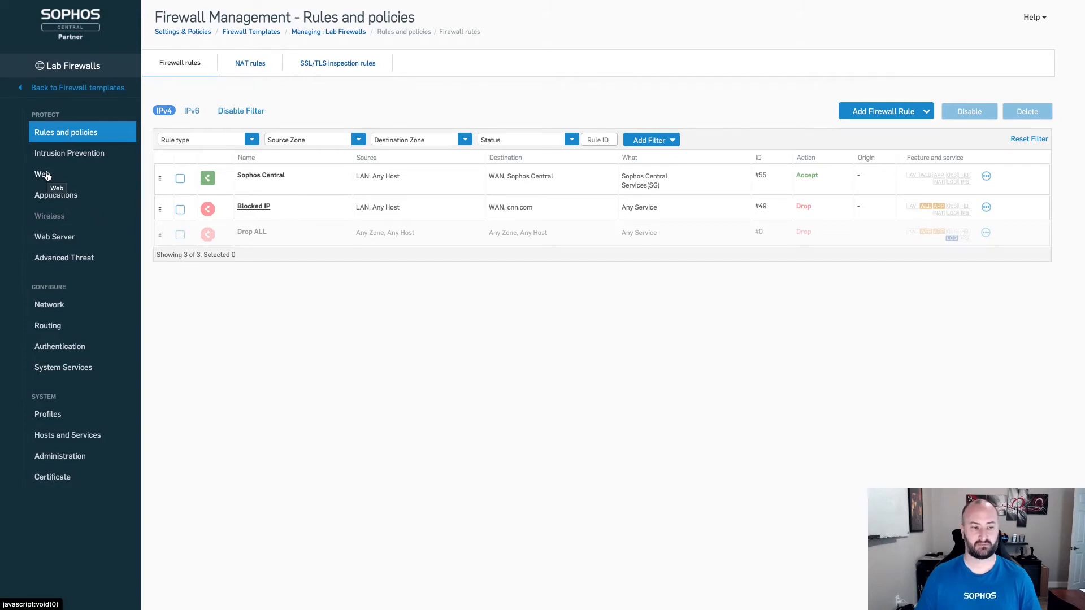
mouse_move(49, 304)
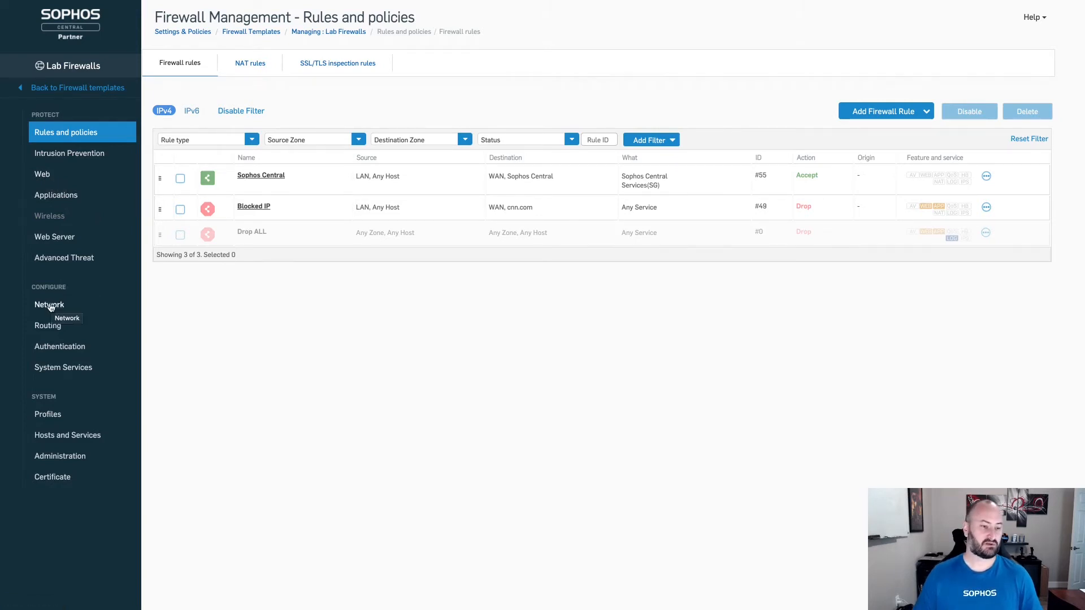
Show the template's Network DNS settings with static IPv4 DNS 1 set to 127.0.0.1
left_click(48, 304)
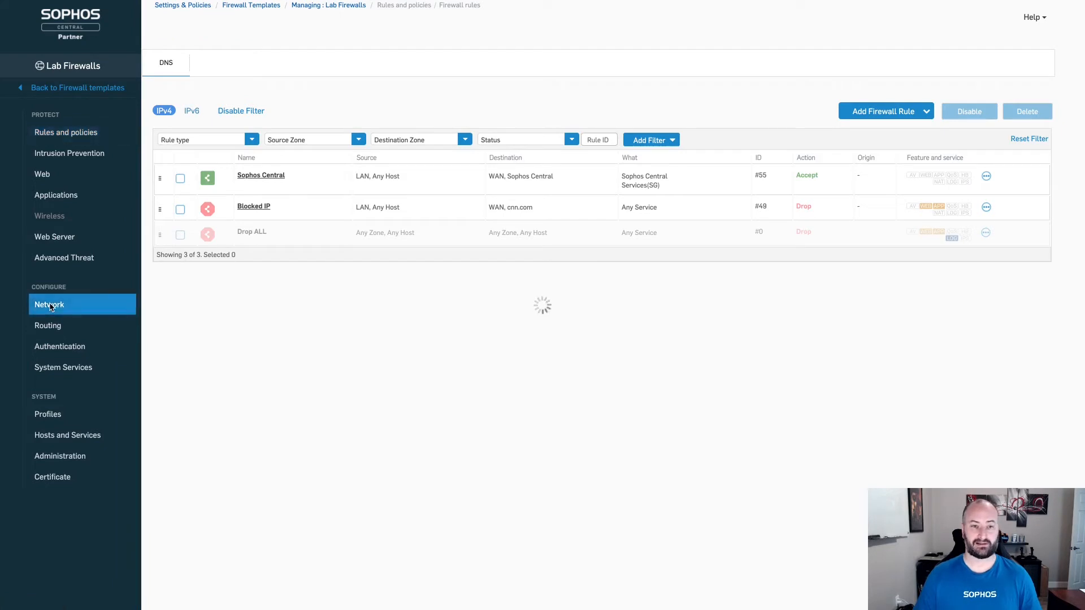
left_click(48, 304)
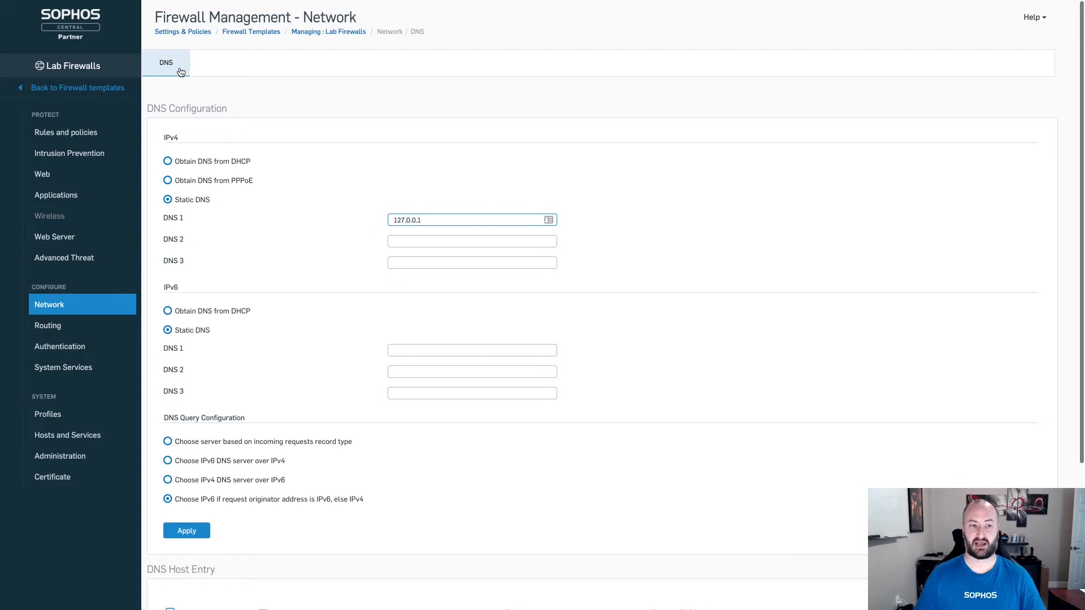
mouse_move(165, 62)
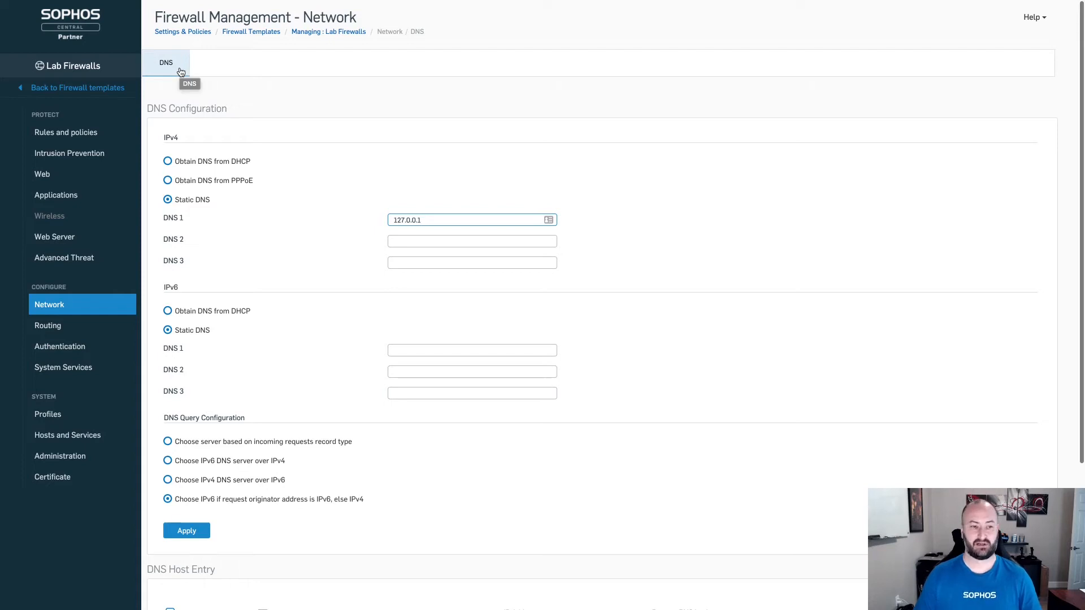
mouse_move(206, 174)
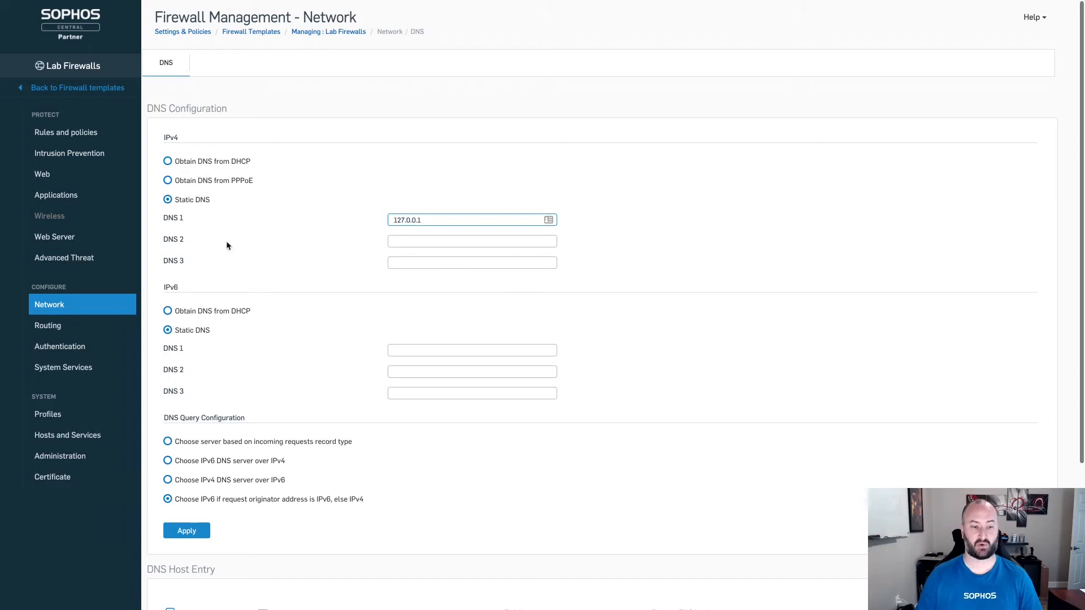
mouse_move(241, 297)
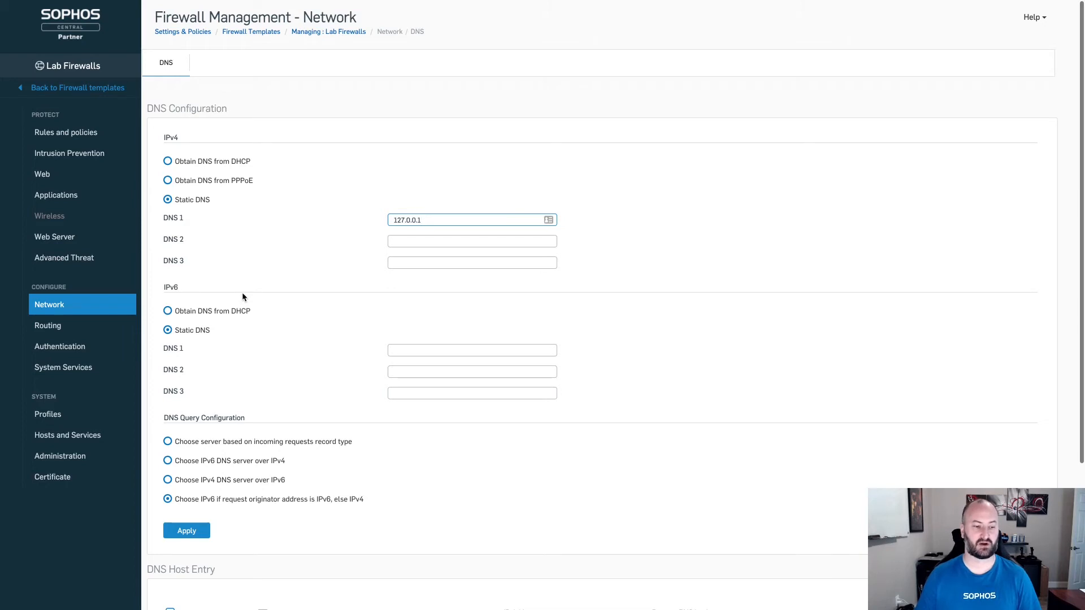
mouse_move(56, 128)
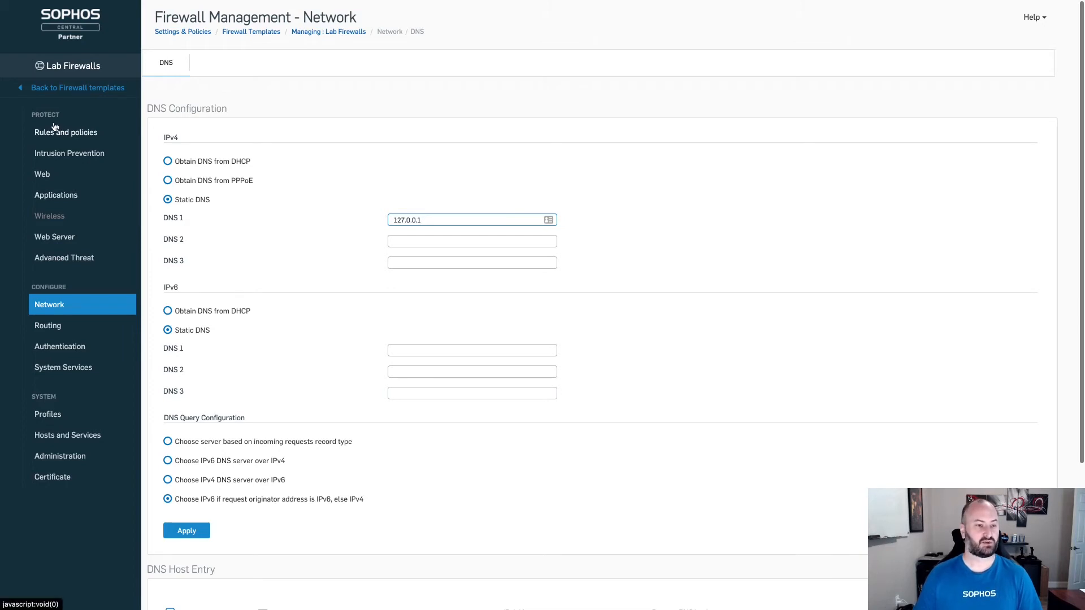
mouse_move(69, 167)
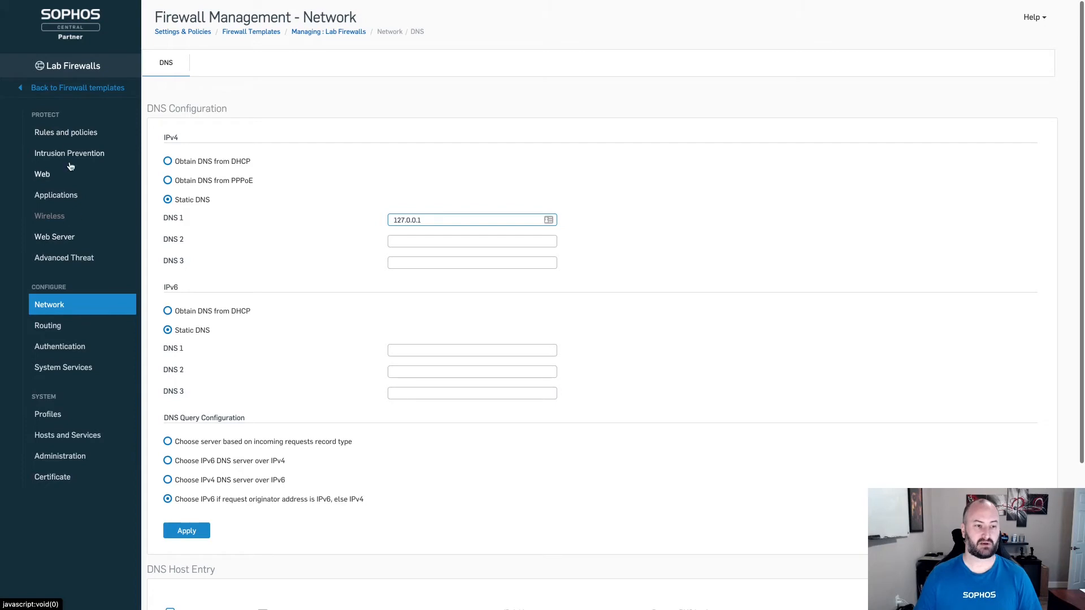
mouse_move(64, 346)
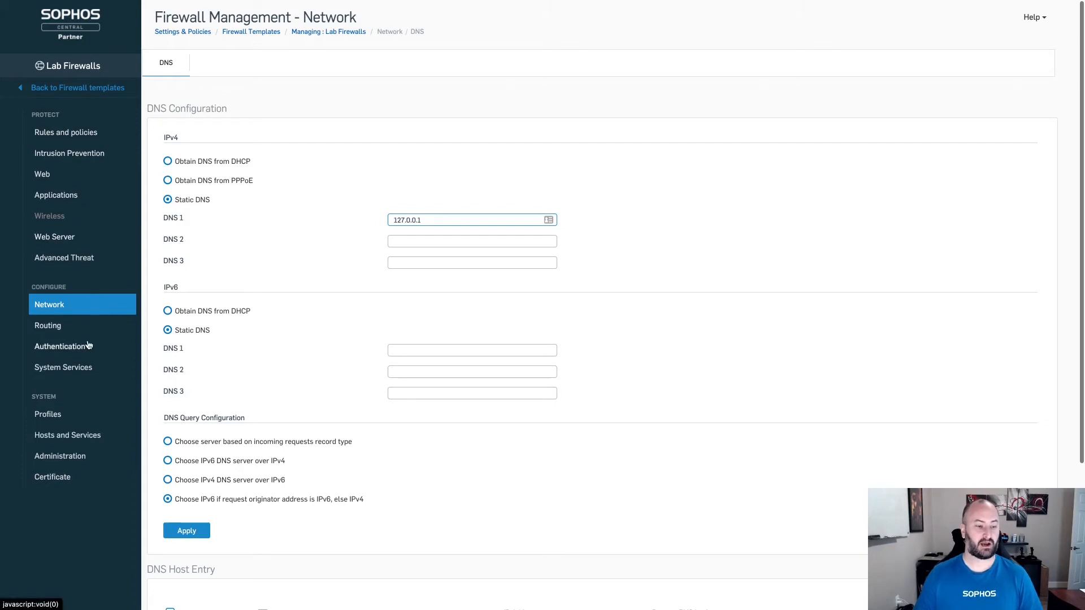
mouse_move(67, 434)
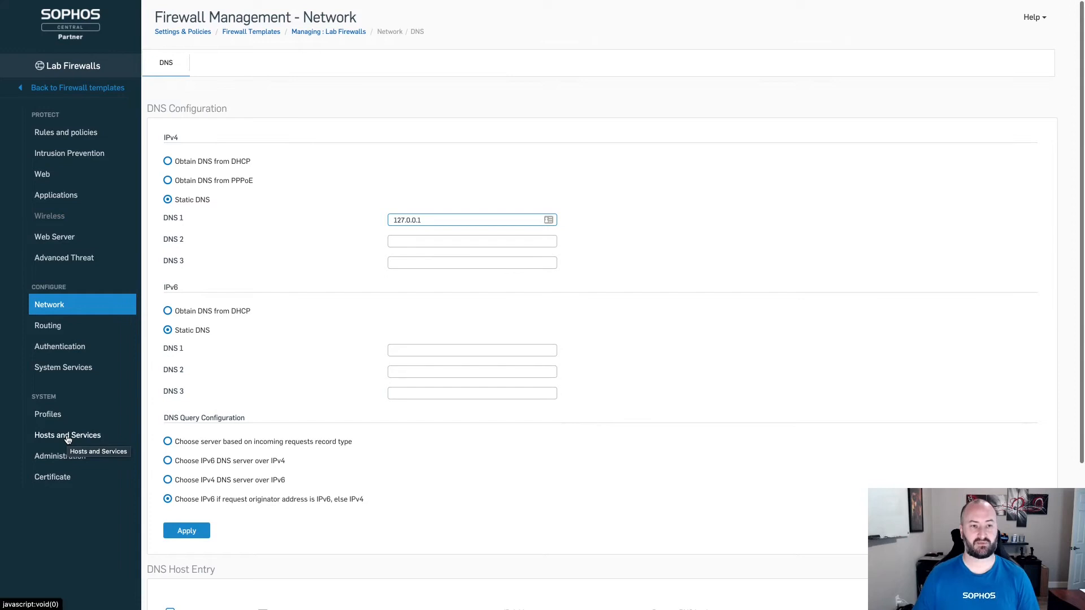
mouse_move(90, 91)
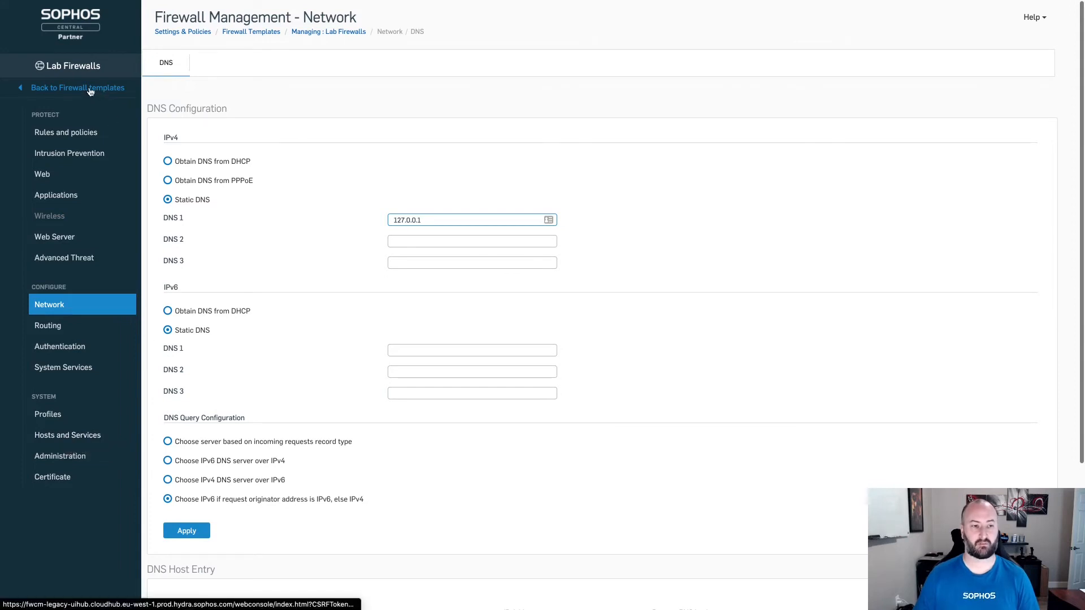
Return to the firewall templates list, then view the Managed Customer Usage overview
left_click(78, 87)
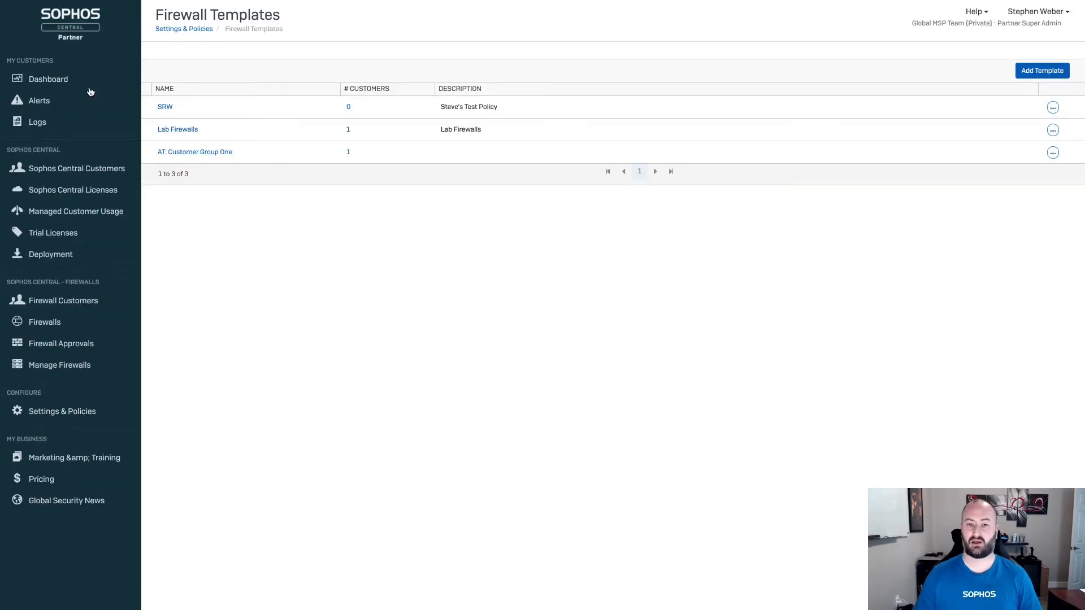
mouse_move(355, 133)
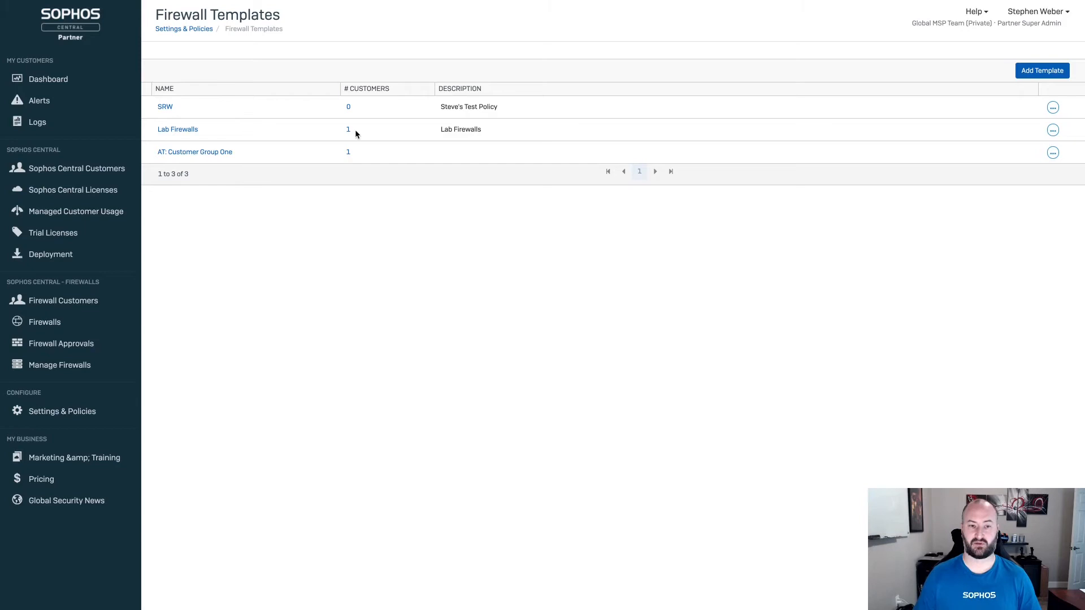
mouse_move(348, 131)
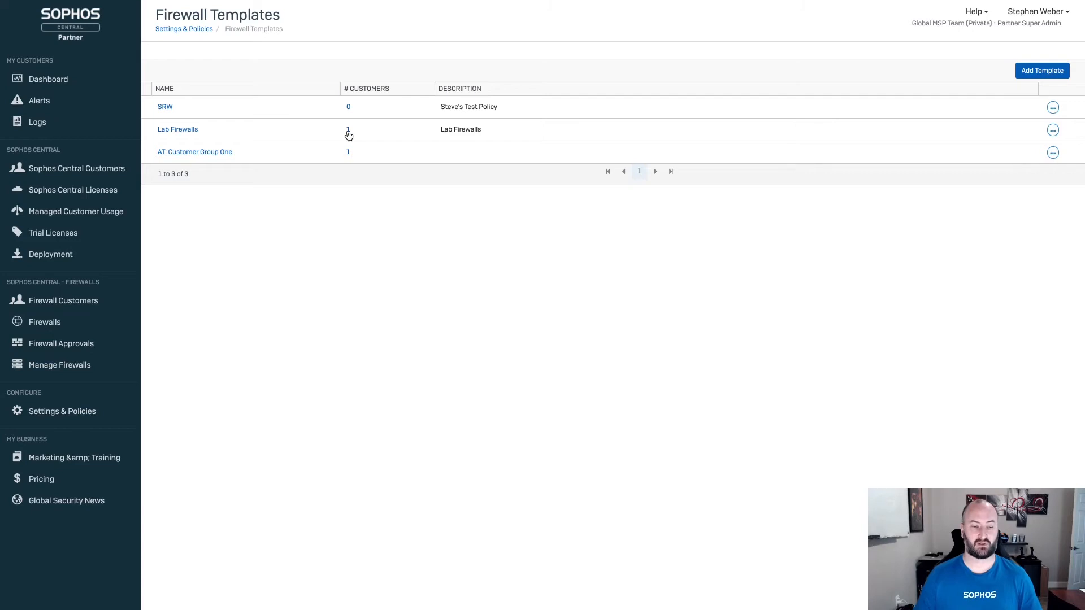
mouse_move(269, 179)
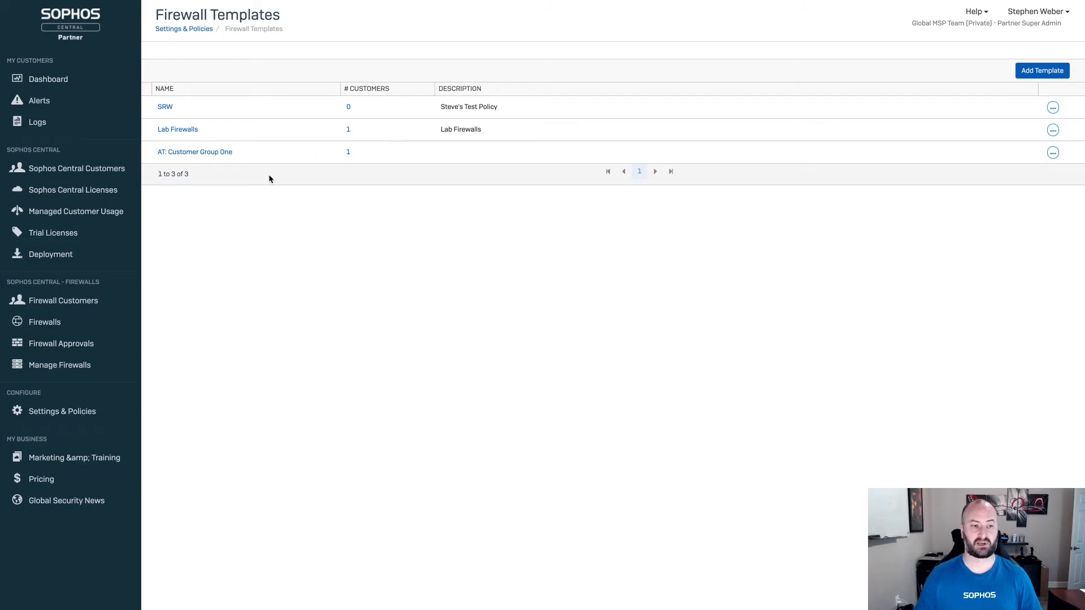
mouse_move(76, 211)
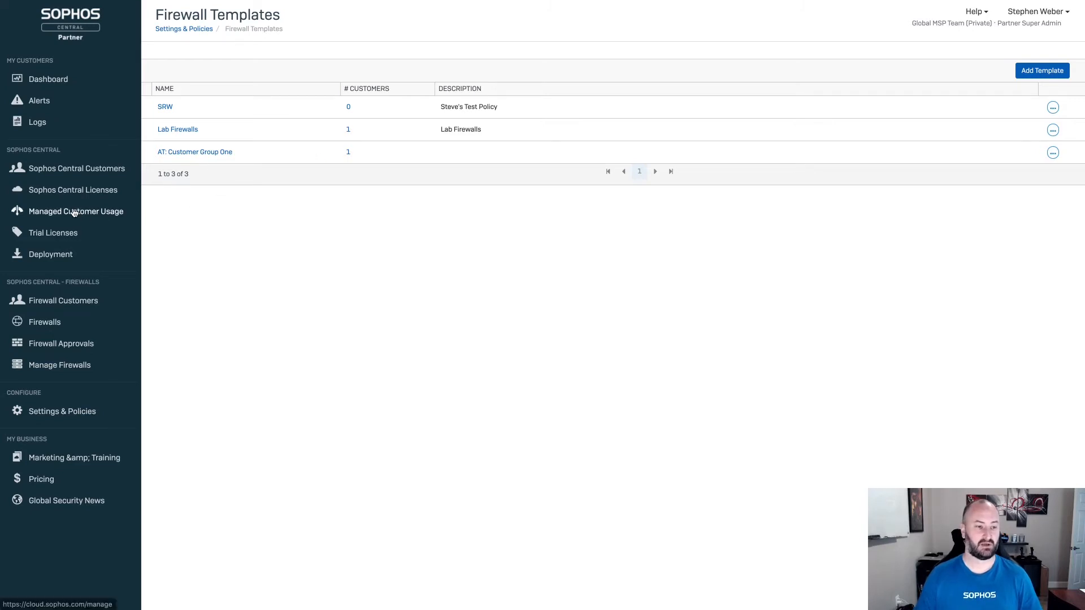
left_click(76, 211)
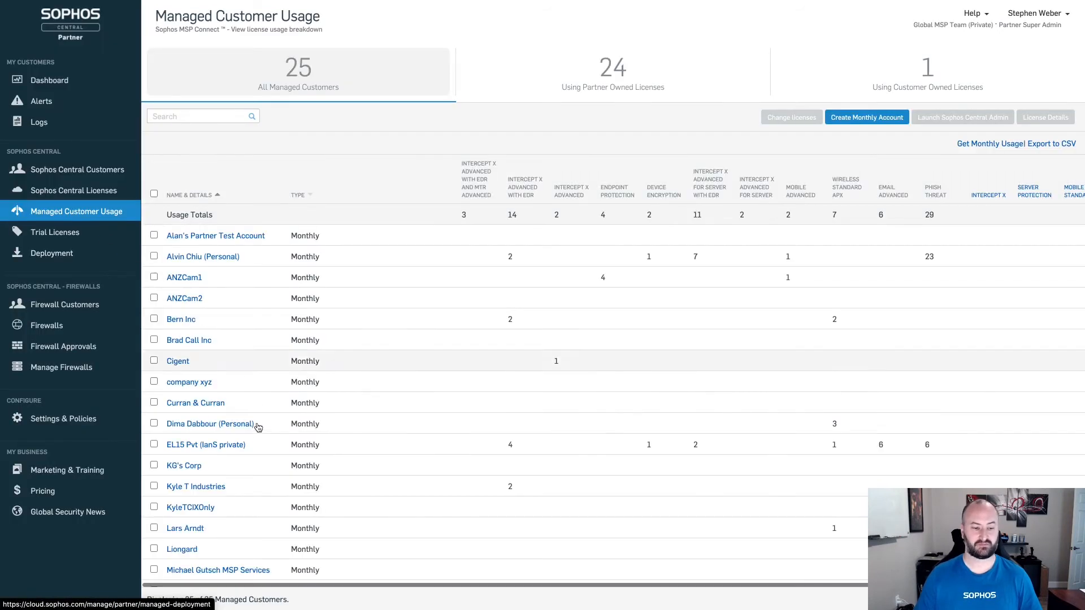
scroll("down", 3)
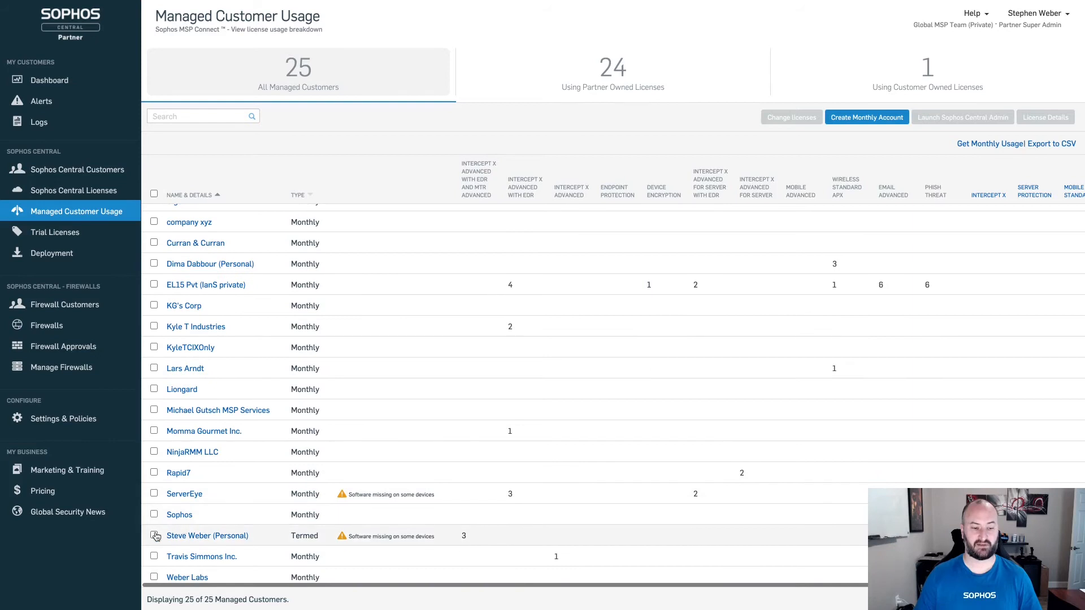
left_click(153, 534)
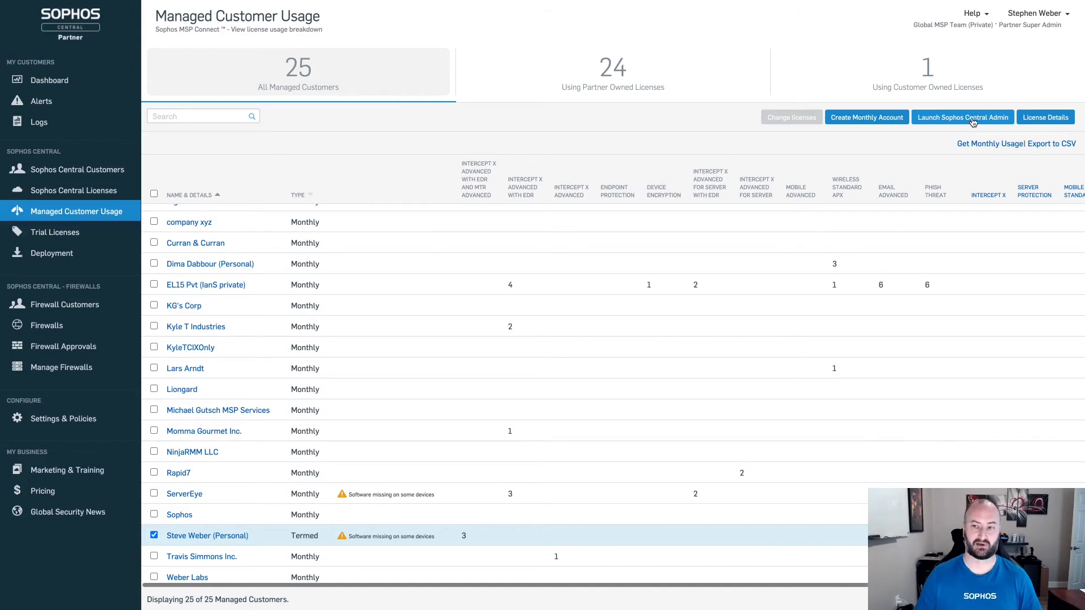
left_click(963, 116)
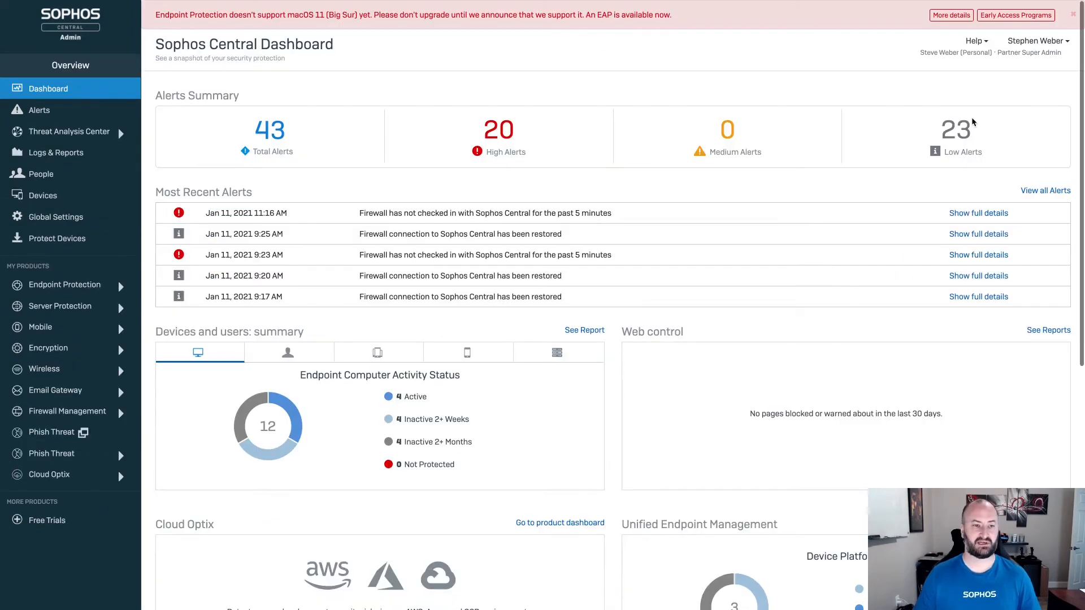
mouse_move(32, 47)
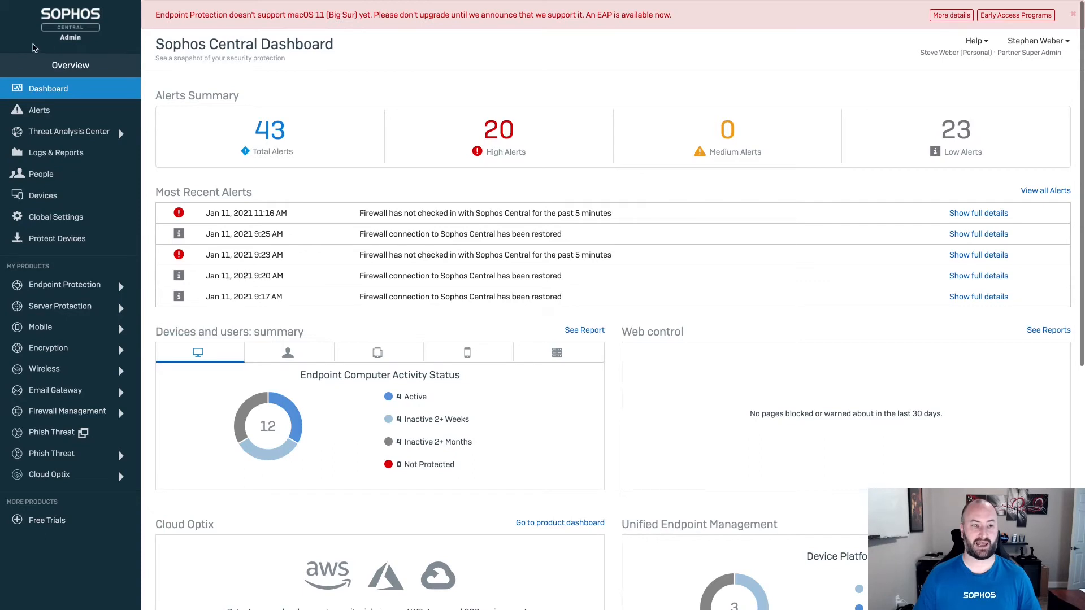
mouse_move(941, 53)
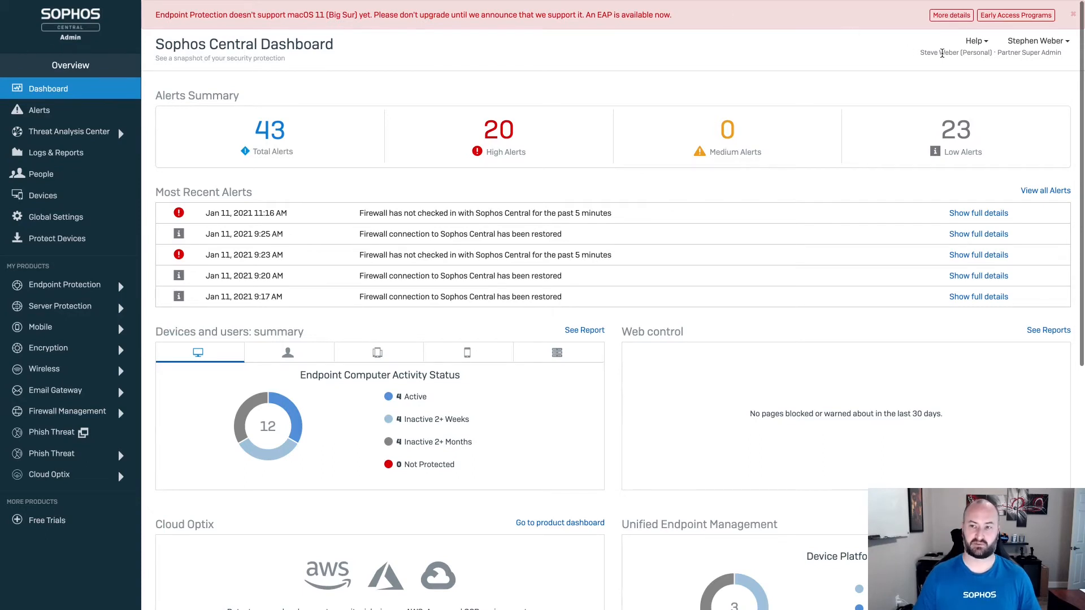
mouse_move(185, 390)
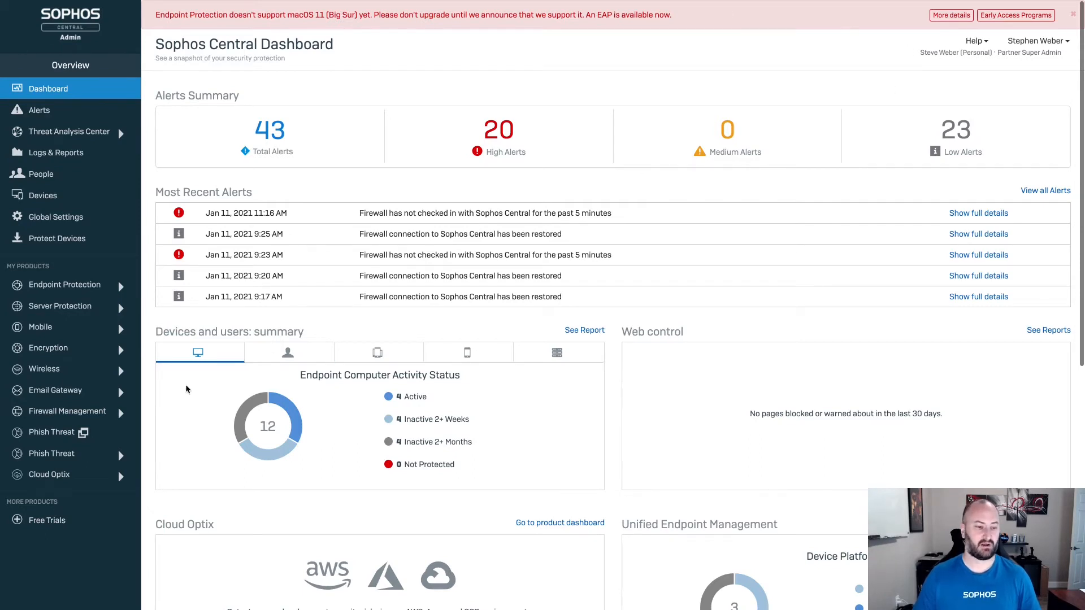
left_click(67, 411)
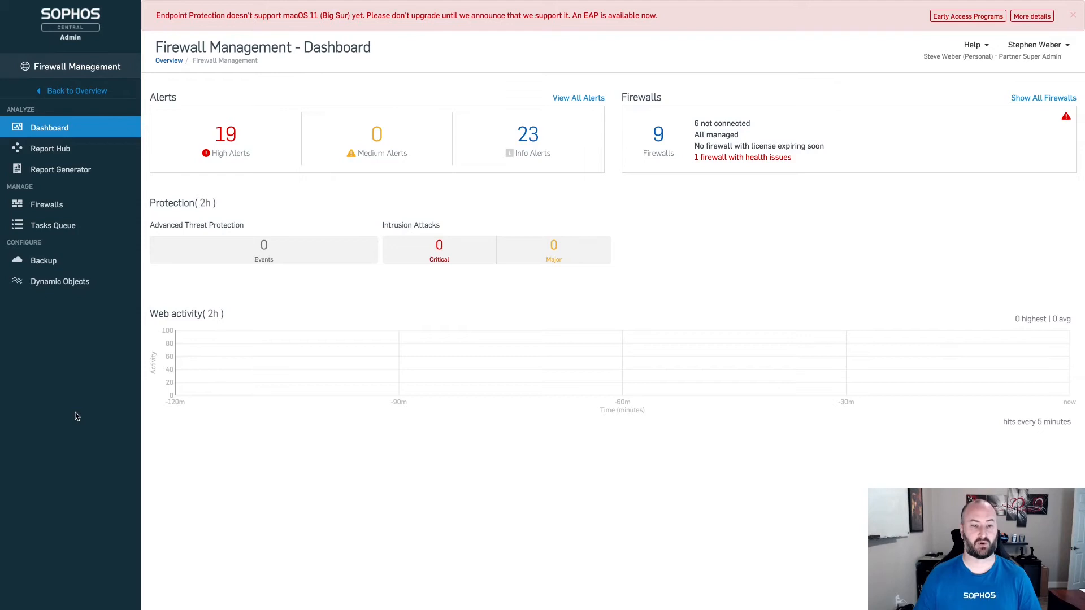
mouse_move(136, 420)
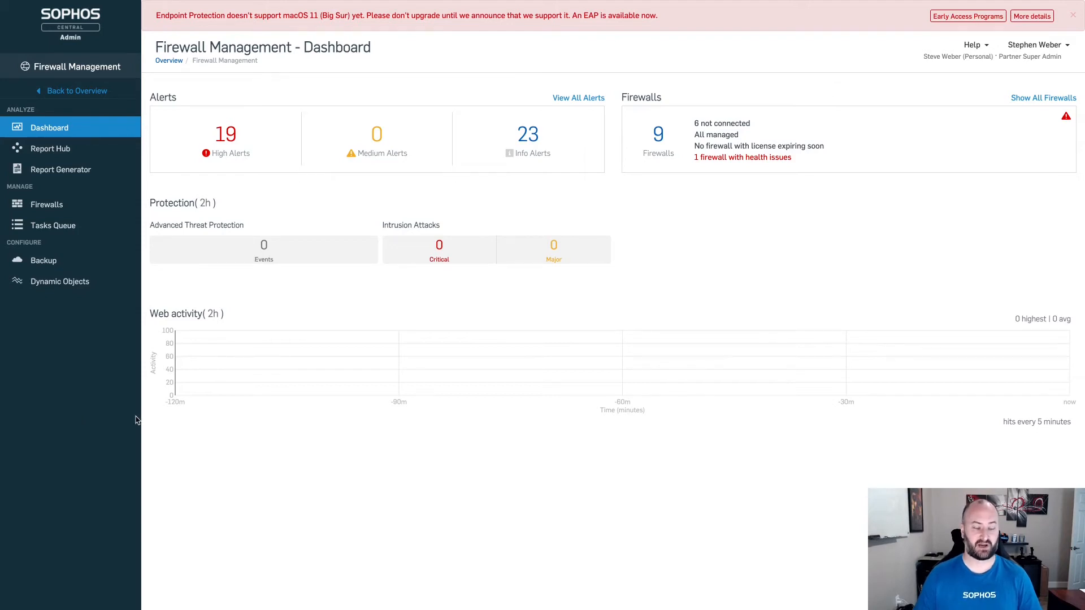
mouse_move(283, 410)
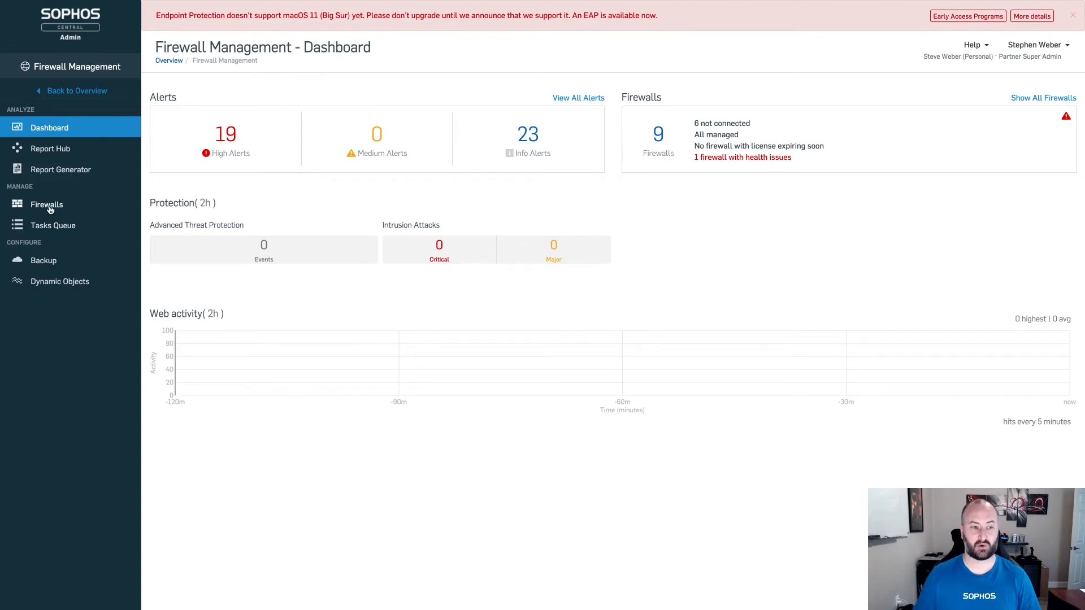
View the customer's firewalls grouped into Ungrouped, Partner Managed Group - Lab Firewalls and Lab Group
left_click(46, 204)
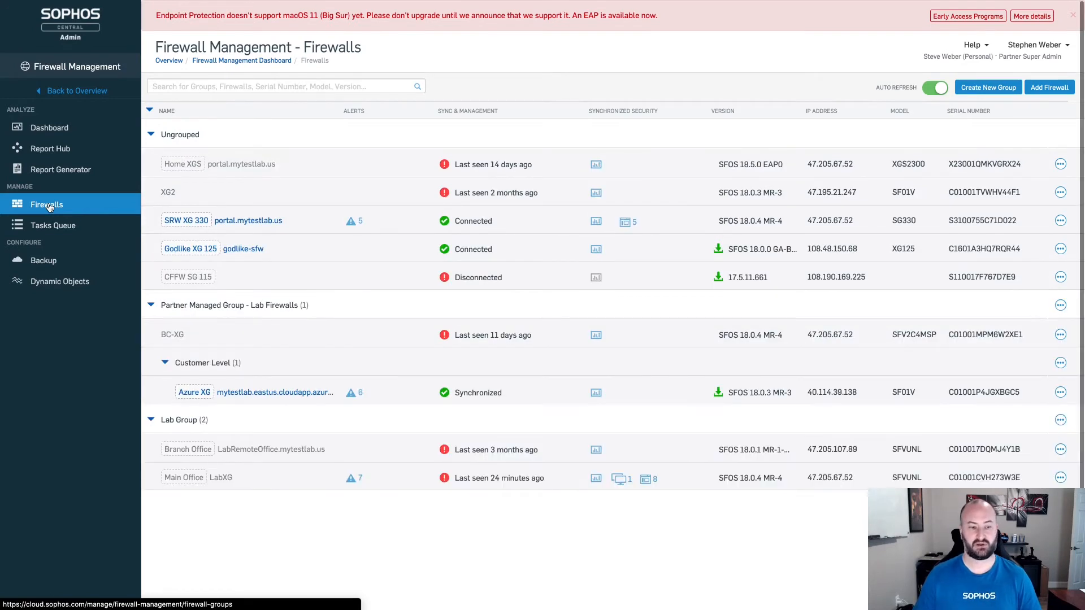
mouse_move(121, 202)
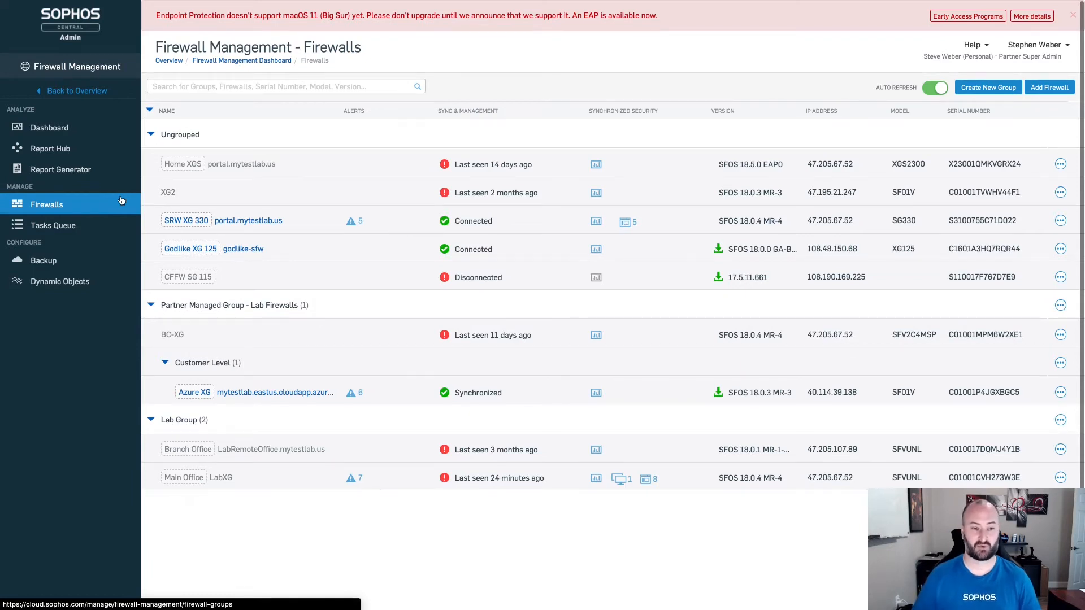
mouse_move(194, 232)
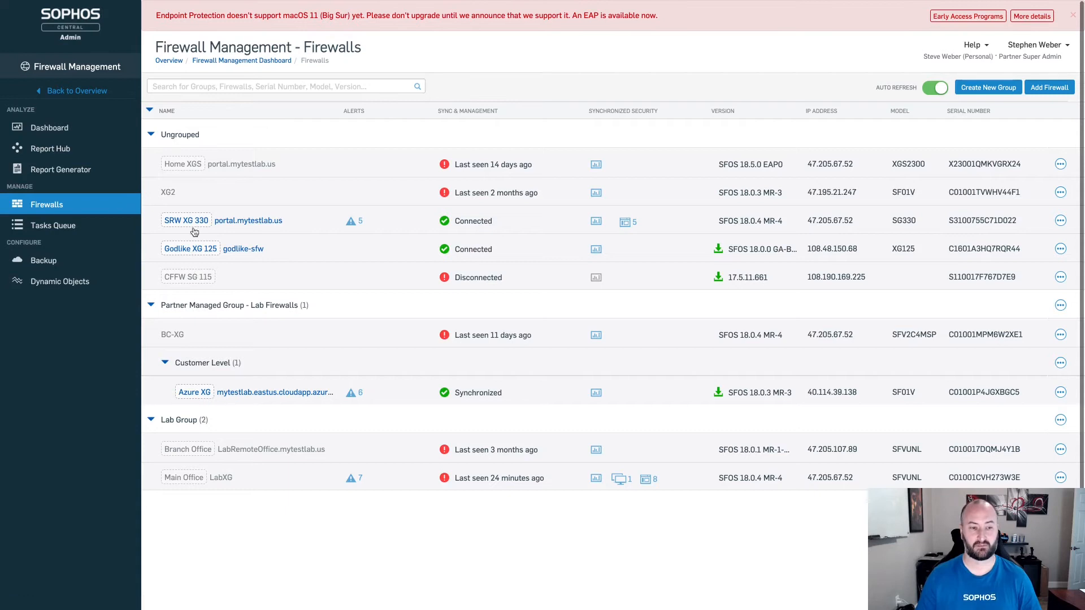
mouse_move(192, 186)
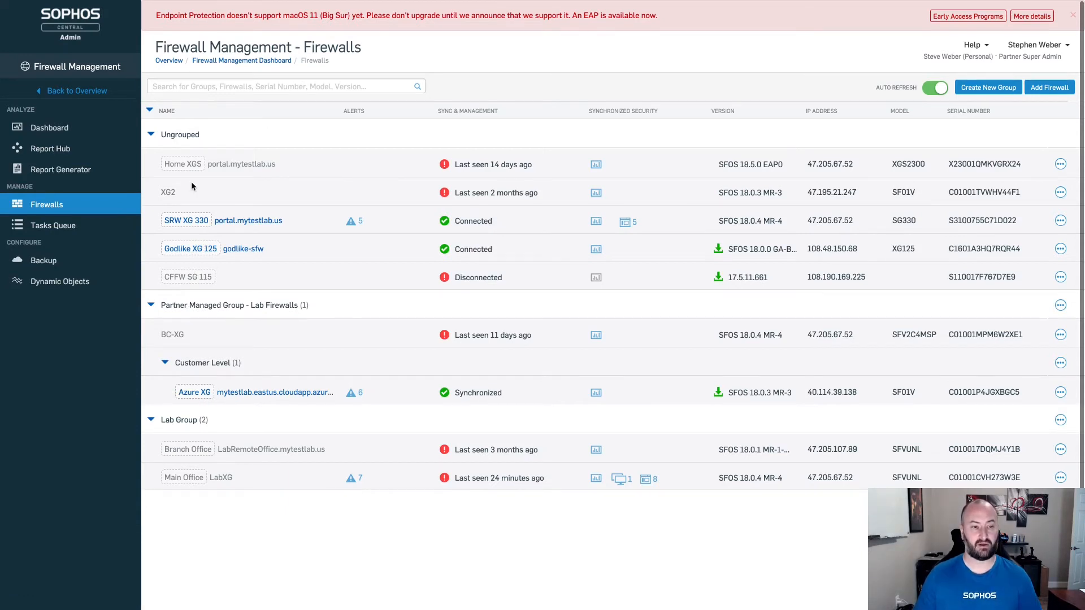
mouse_move(211, 218)
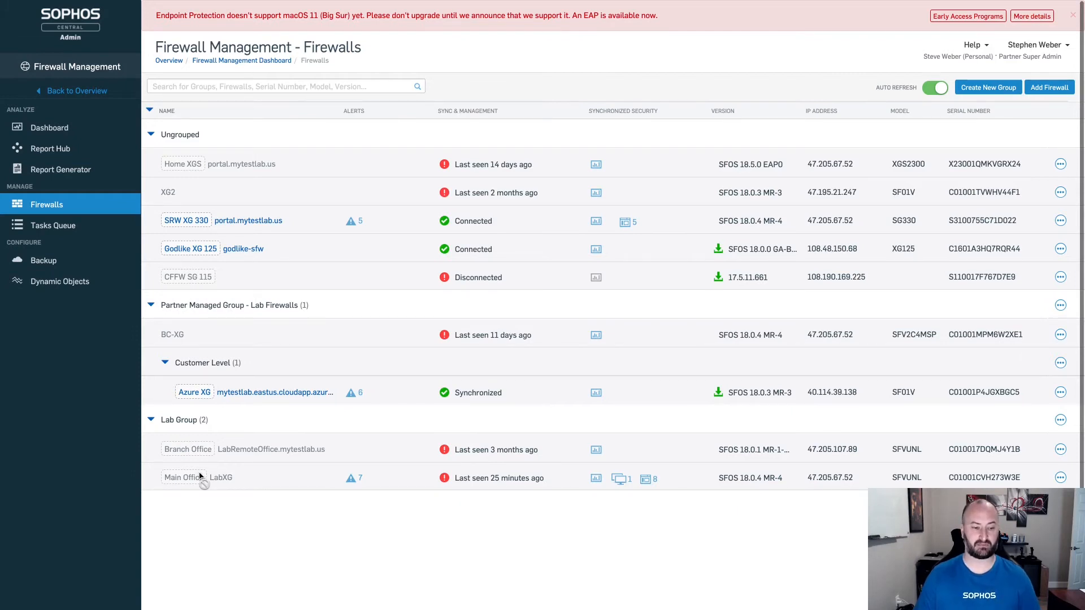
mouse_move(211, 453)
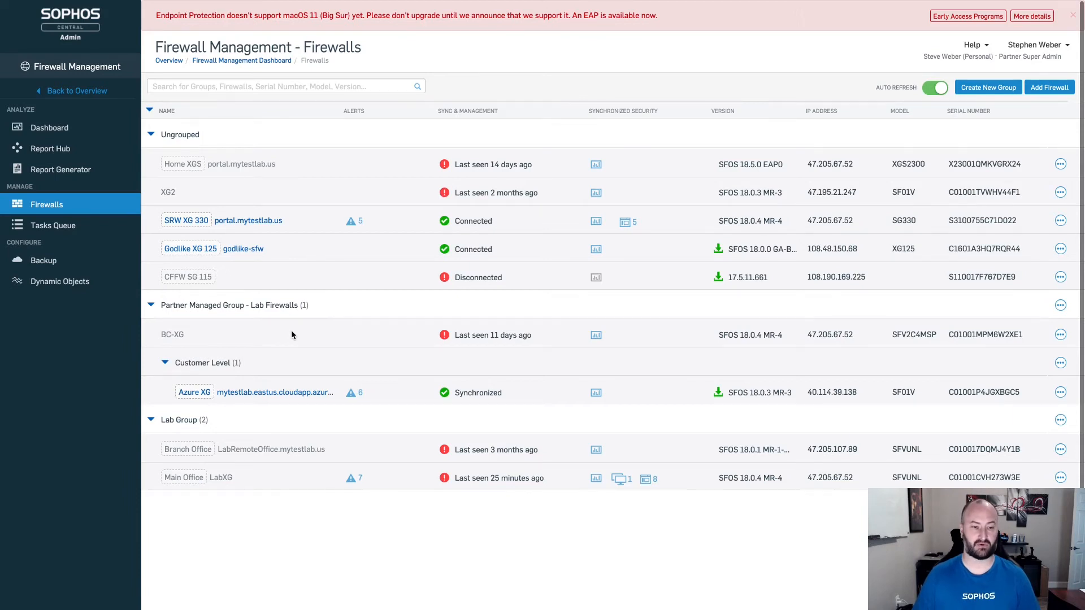
mouse_move(587, 326)
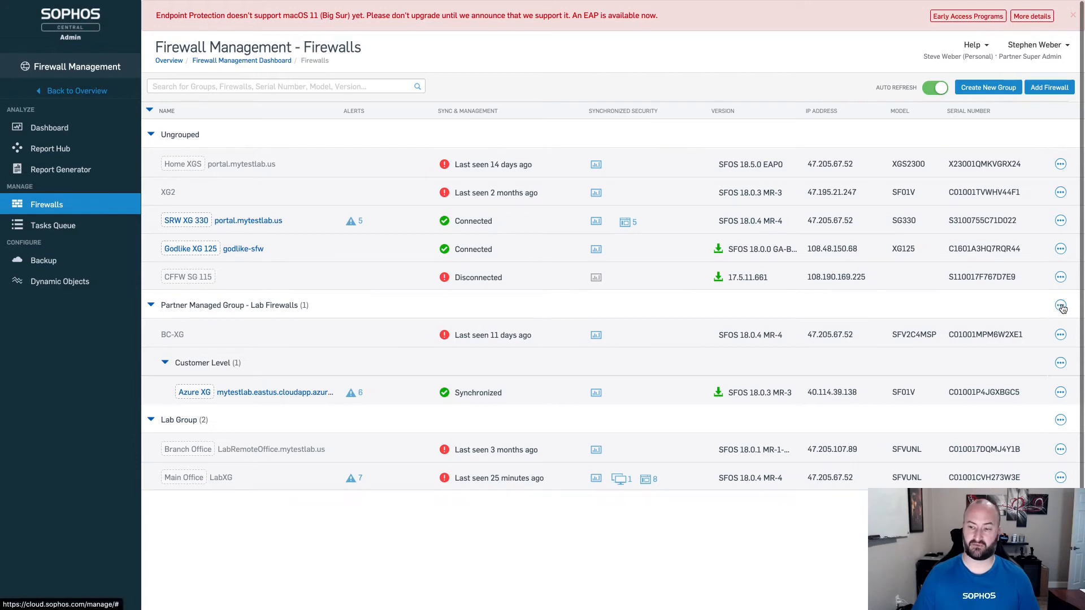
Edit the Lab Firewalls group, showing BC-XG as its only assigned device
left_click(1060, 305)
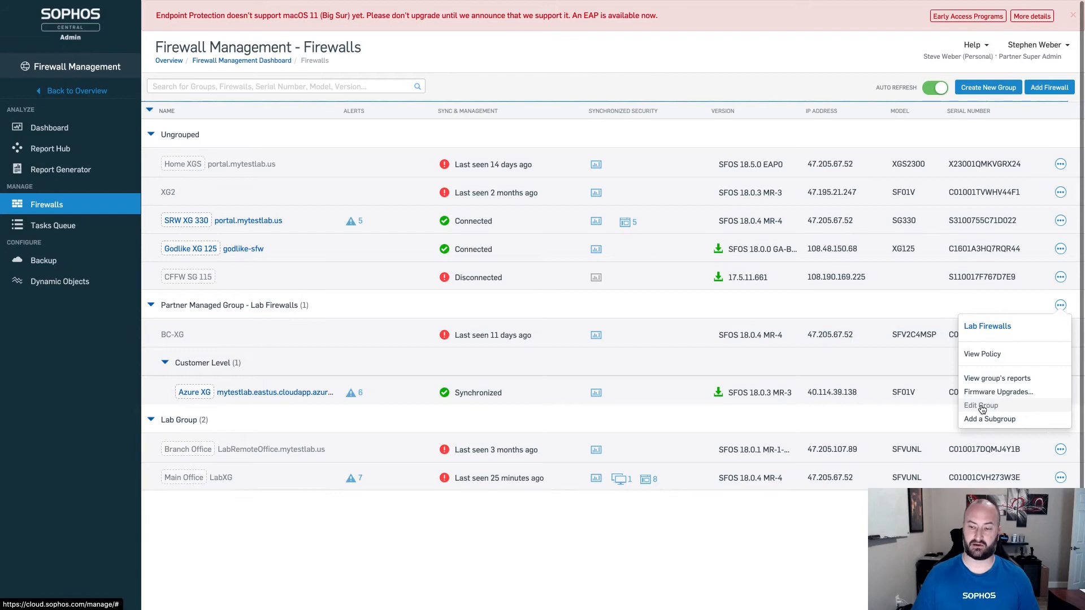
left_click(981, 405)
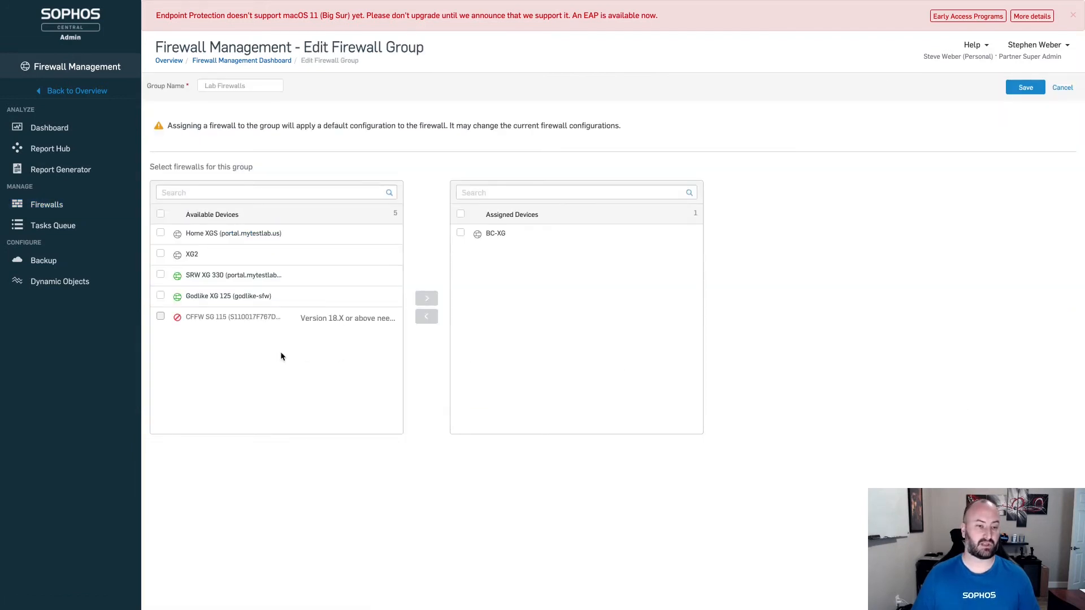
mouse_move(228, 296)
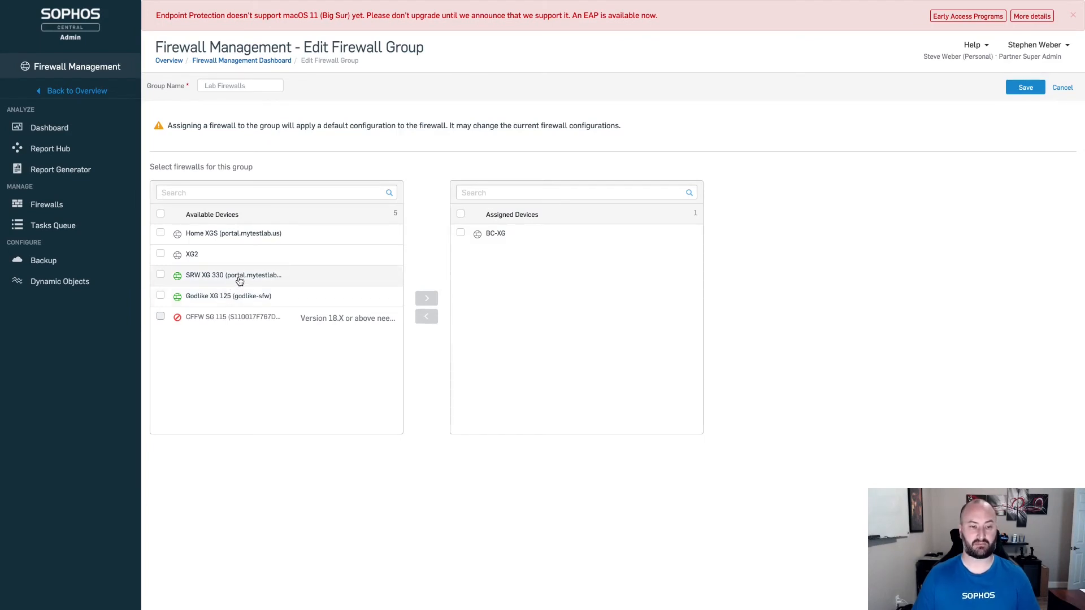
mouse_move(531, 195)
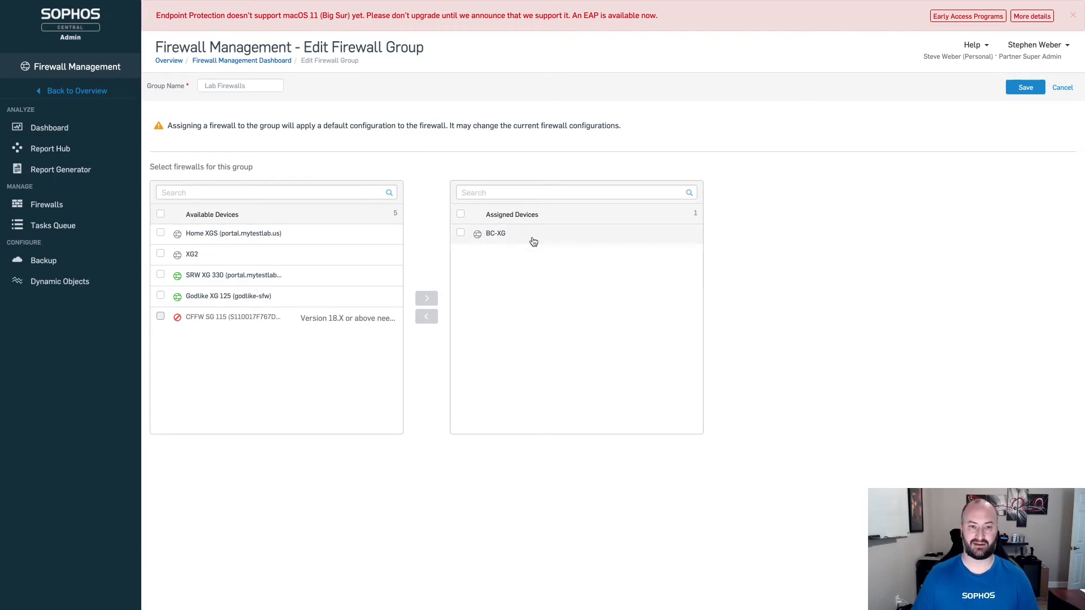
mouse_move(745, 181)
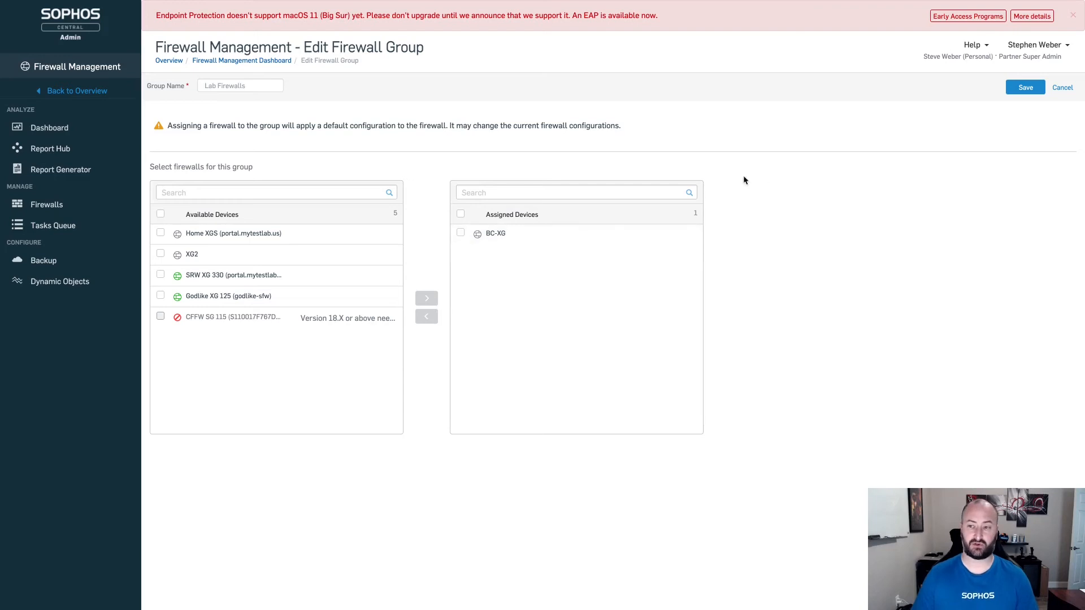
mouse_move(117, 227)
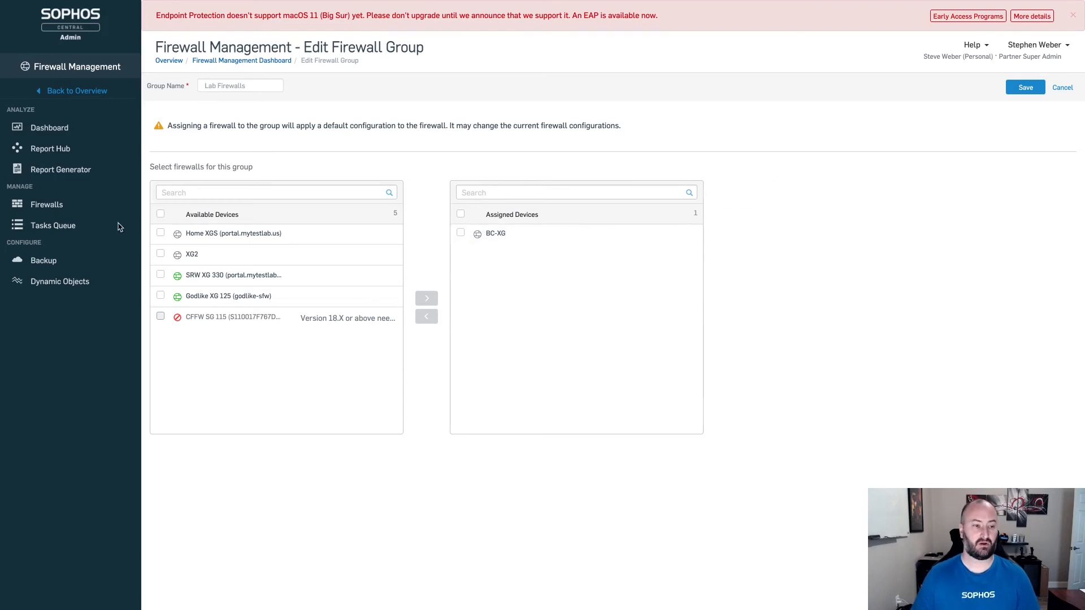
mouse_move(53, 226)
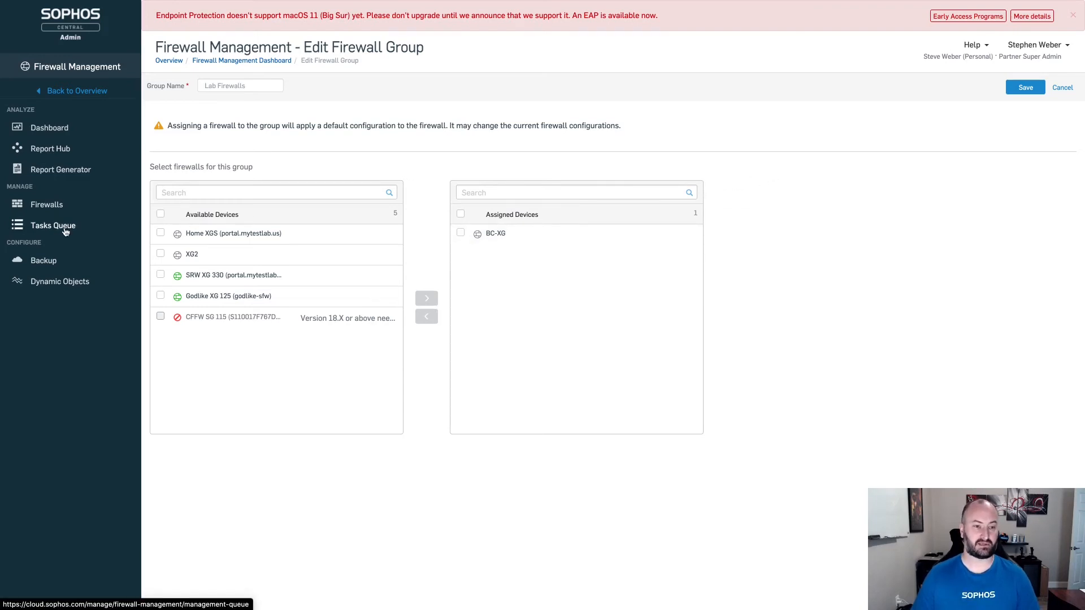
mouse_move(63, 232)
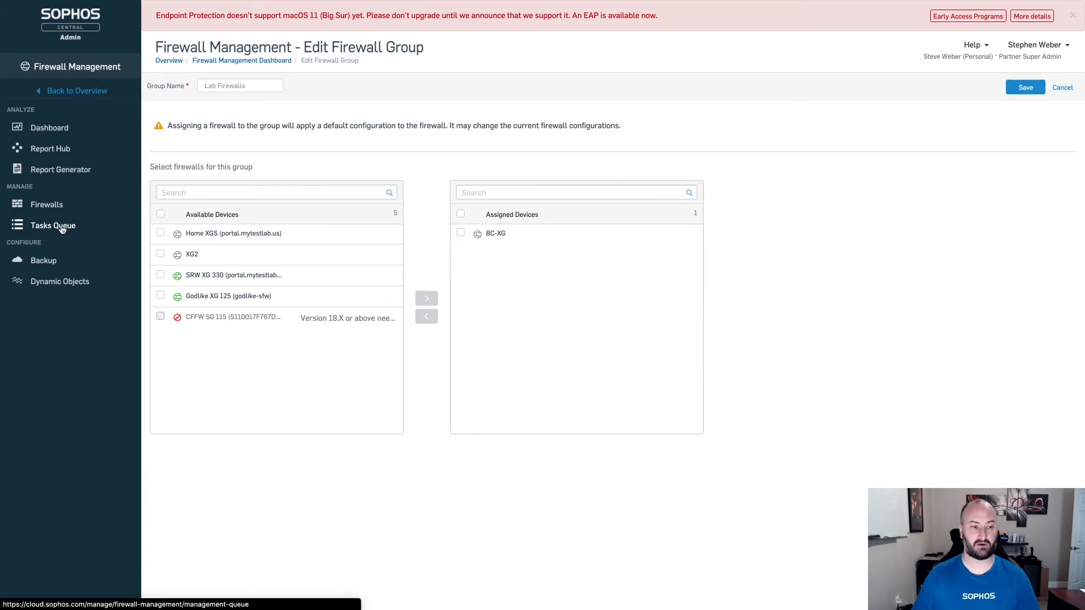
Review the Tasks Queue's 33 firewall transactions, then return to the Firewalls list
left_click(53, 226)
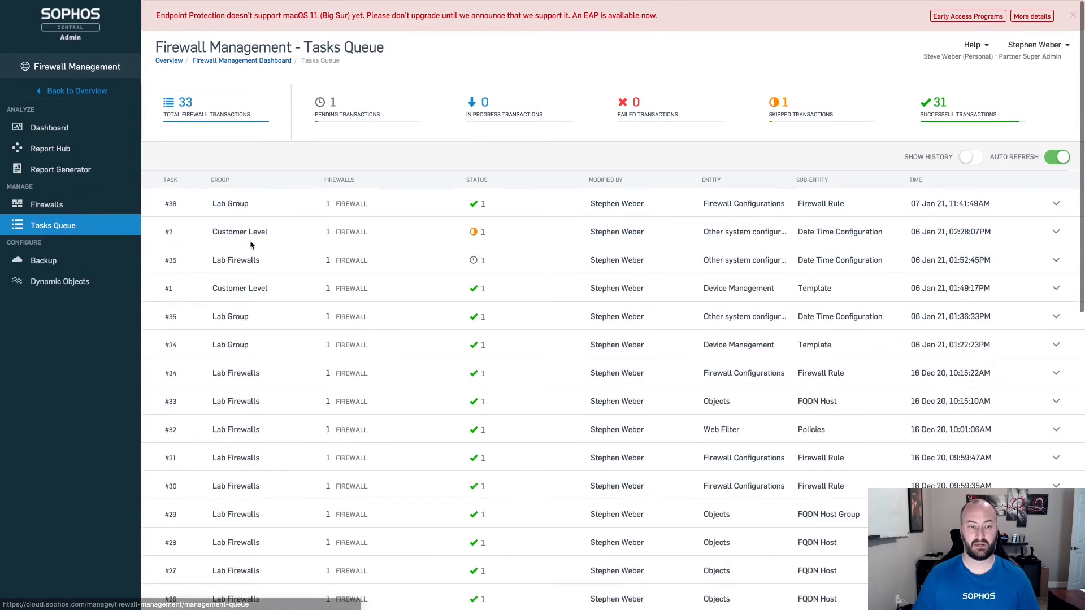
mouse_move(338, 128)
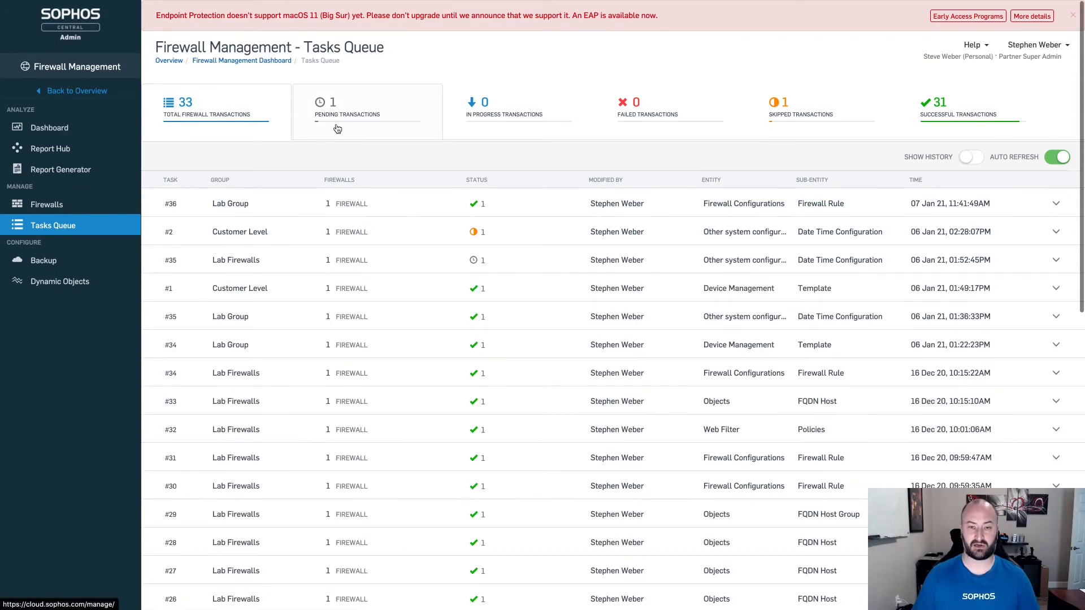
mouse_move(744, 108)
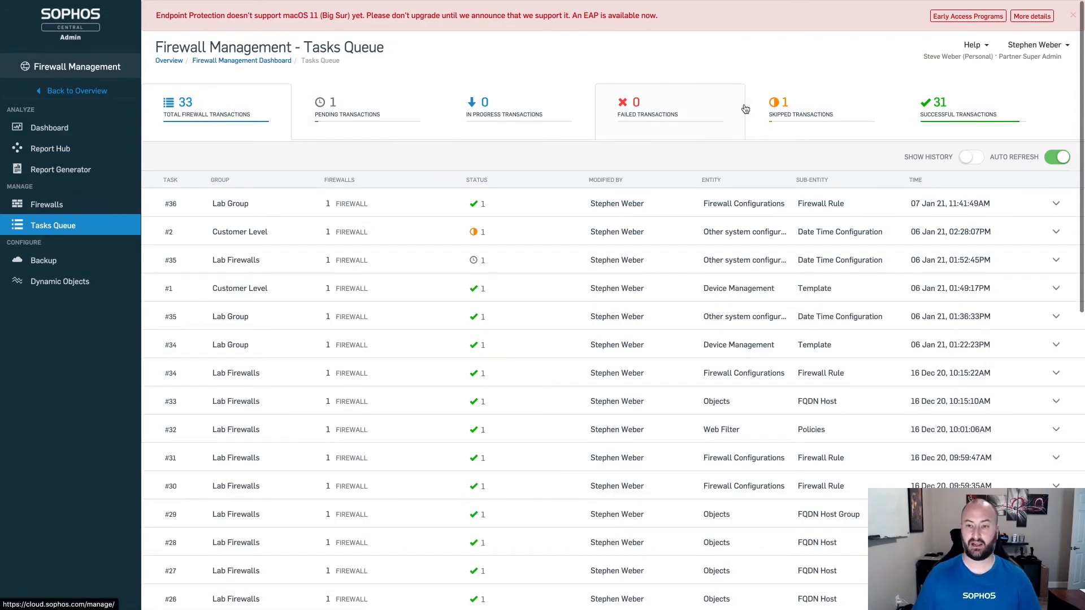
mouse_move(928, 117)
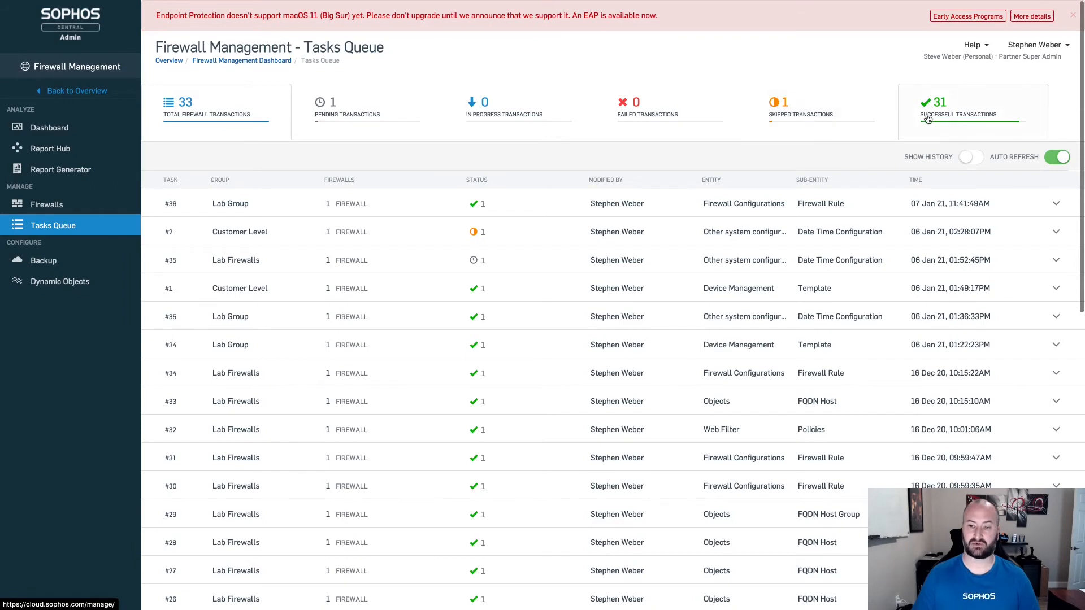
mouse_move(666, 323)
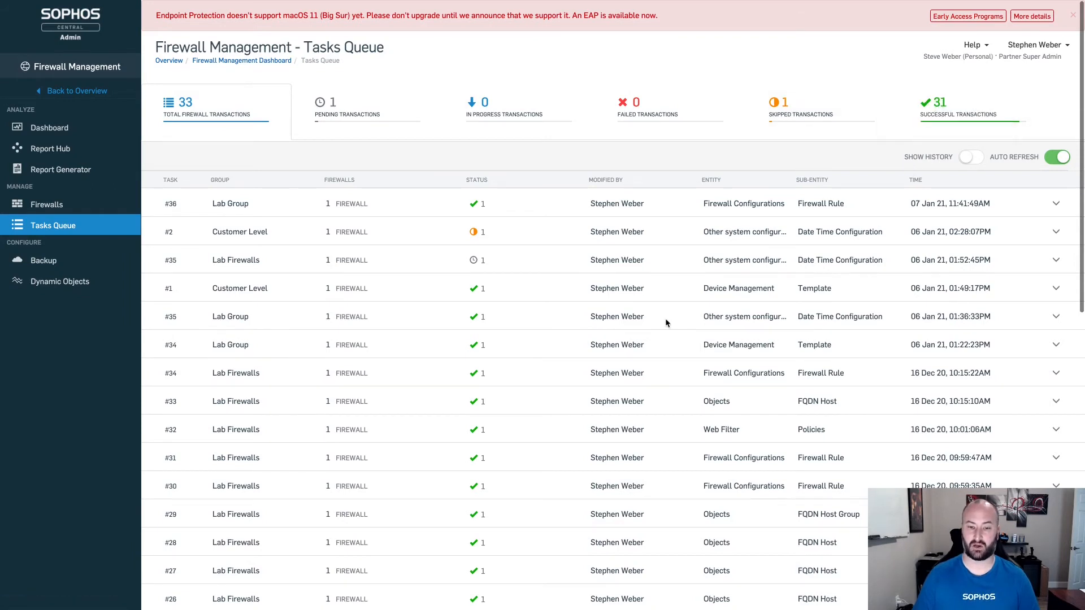
mouse_move(470, 356)
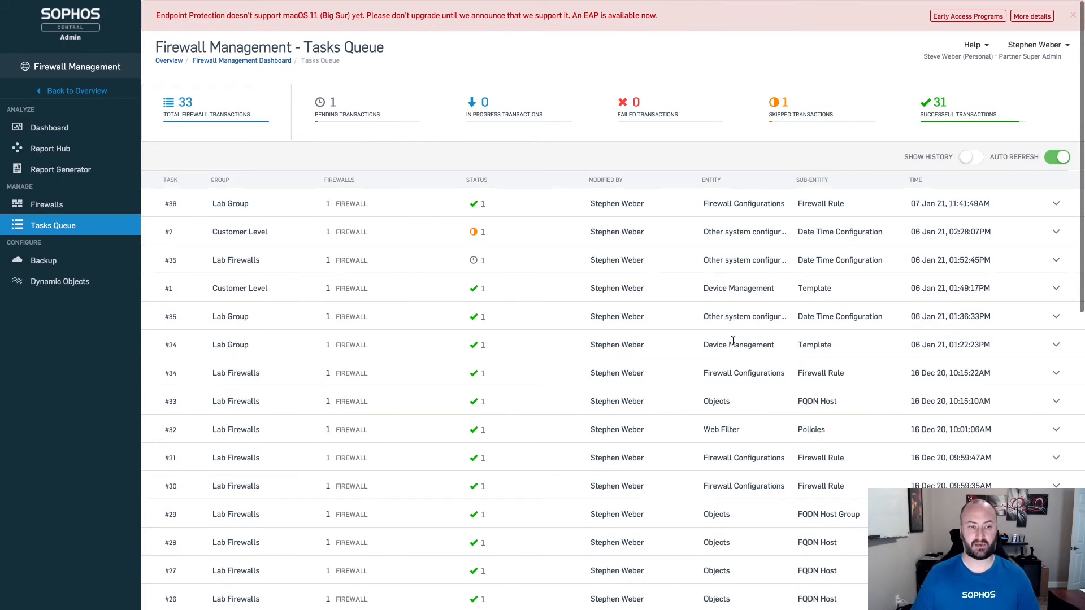
mouse_move(729, 330)
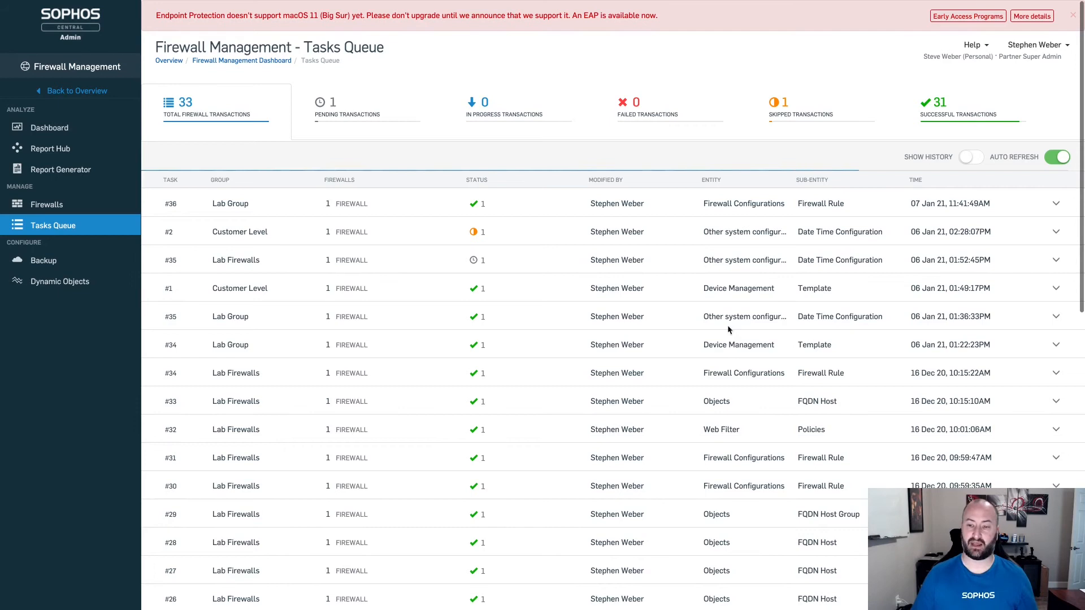
mouse_move(701, 240)
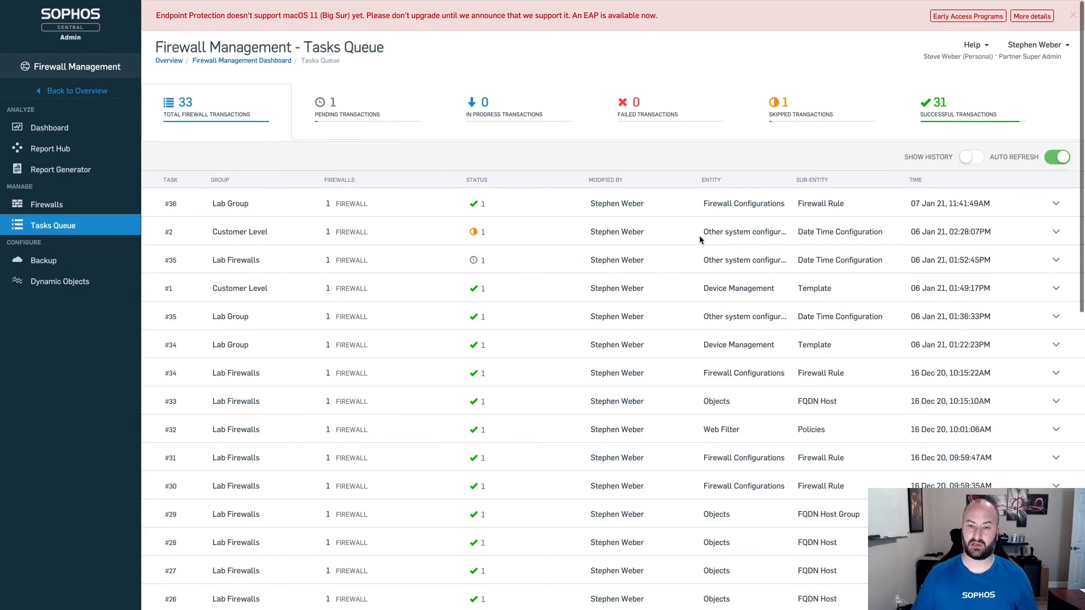
mouse_move(753, 235)
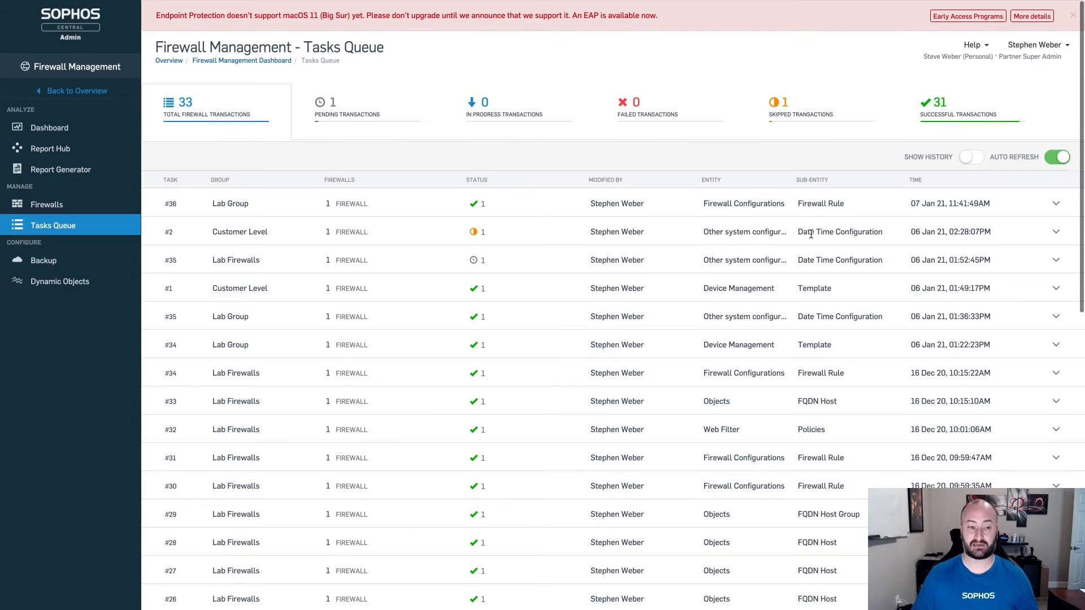
mouse_move(682, 233)
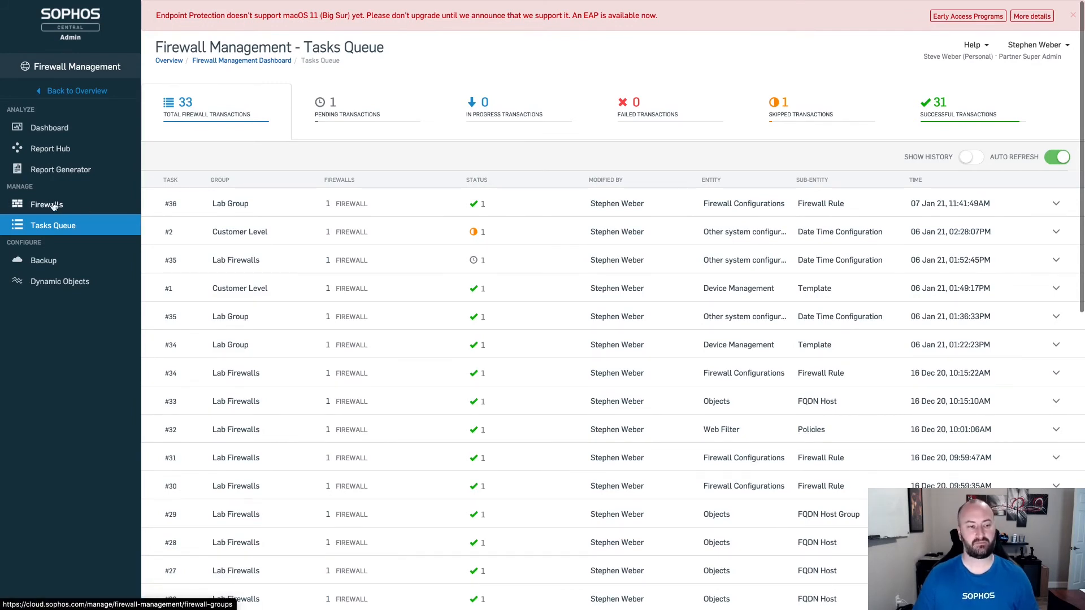
left_click(47, 204)
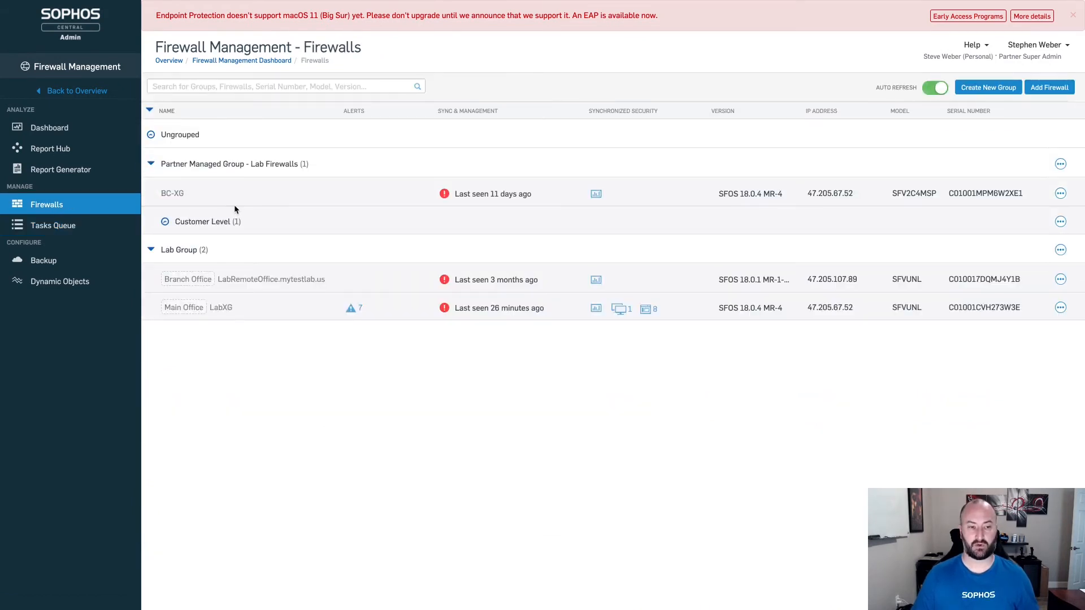
Reload the full Firewalls list with five ungrouped firewalls and Azure XG under Customer Level
left_click(150, 134)
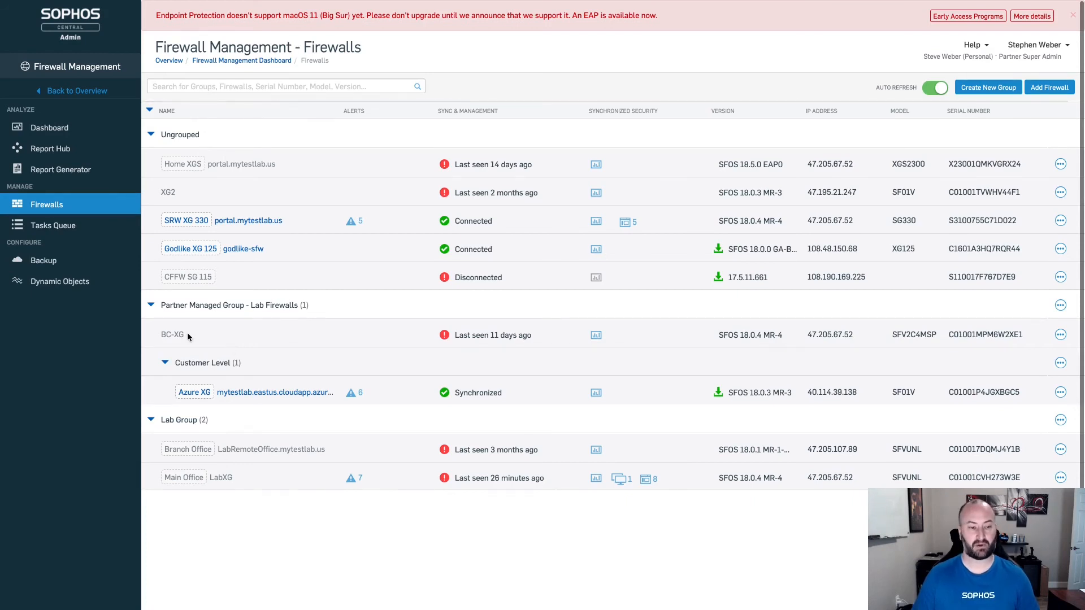
mouse_move(274, 306)
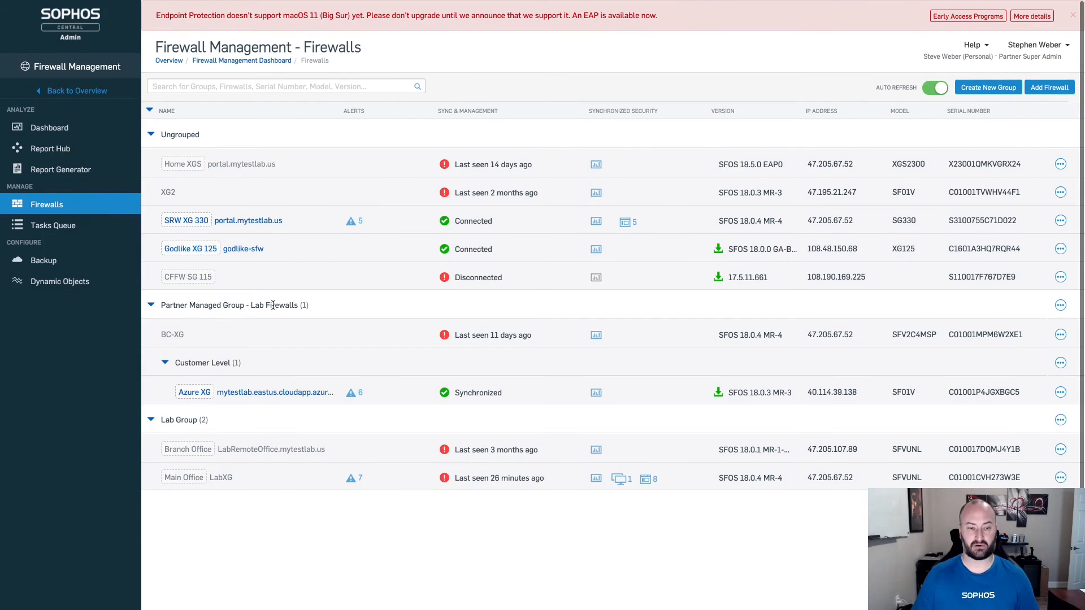
mouse_move(454, 325)
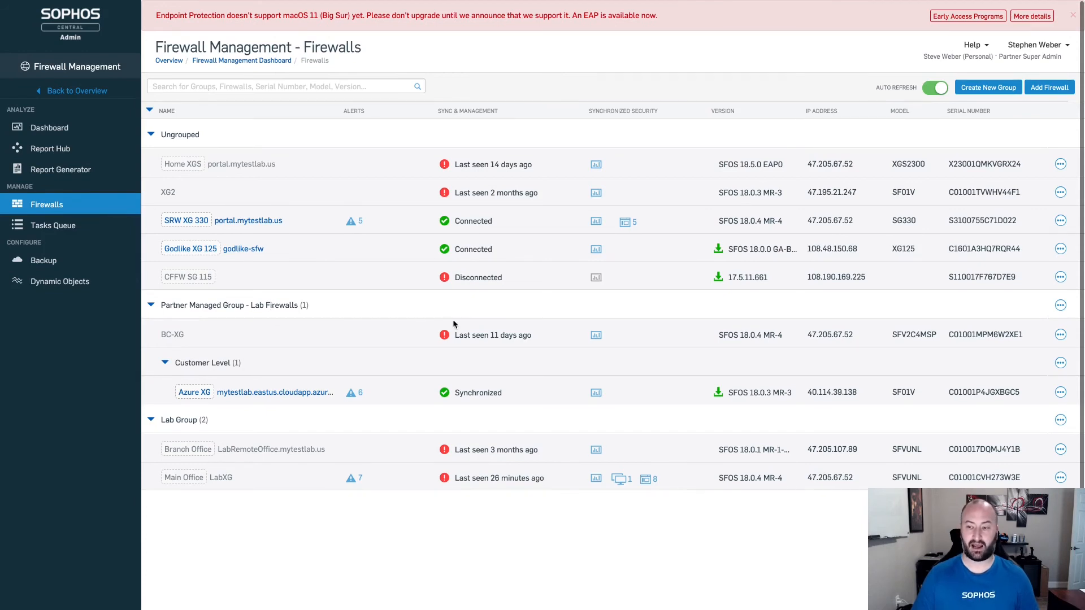
left_click(1061, 306)
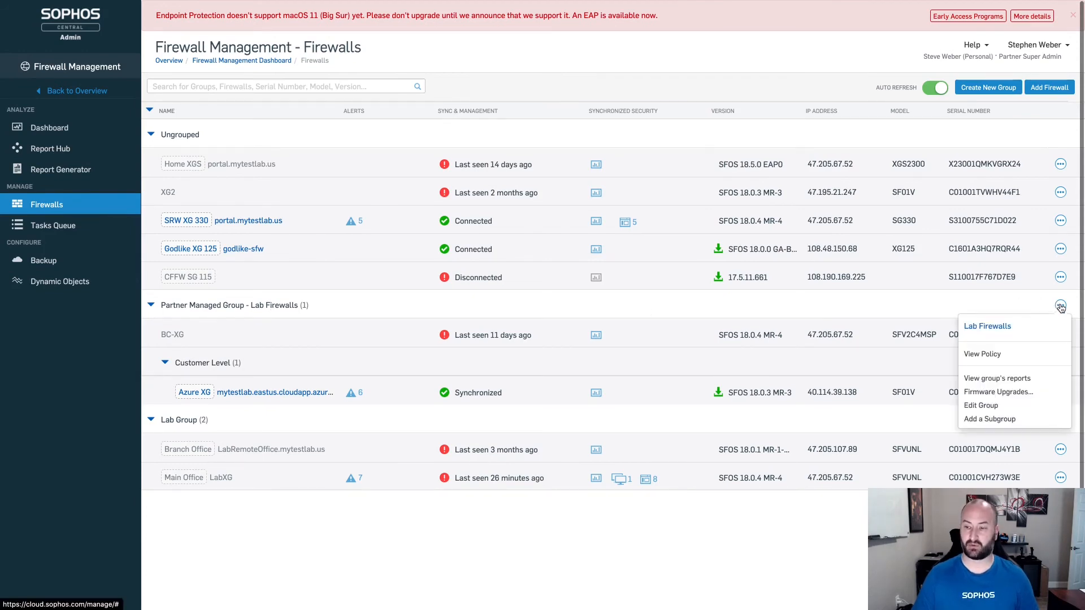
mouse_move(981, 404)
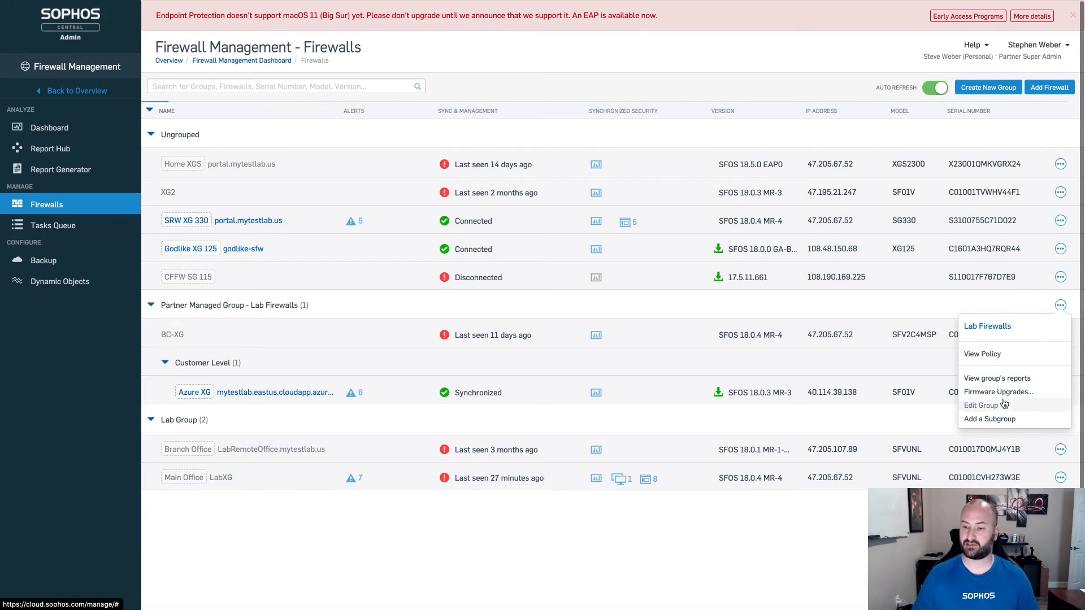
mouse_move(990, 418)
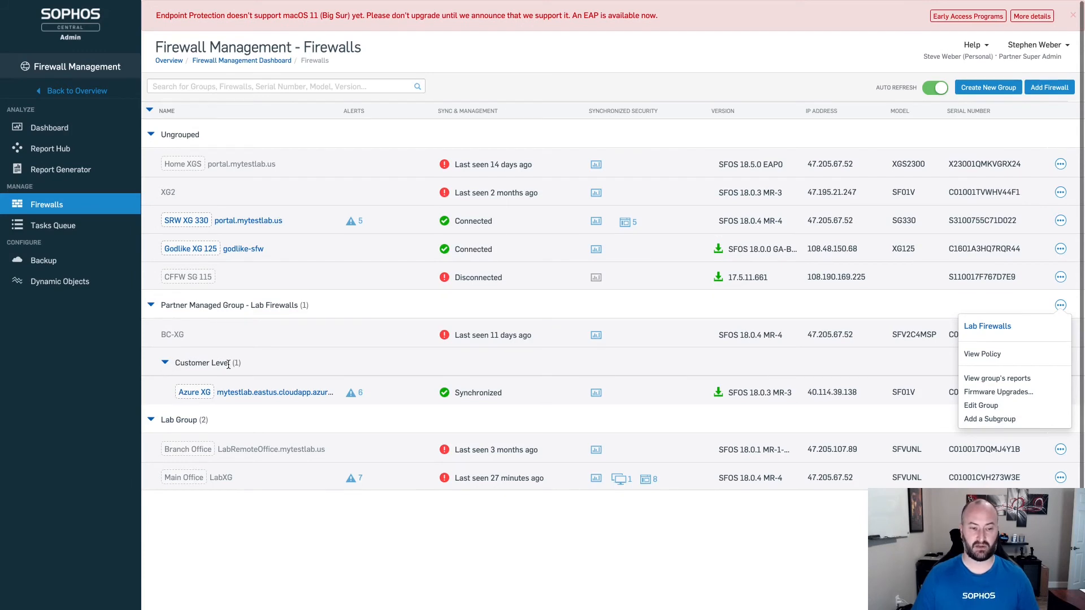
mouse_move(271, 392)
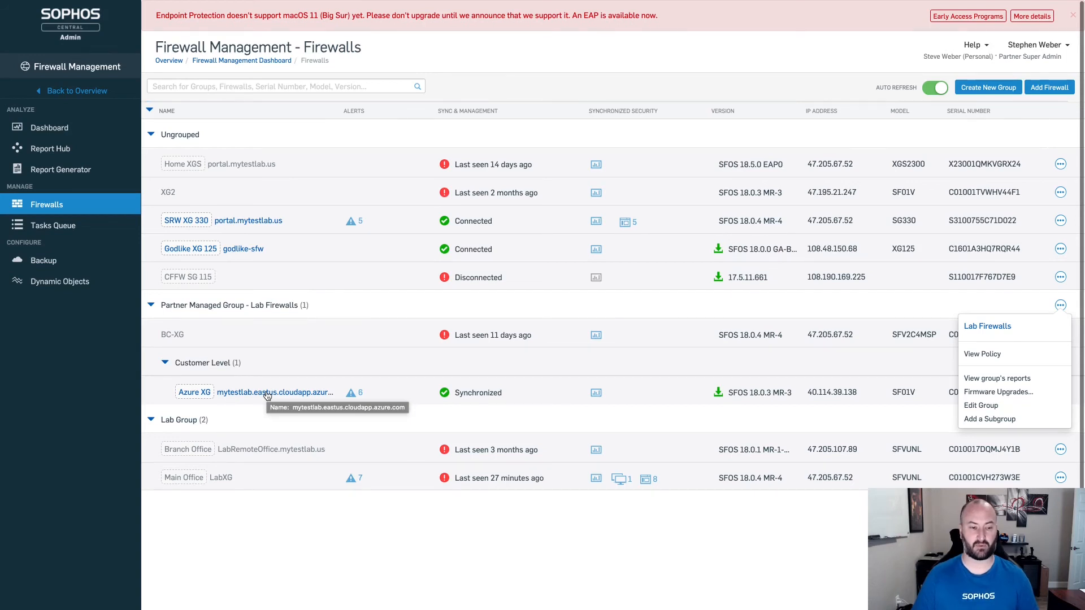
mouse_move(191, 336)
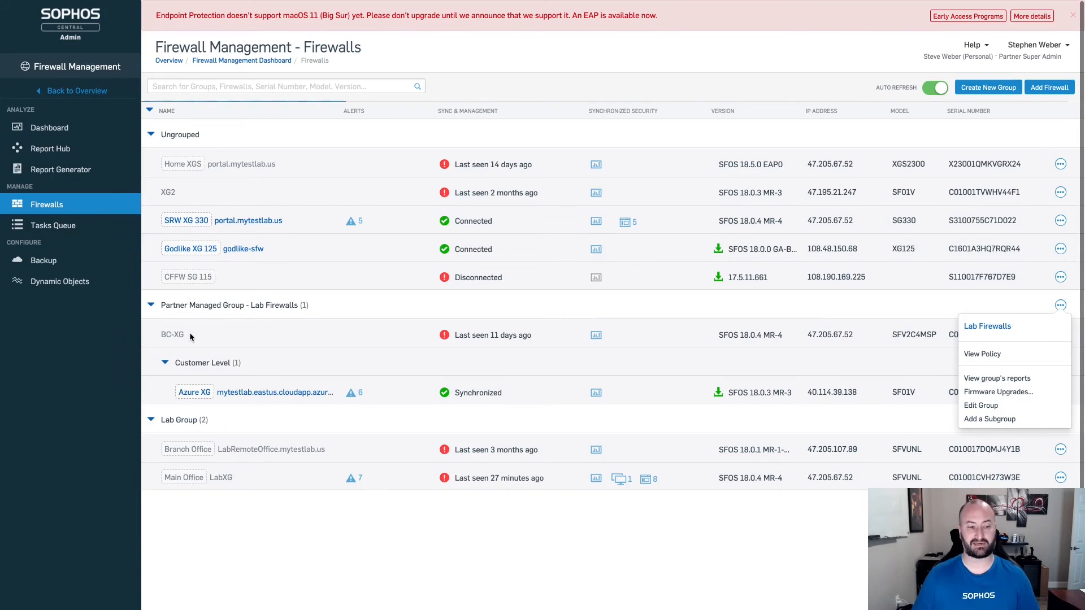
mouse_move(253, 366)
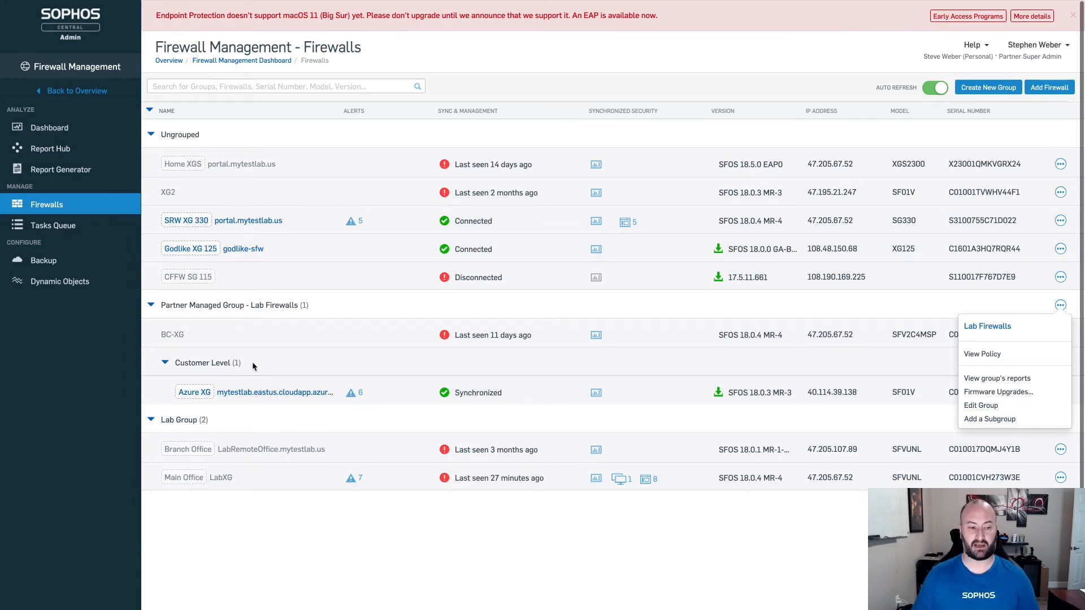
mouse_move(378, 365)
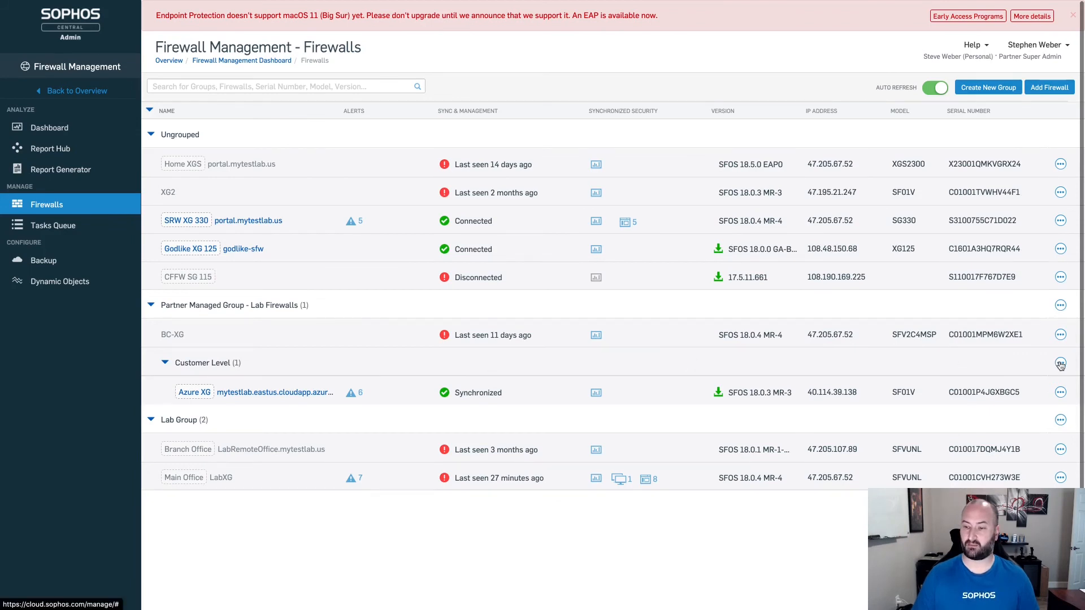
Open Manage Policy for the Customer Level subgroup, showing its three inherited firewall rules
left_click(1060, 361)
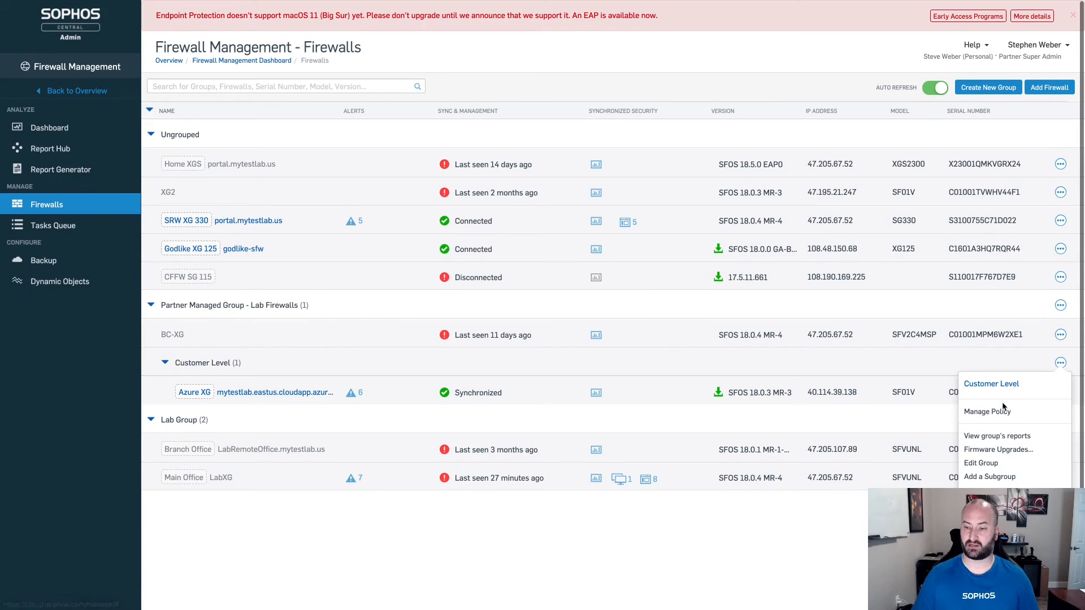
left_click(986, 412)
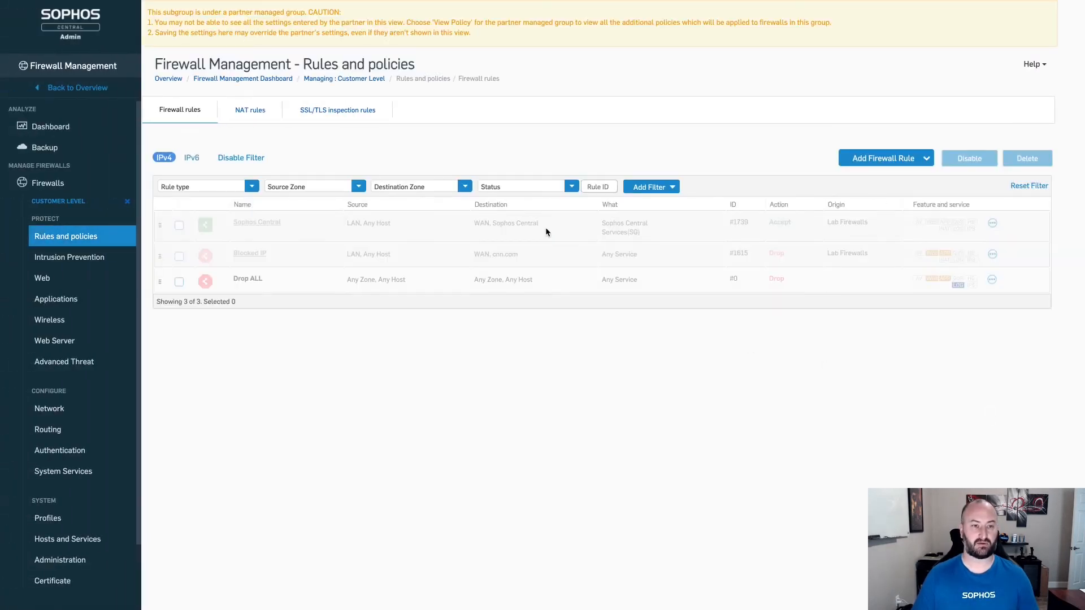
mouse_move(189, 24)
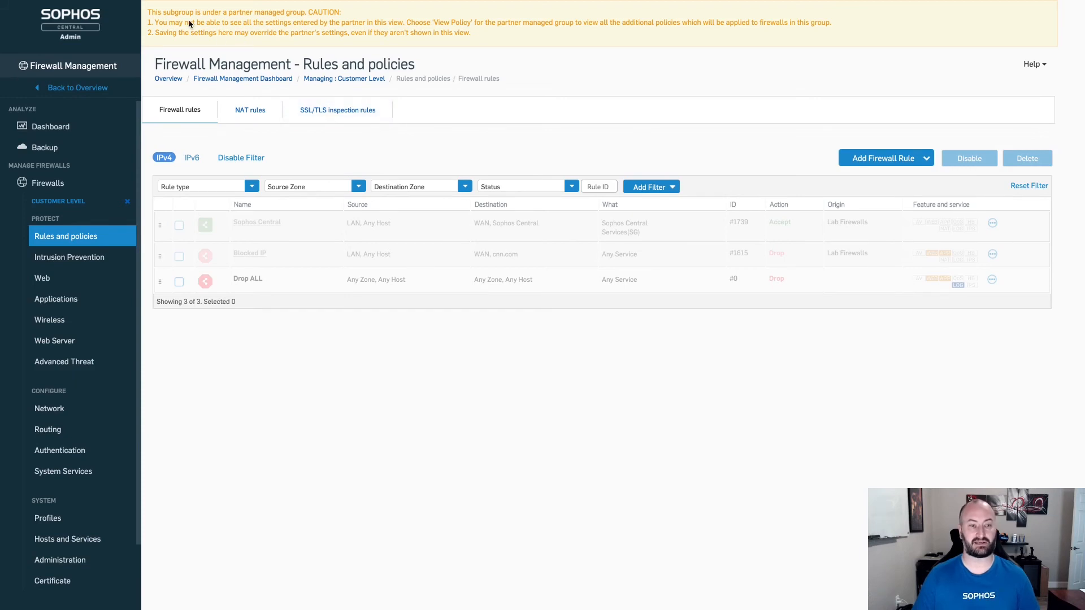
mouse_move(288, 40)
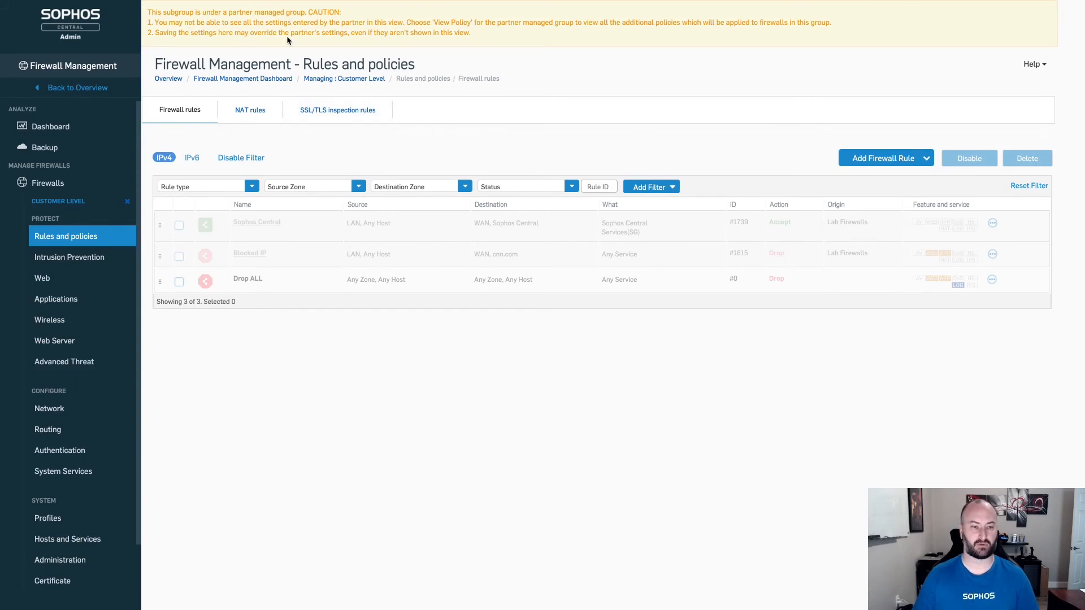
mouse_move(240, 226)
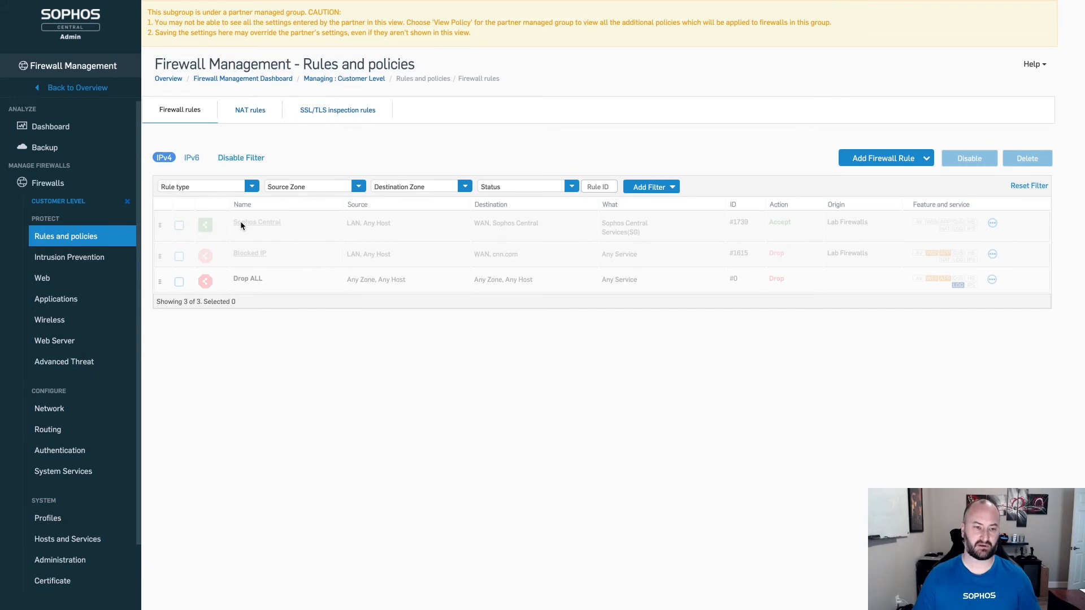
mouse_move(245, 229)
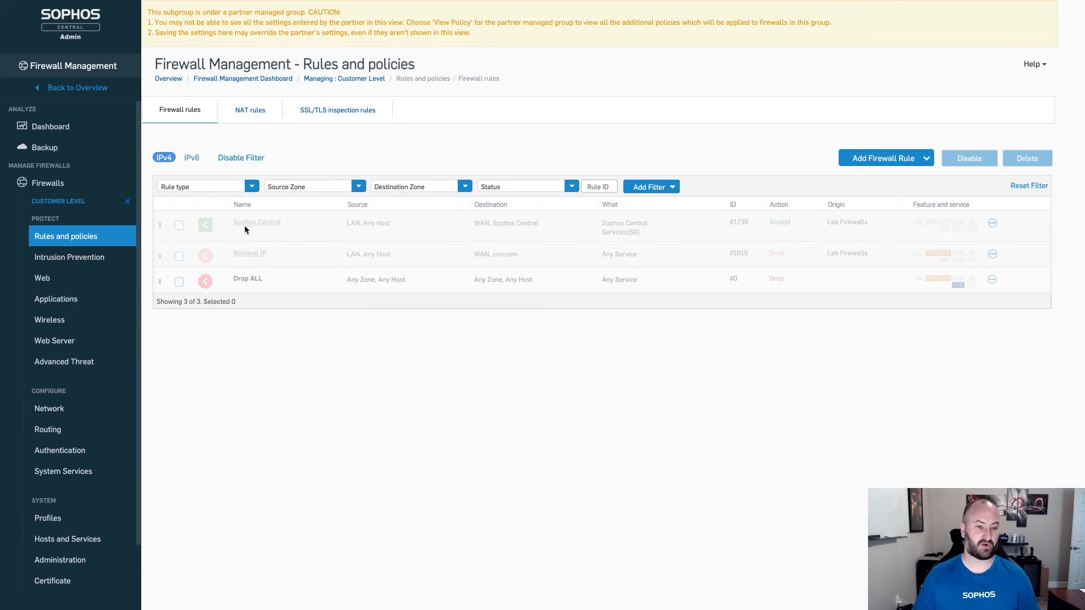
mouse_move(269, 256)
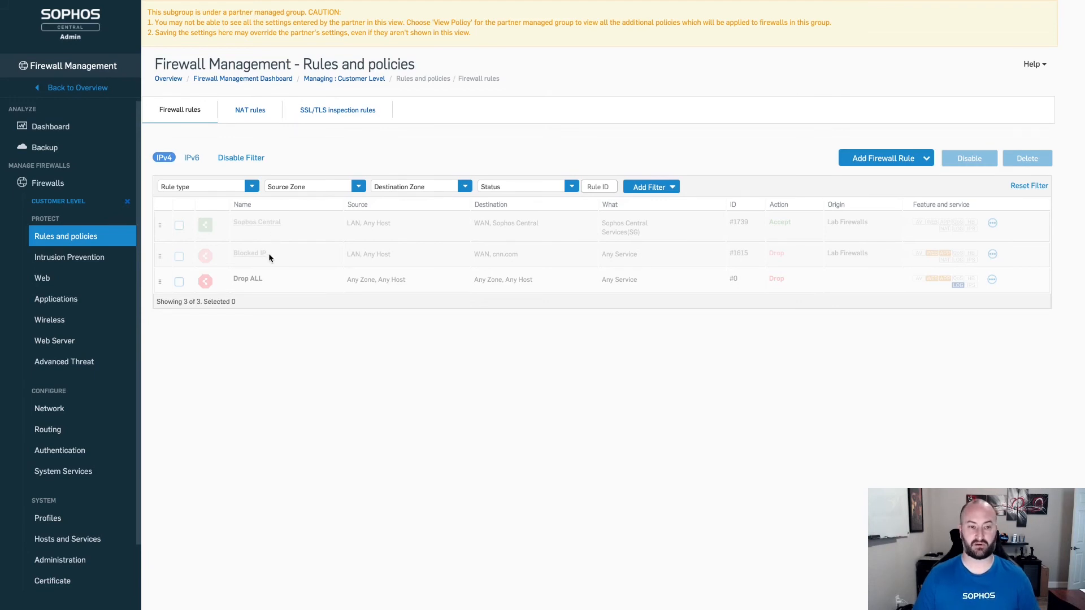
mouse_move(276, 257)
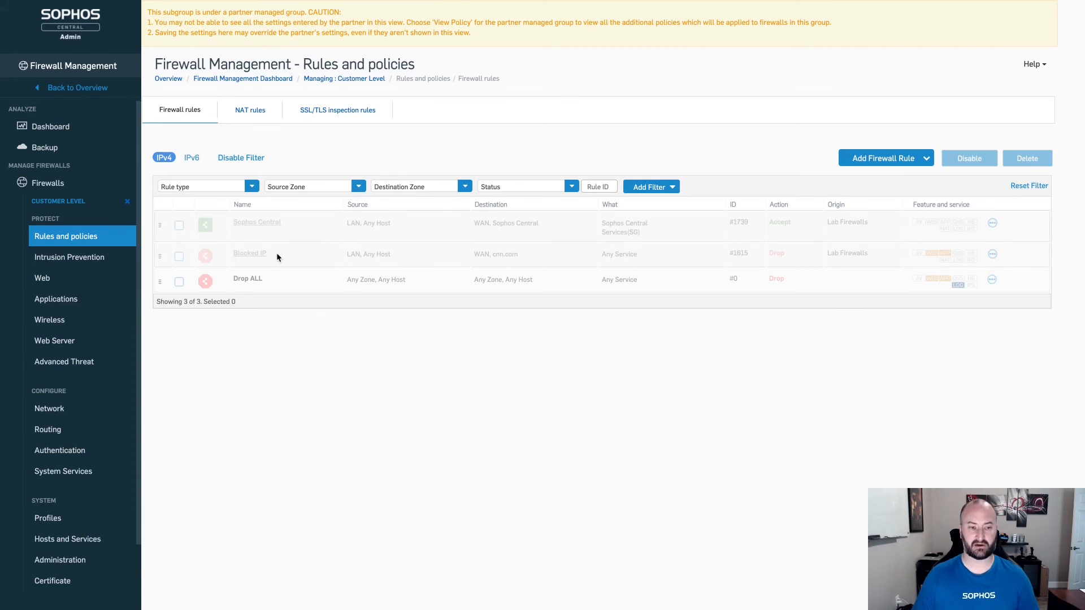
mouse_move(833, 234)
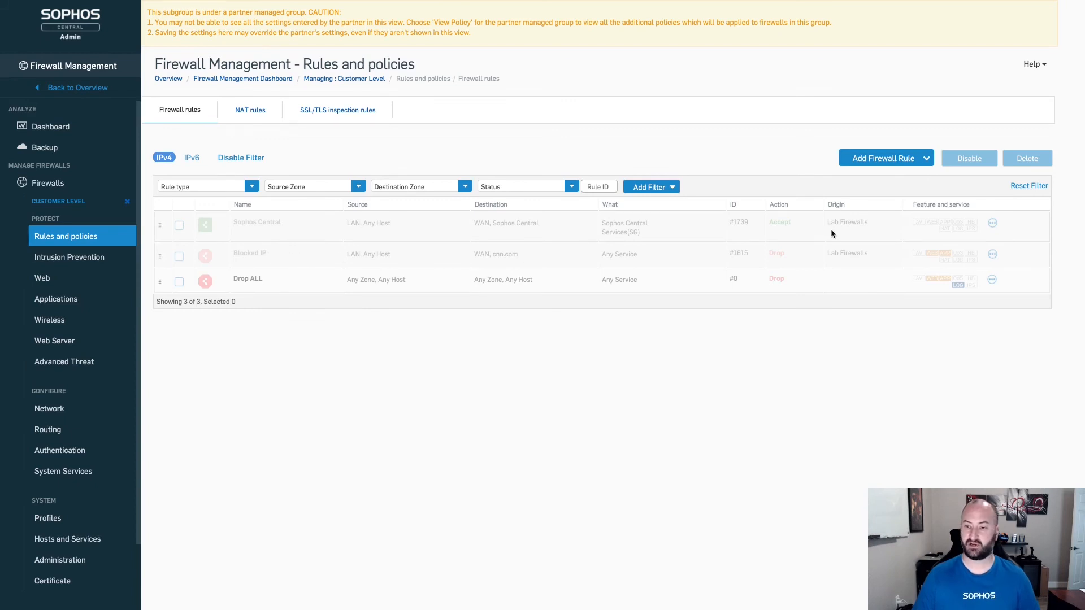
mouse_move(862, 215)
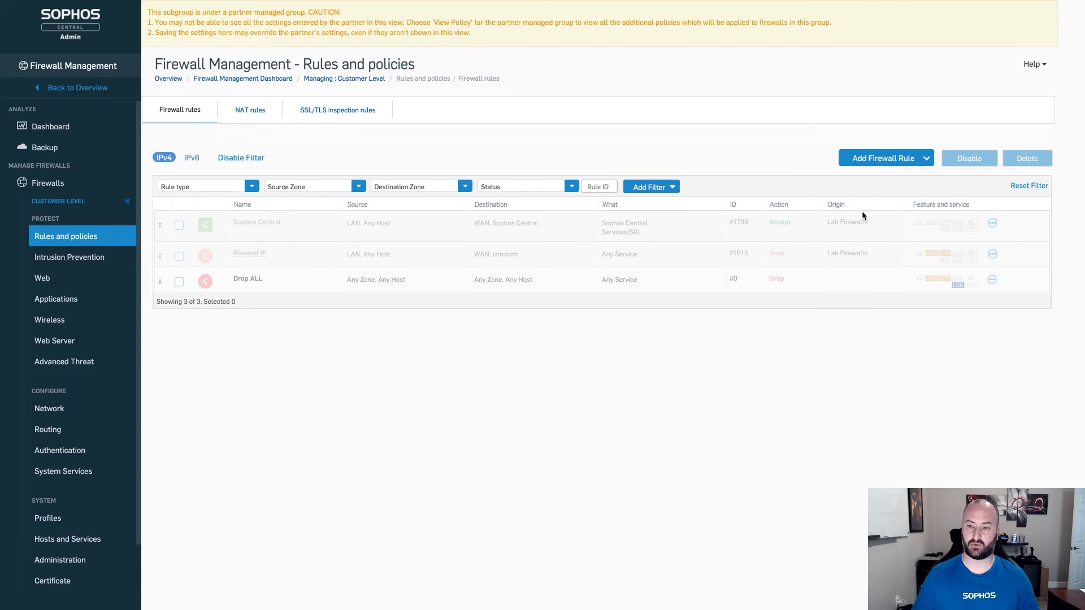
mouse_move(849, 222)
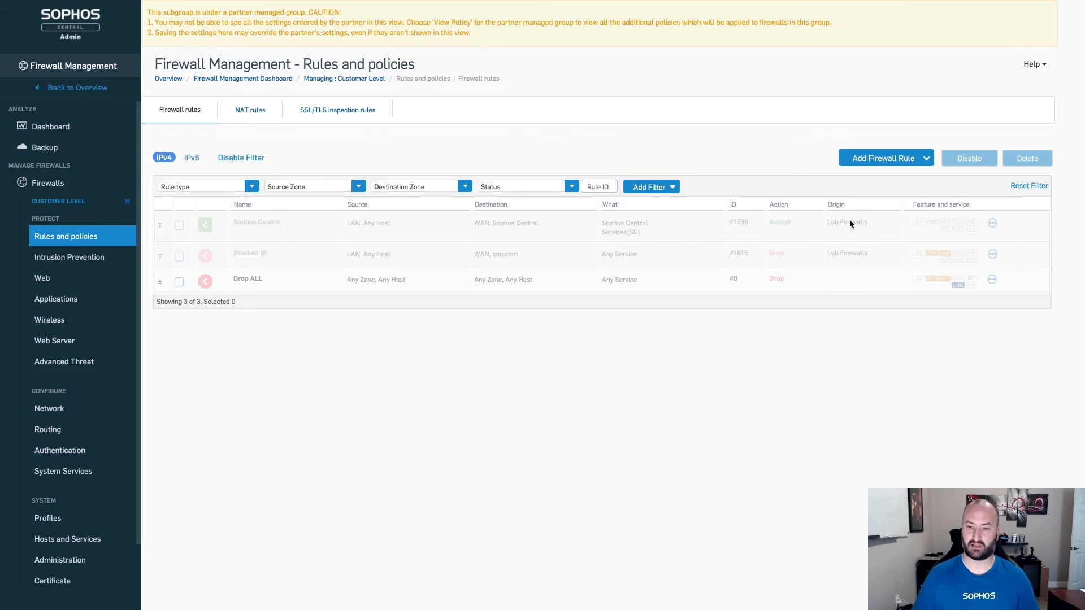
mouse_move(850, 268)
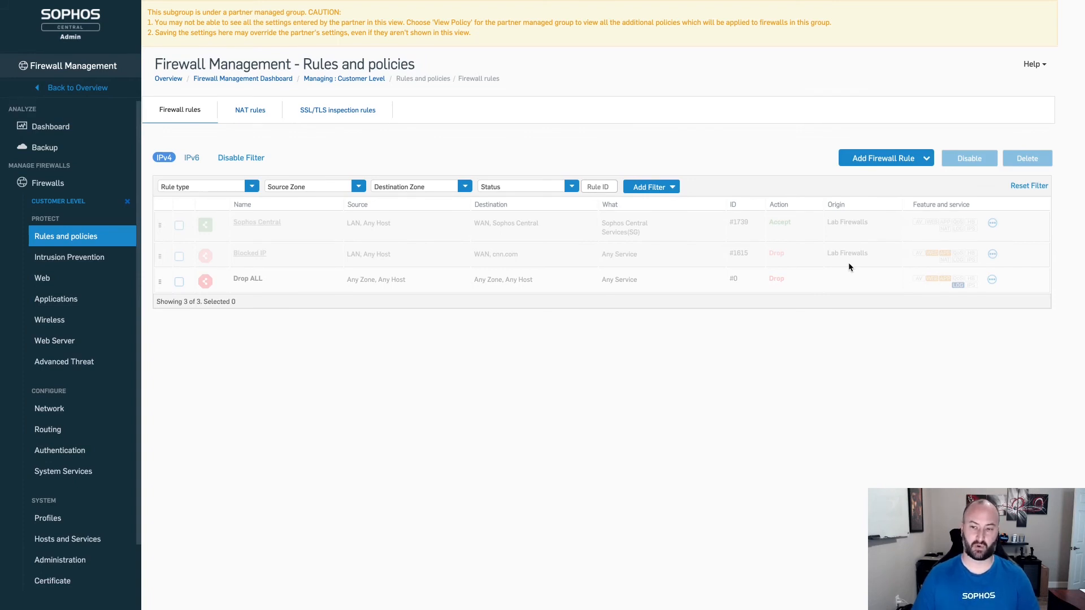
mouse_move(451, 240)
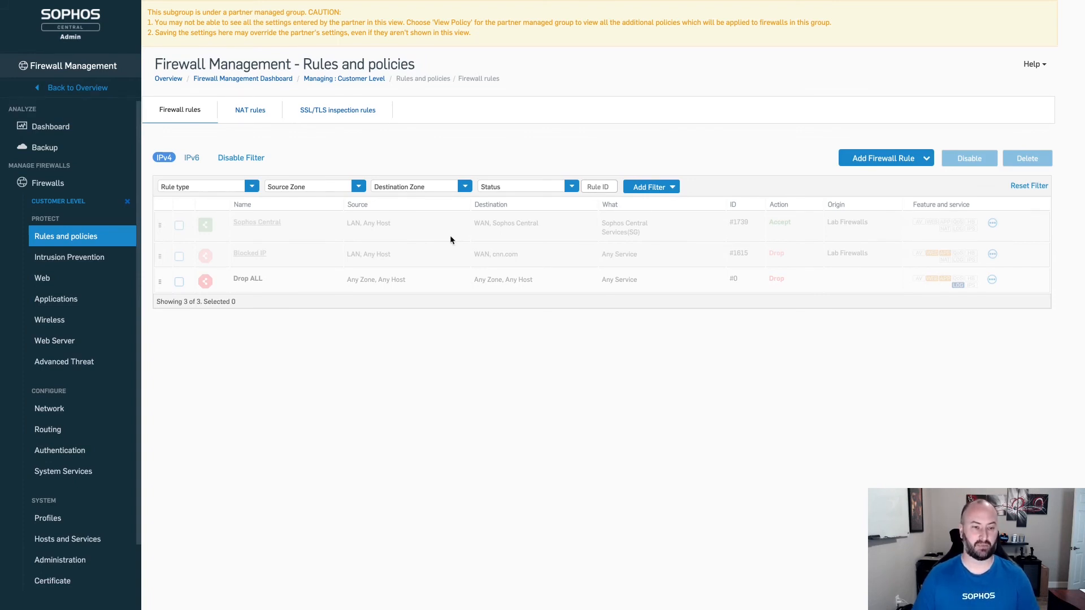
View the subgroup's Web policies and expand Customer A, showing only a Default Action of Allow
left_click(42, 278)
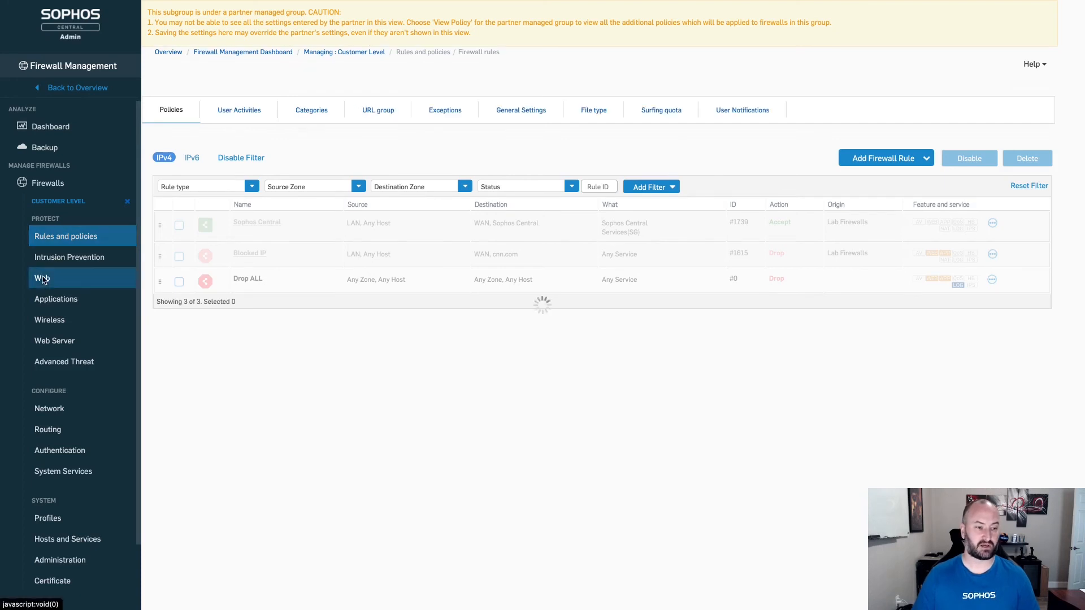
left_click(41, 278)
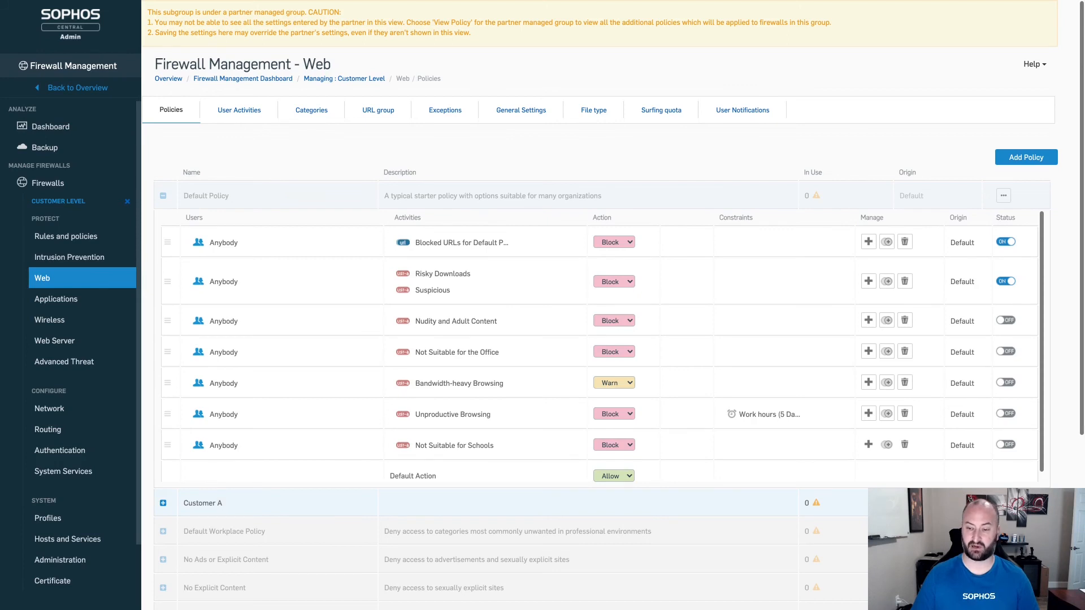
scroll("down", 3)
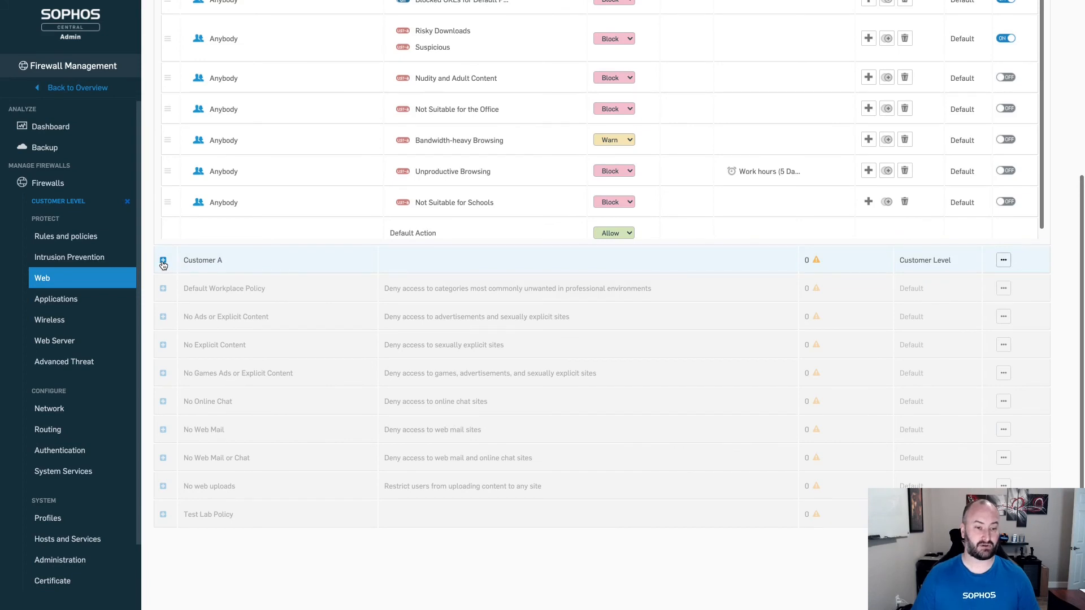
left_click(162, 263)
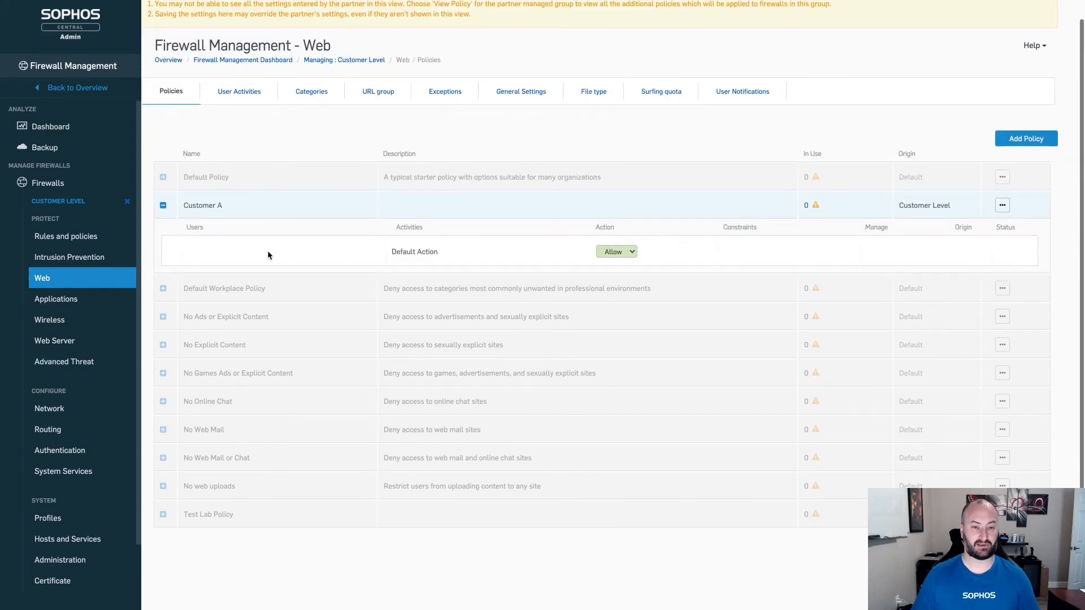
mouse_move(879, 215)
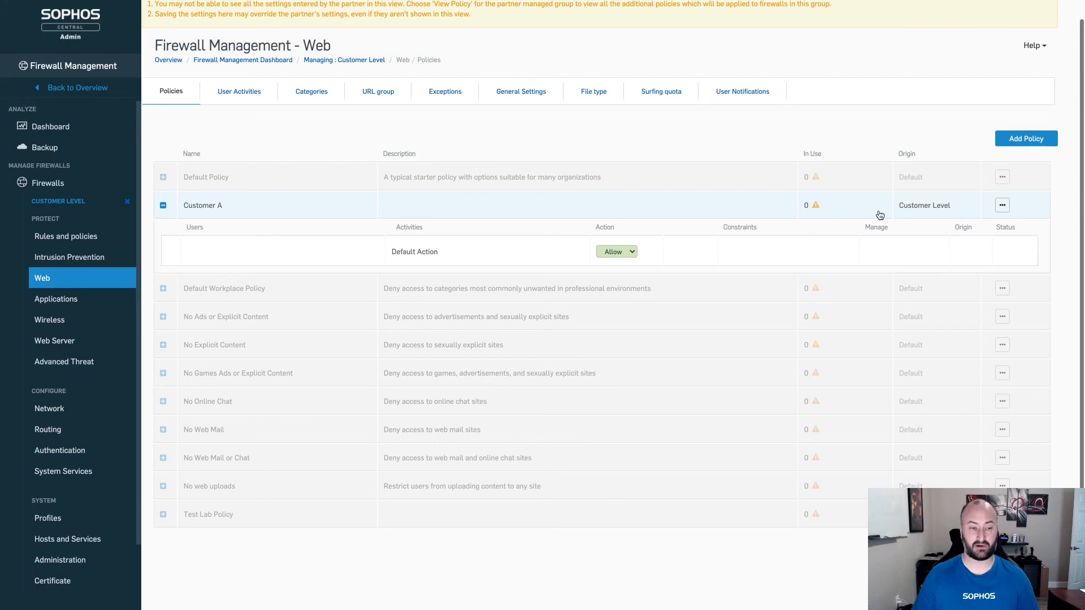
mouse_move(580, 248)
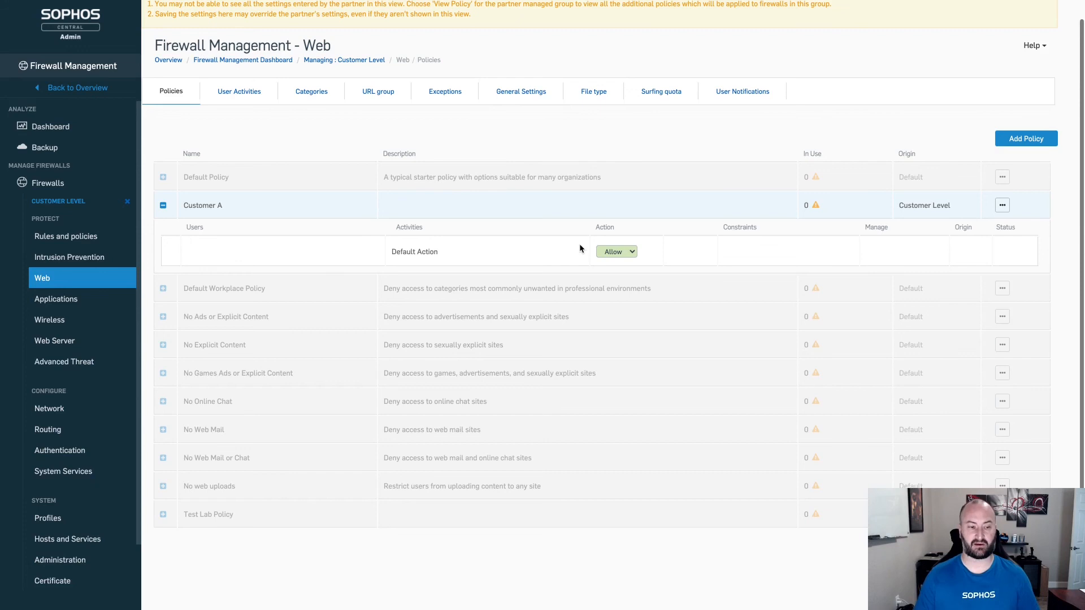
mouse_move(147, 127)
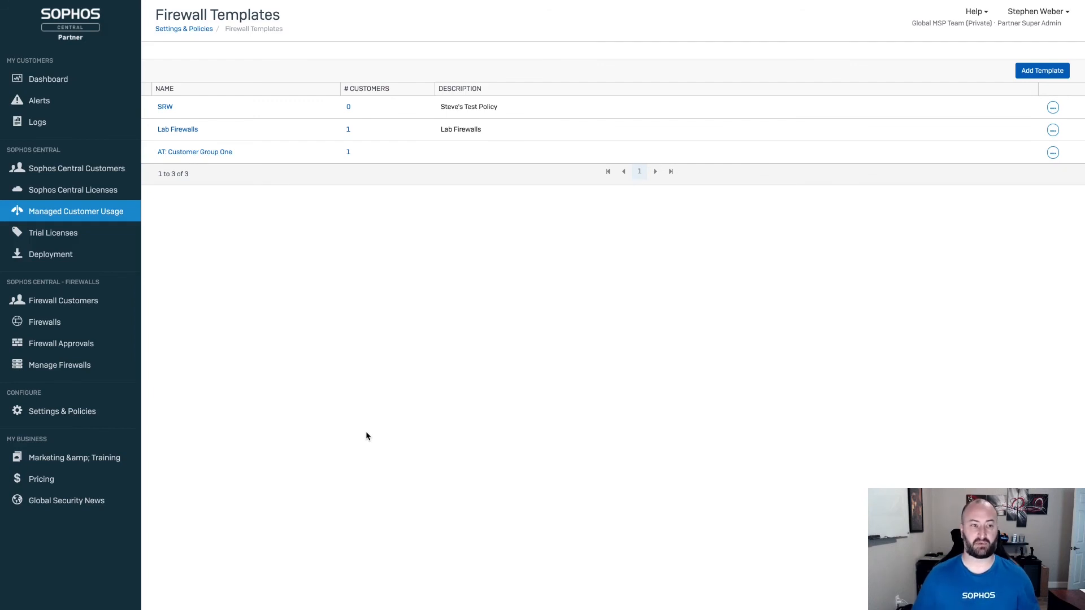
mouse_move(358, 390)
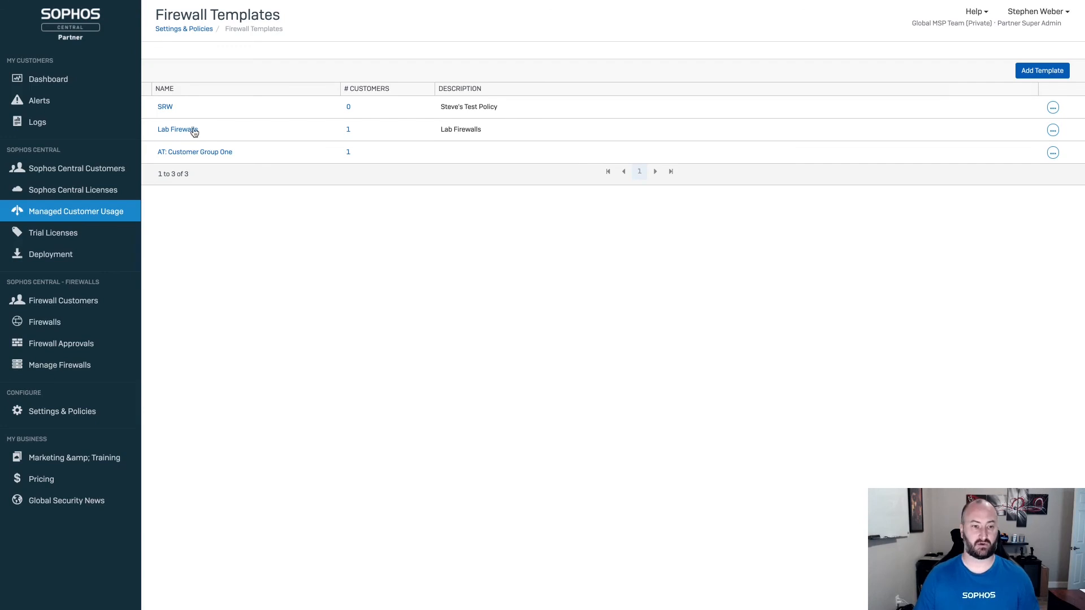
mouse_move(347, 140)
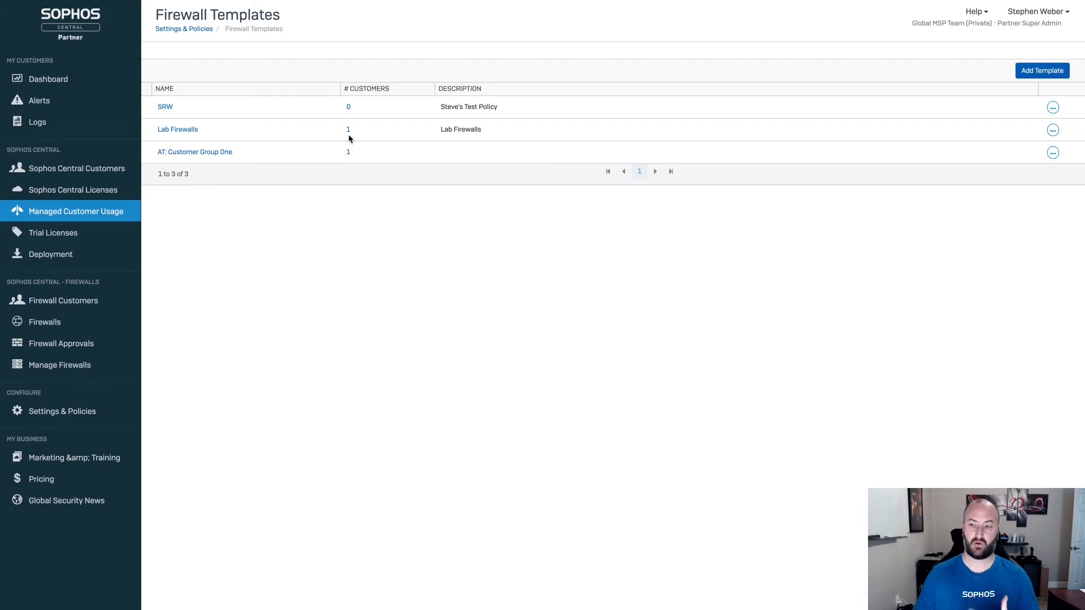
mouse_move(938, 134)
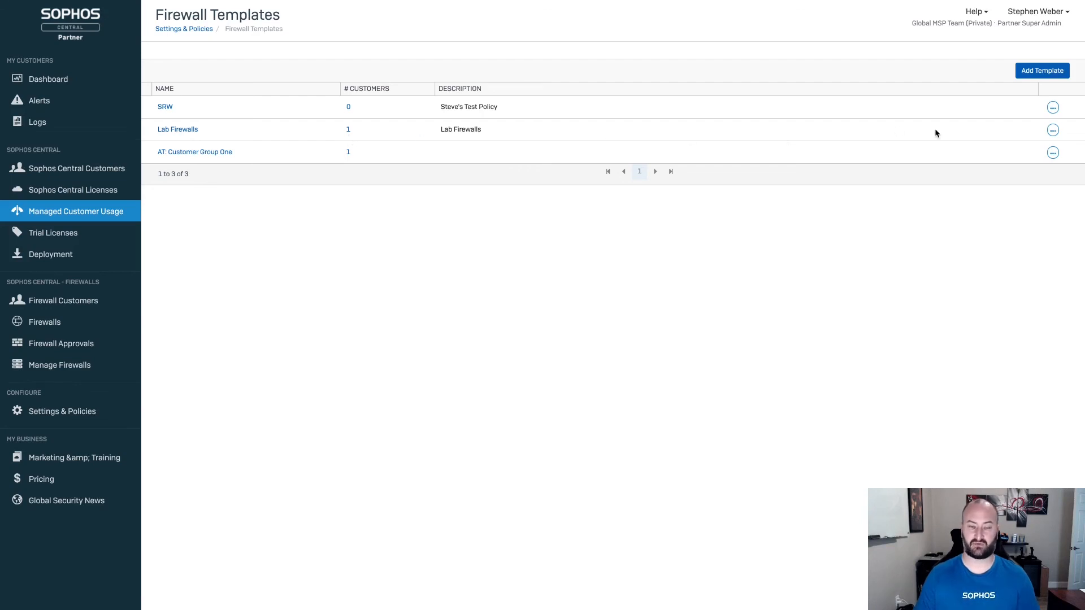
mouse_move(636, 137)
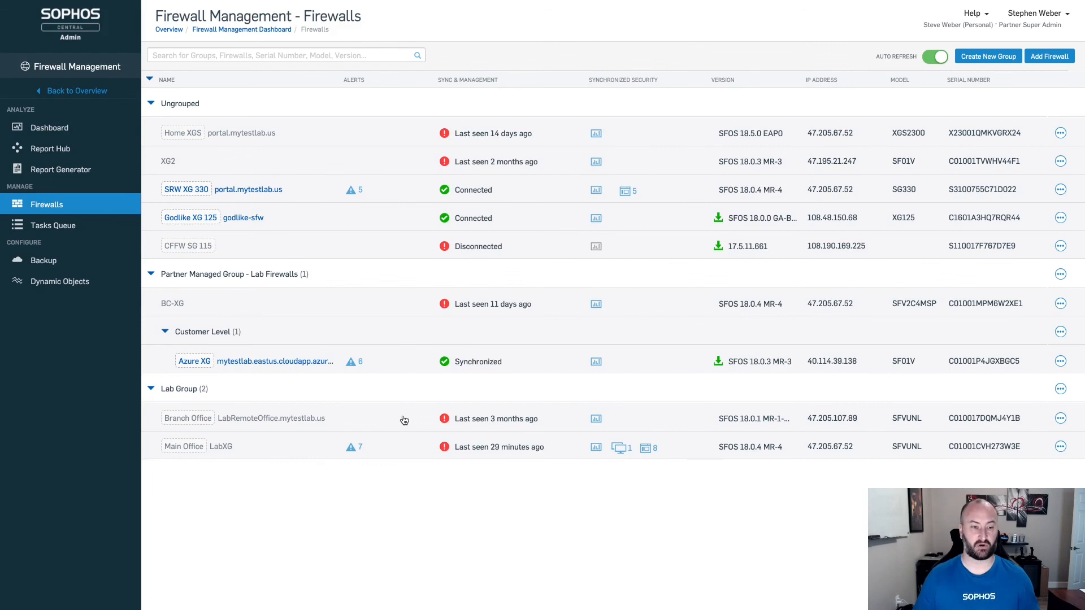
mouse_move(203, 276)
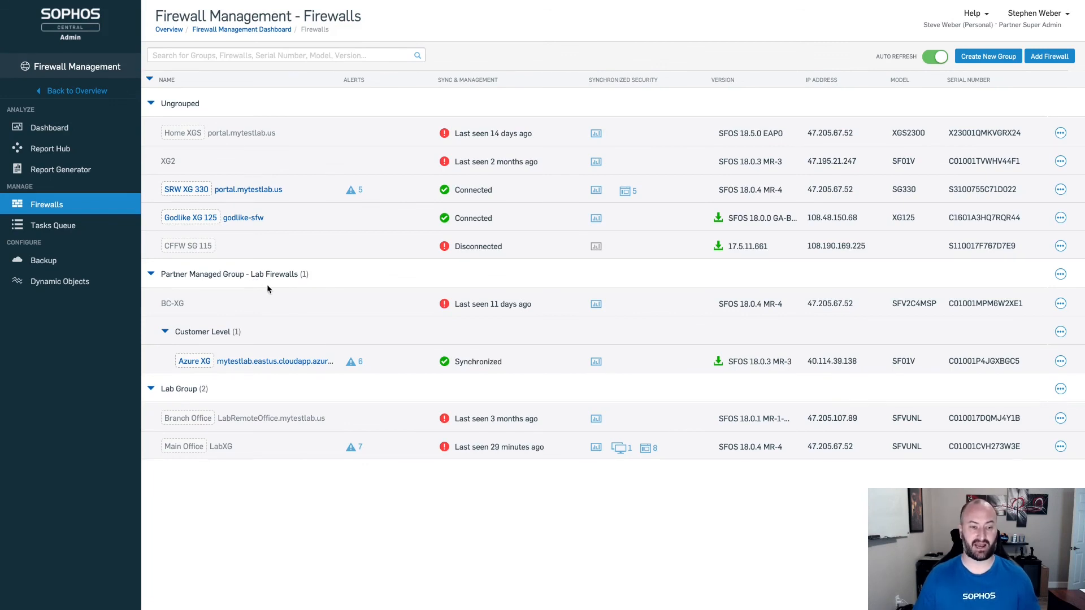
mouse_move(183, 332)
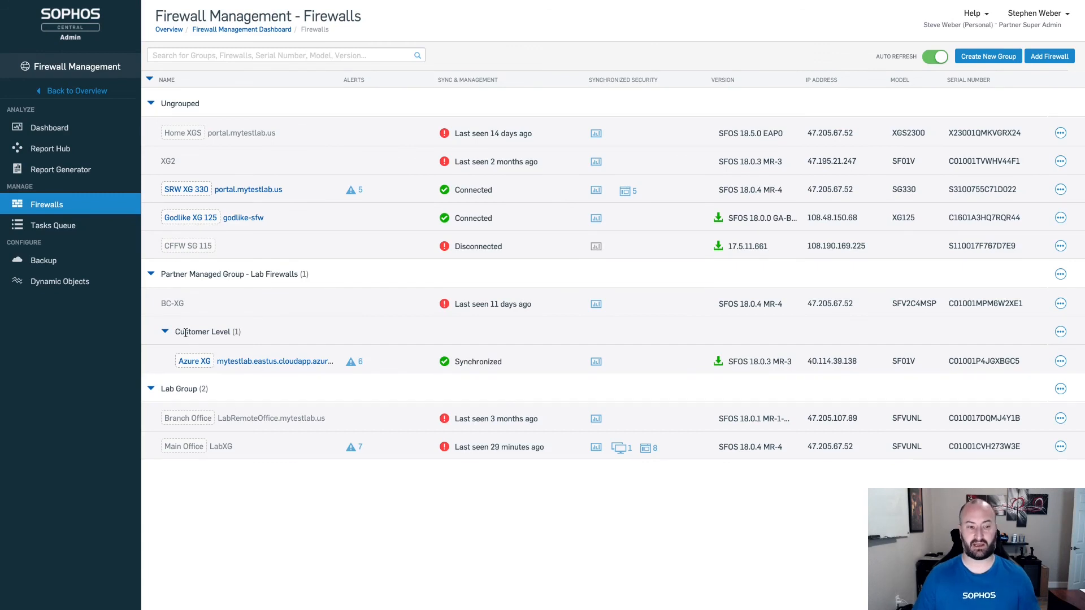
mouse_move(205, 331)
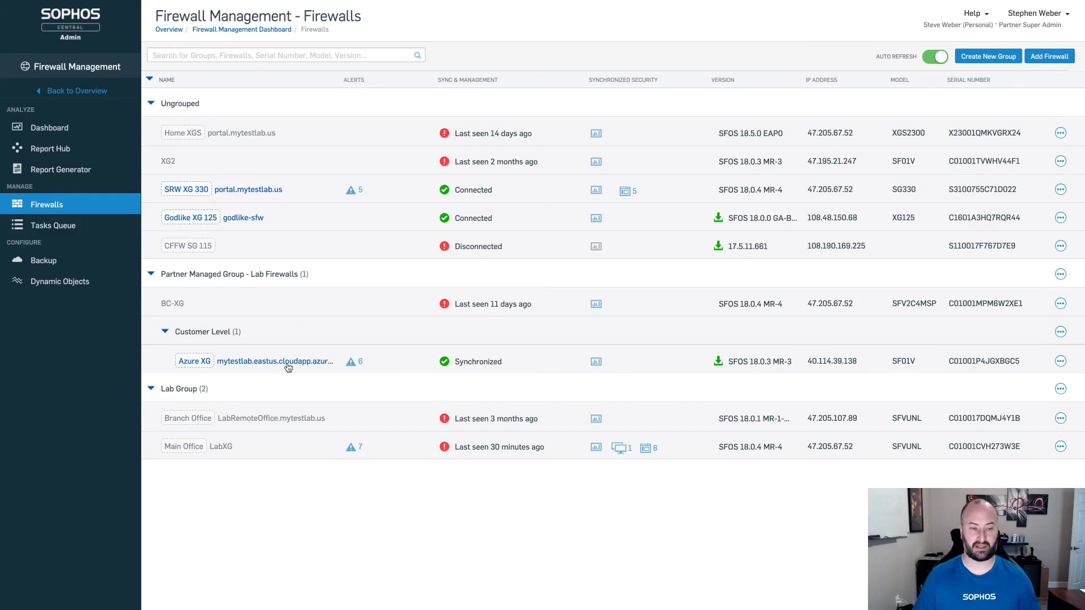
mouse_move(288, 367)
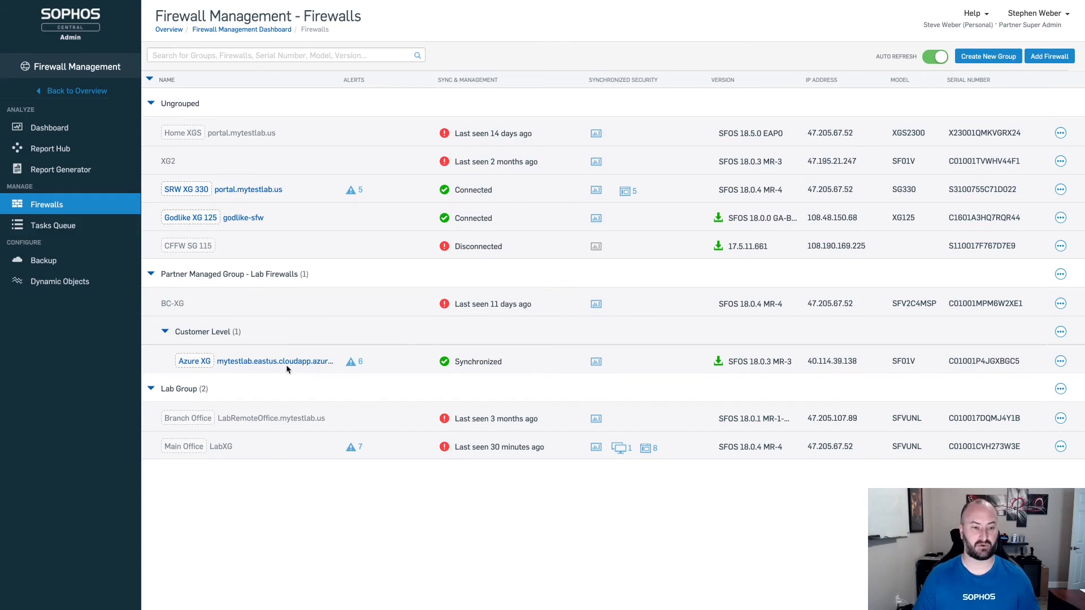
mouse_move(247, 333)
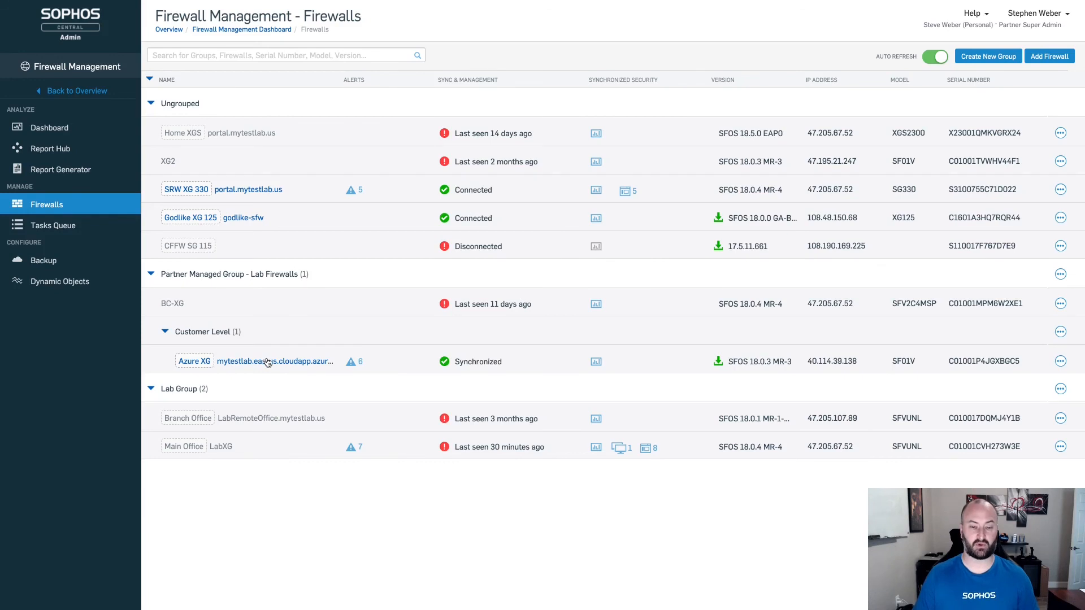
mouse_move(270, 361)
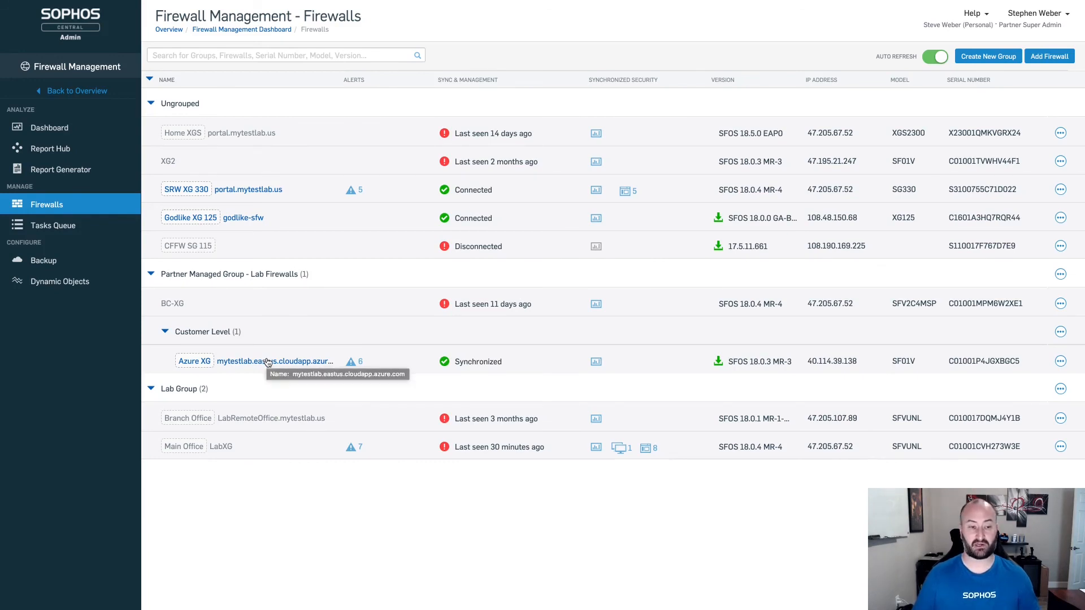